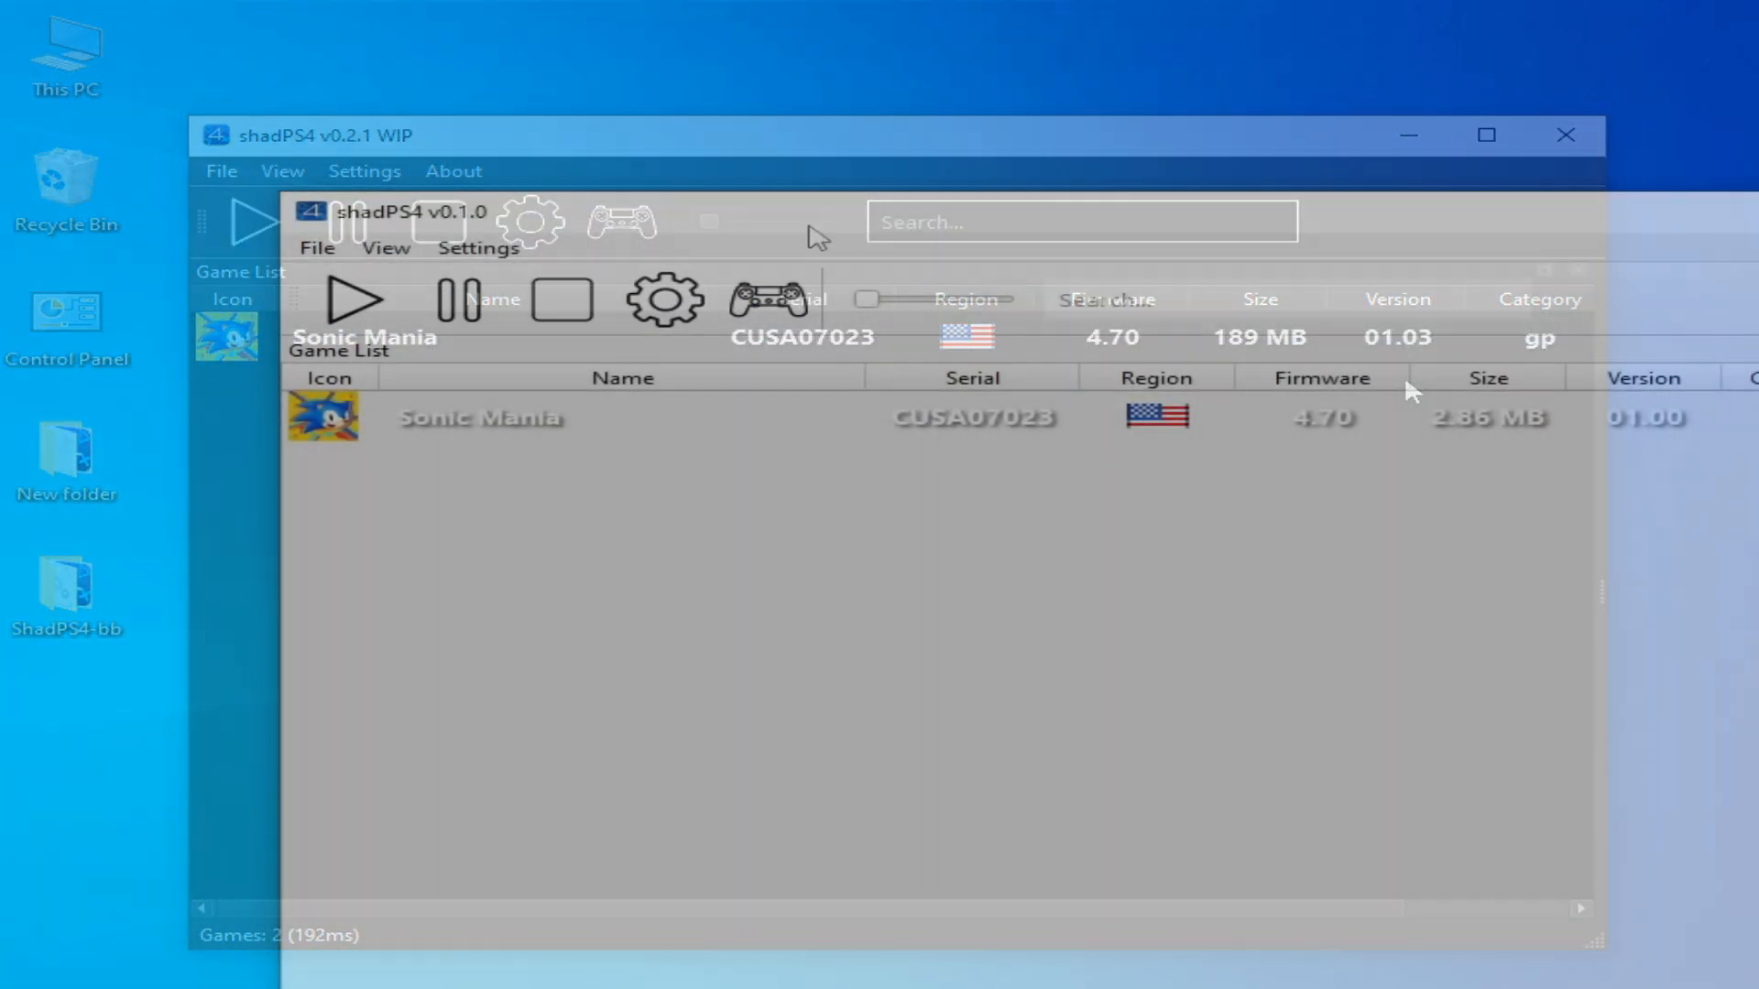
Select the Sonic Mania game in the shadPS4 game list.
{"action": "left_click", "coordinate": [1564, 135]}
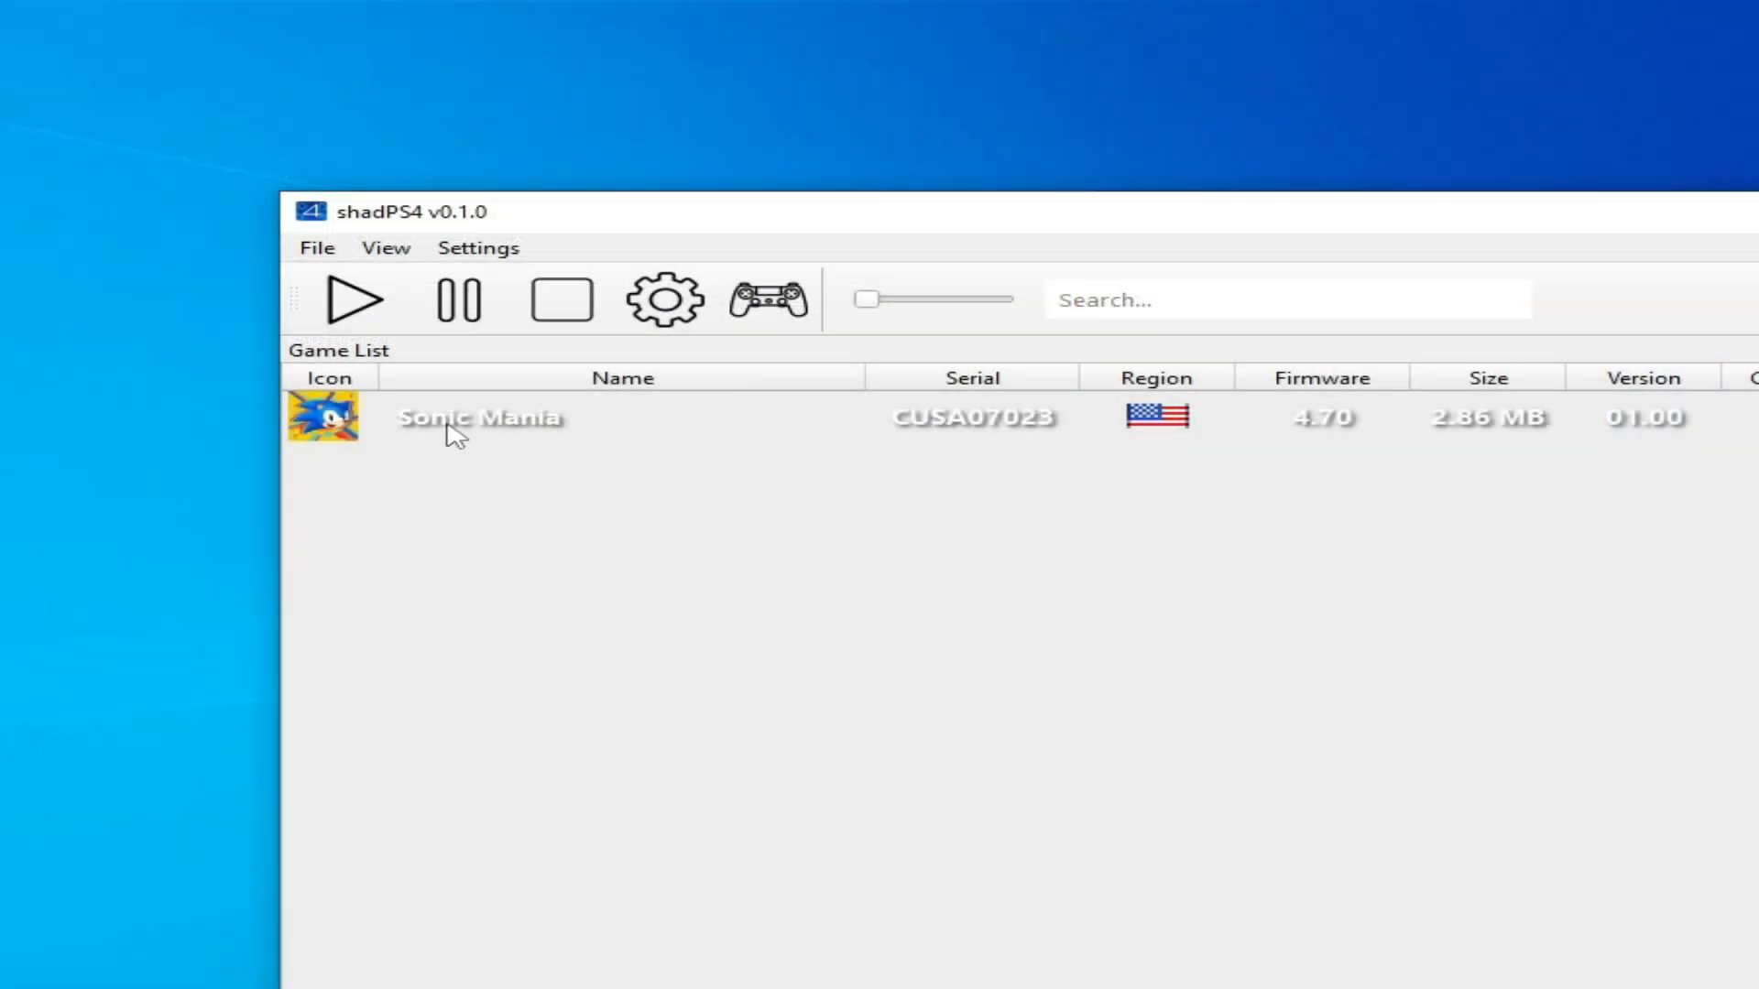
{"action": "left_click", "coordinate": [479, 418]}
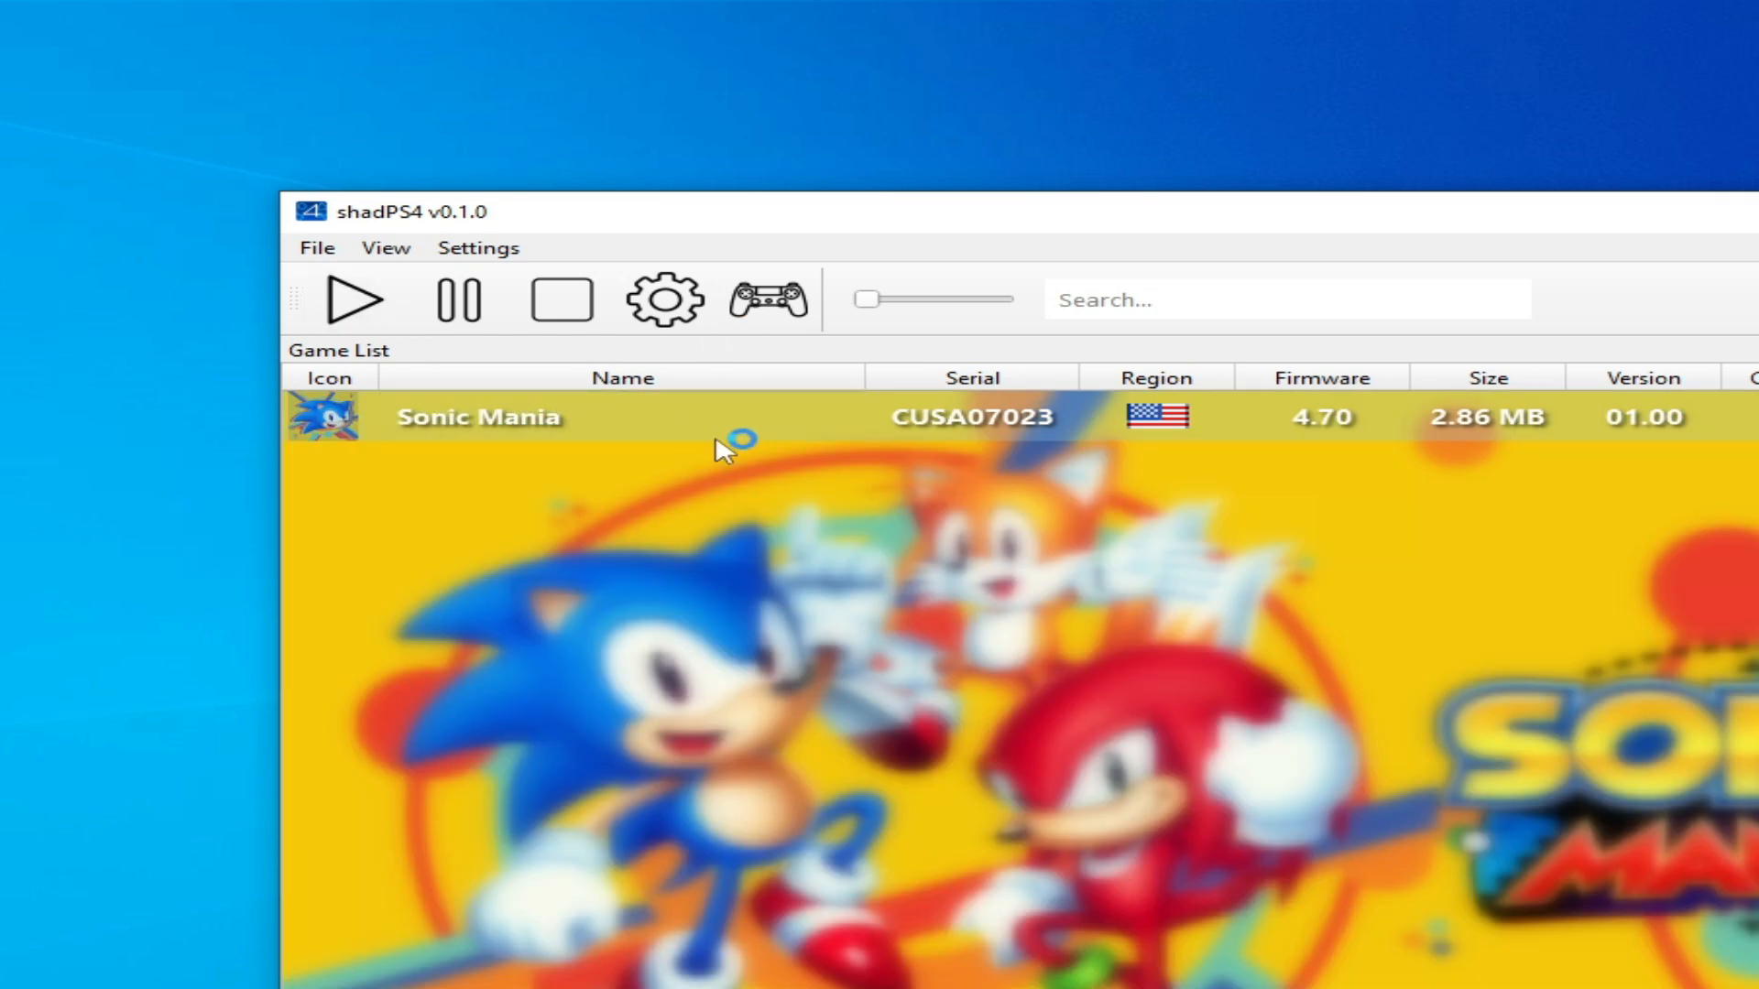
{"action": "right_click", "coordinate": [605, 477]}
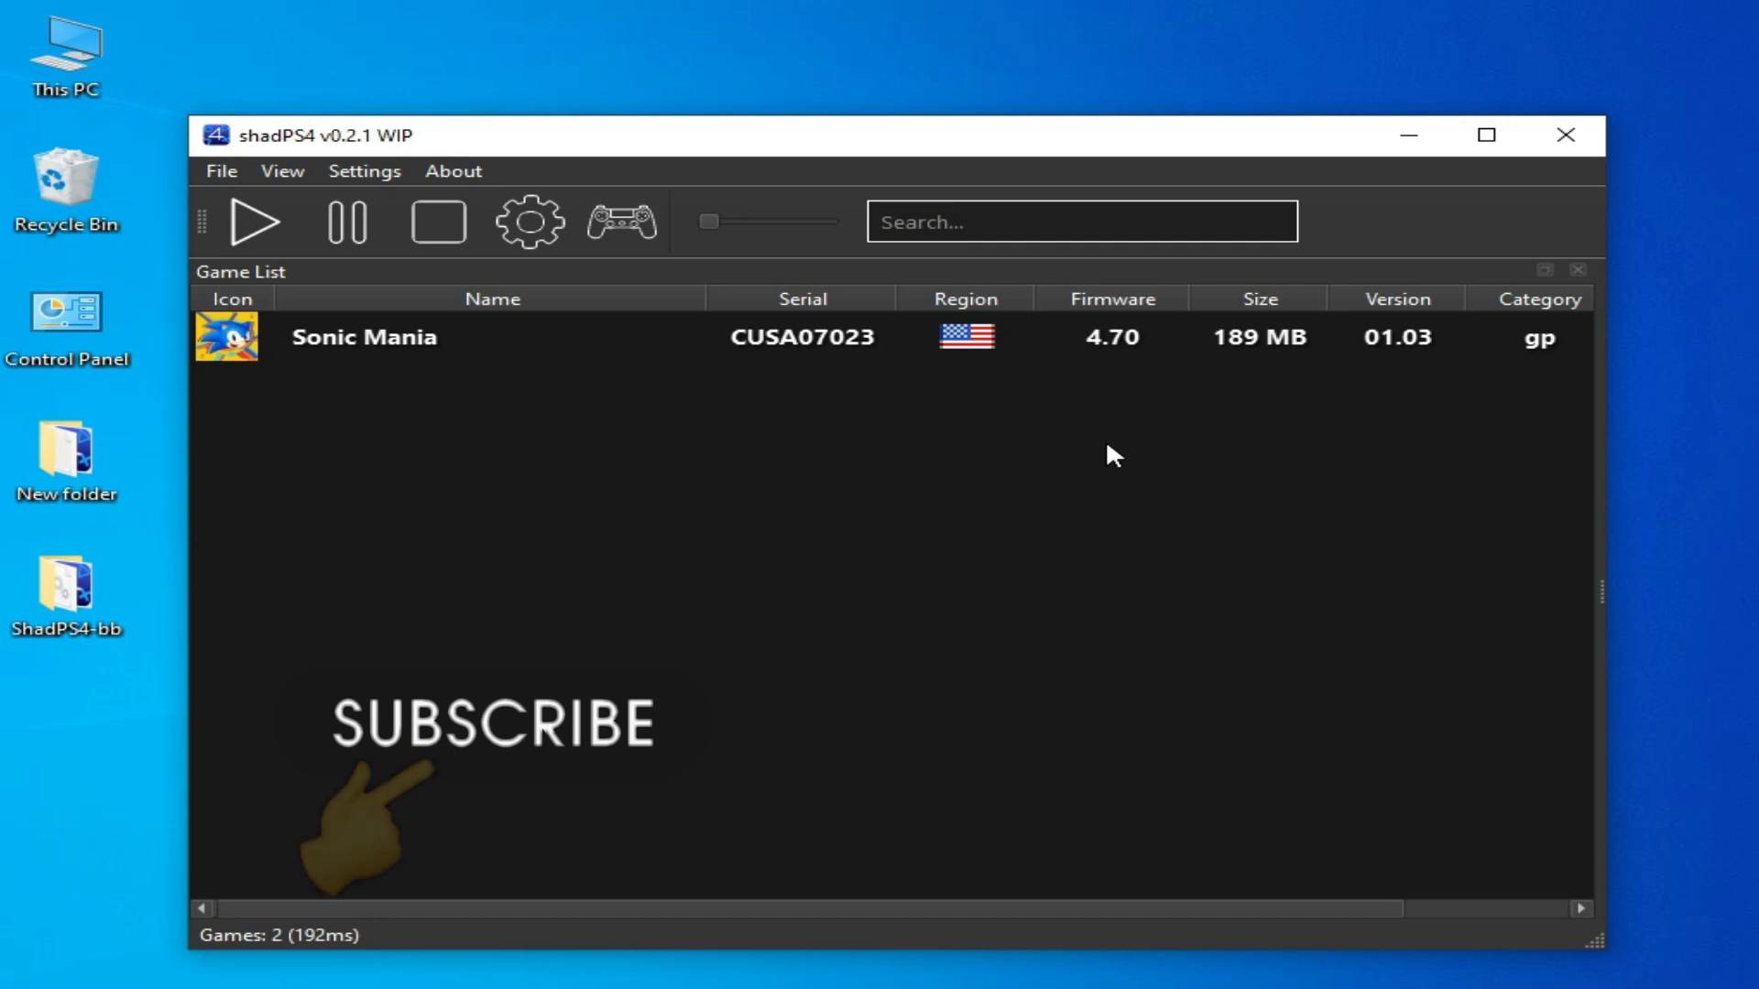
{"action": "mouse_move", "coordinate": [634, 170]}
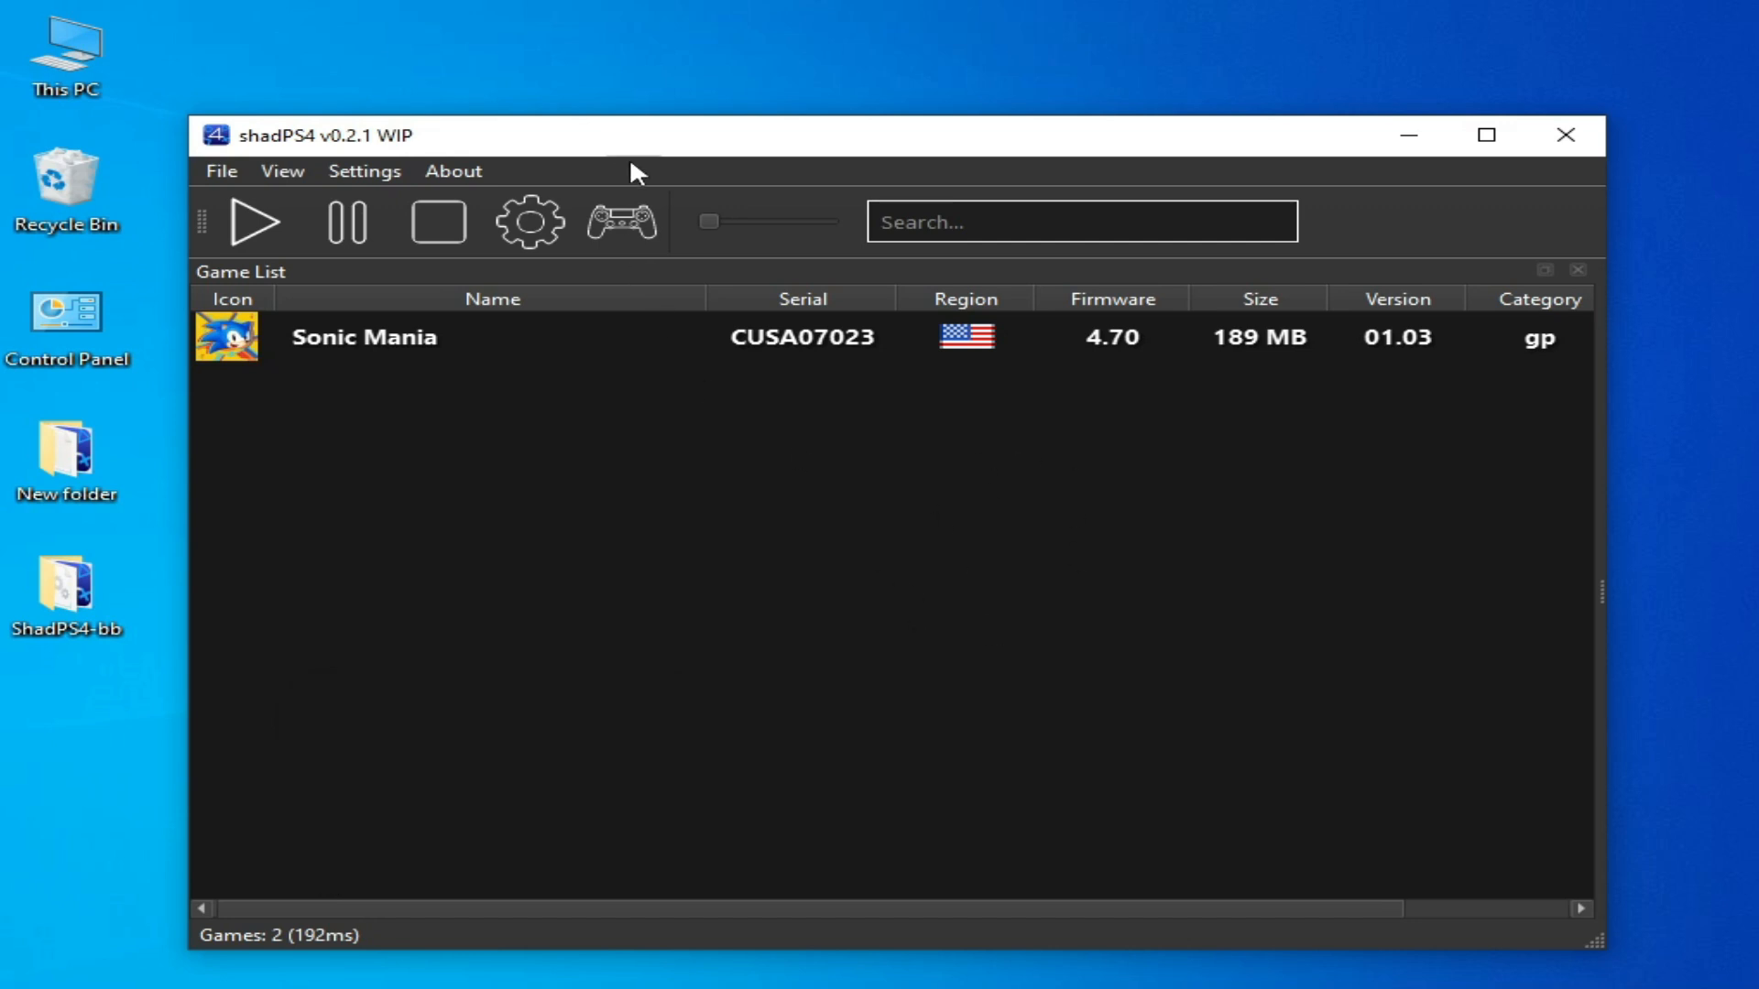
In Configure's Graphics tab, apply GeForce GTX 750 at 1280×720 and close.
{"action": "left_click", "coordinate": [364, 170]}
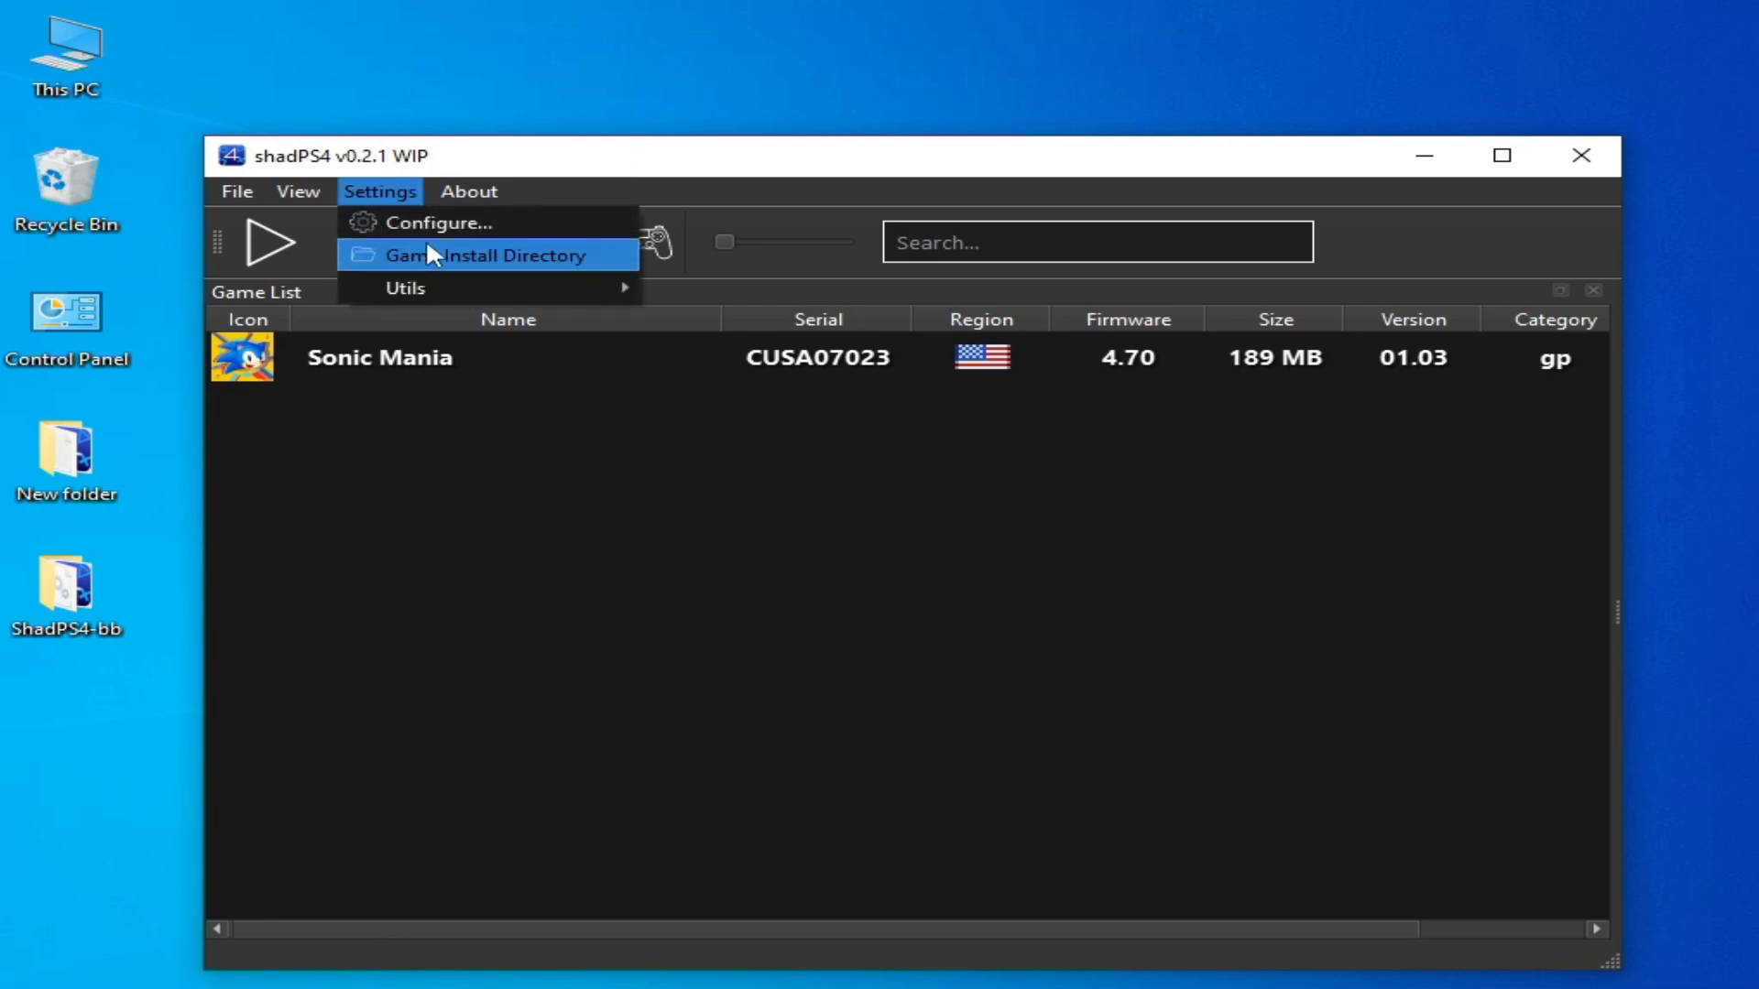
{"action": "left_click", "coordinate": [439, 222]}
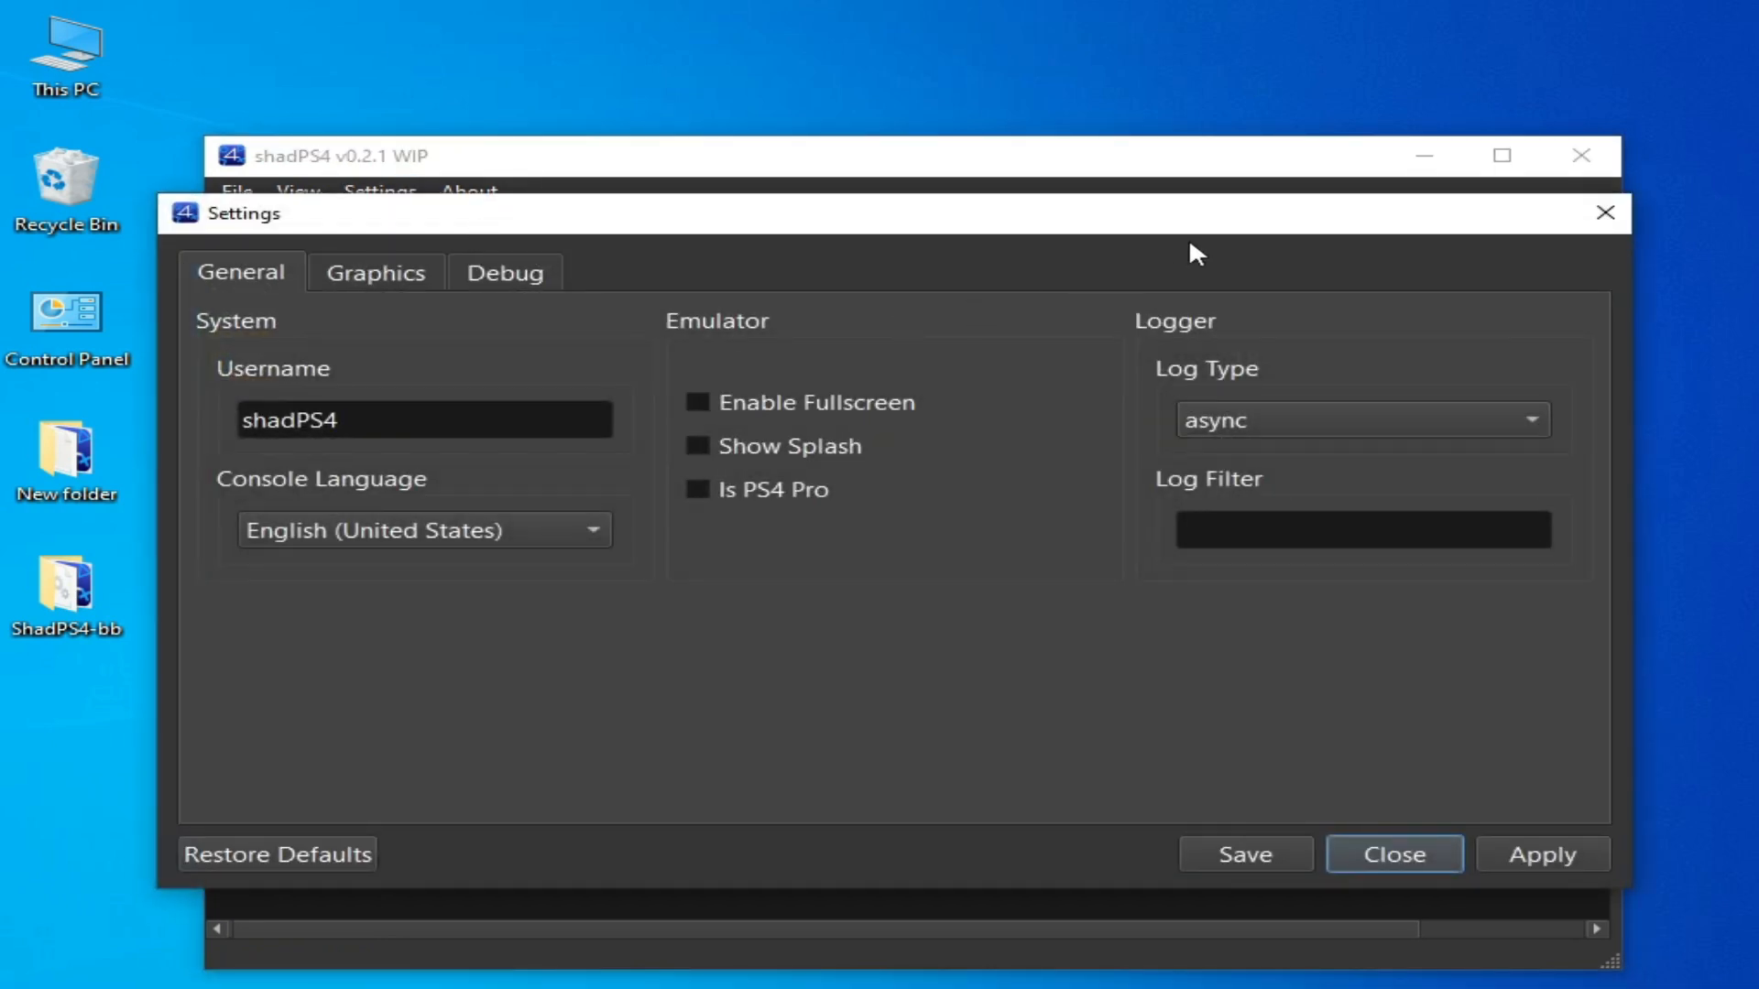
{"action": "left_click", "coordinate": [1393, 854]}
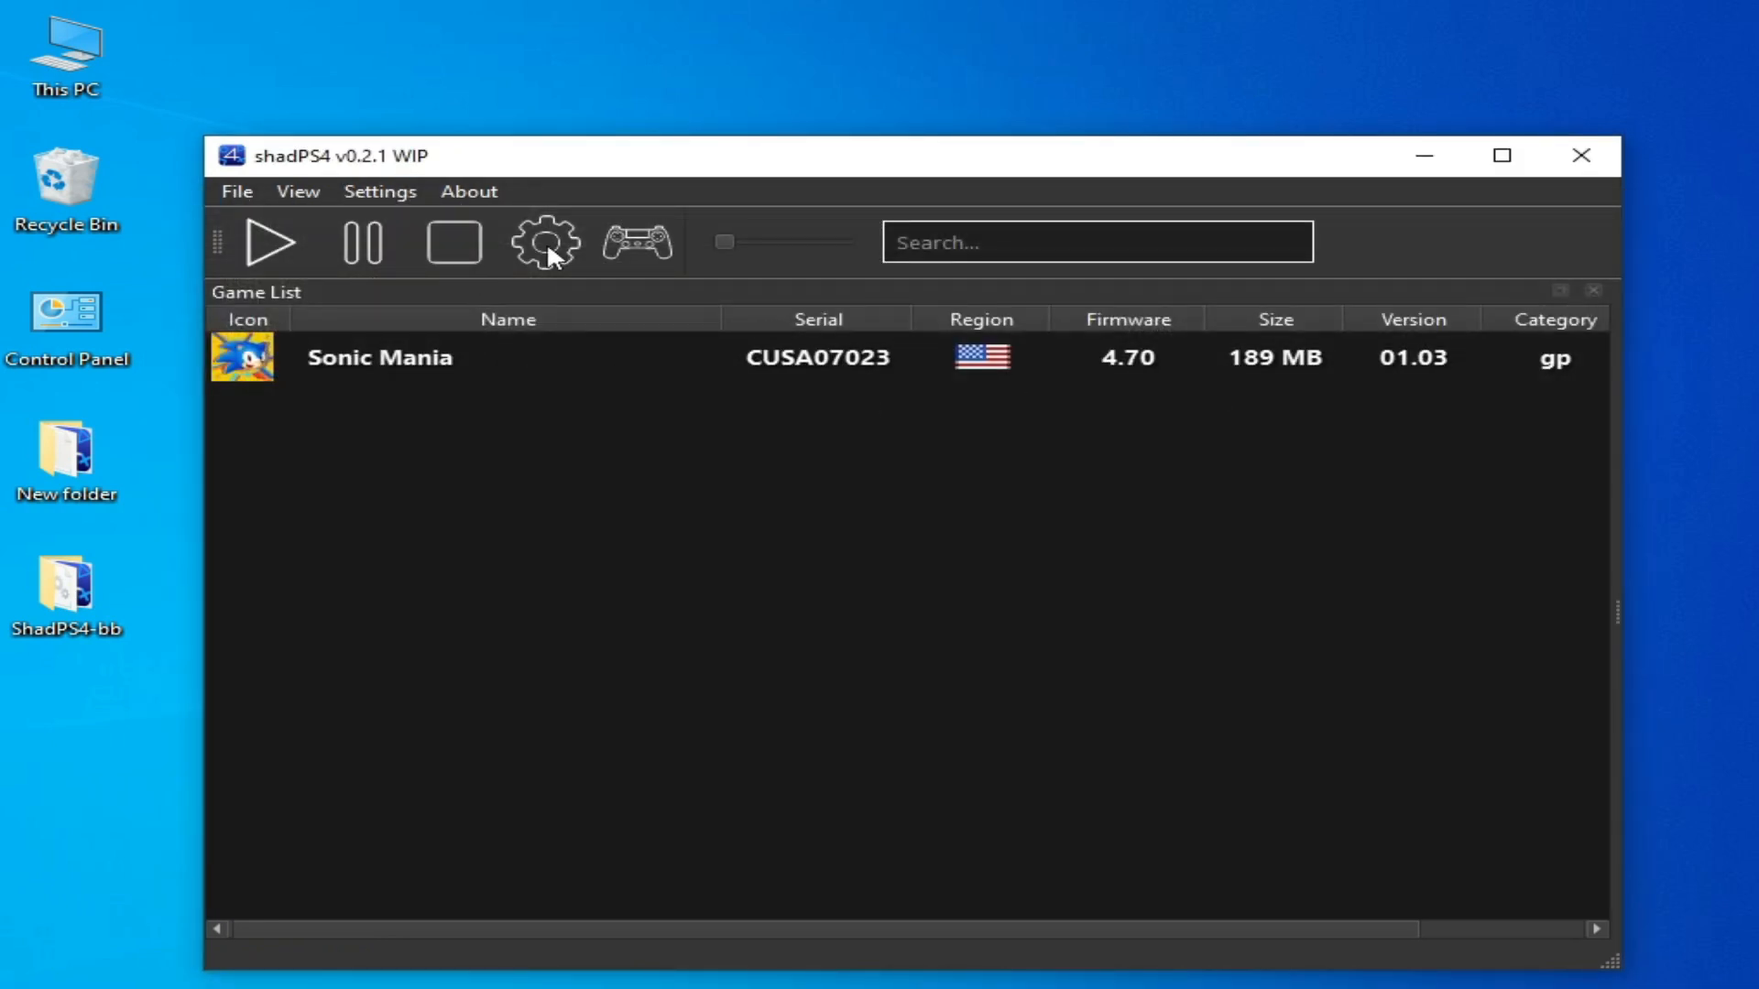
{"action": "left_click", "coordinate": [544, 241]}
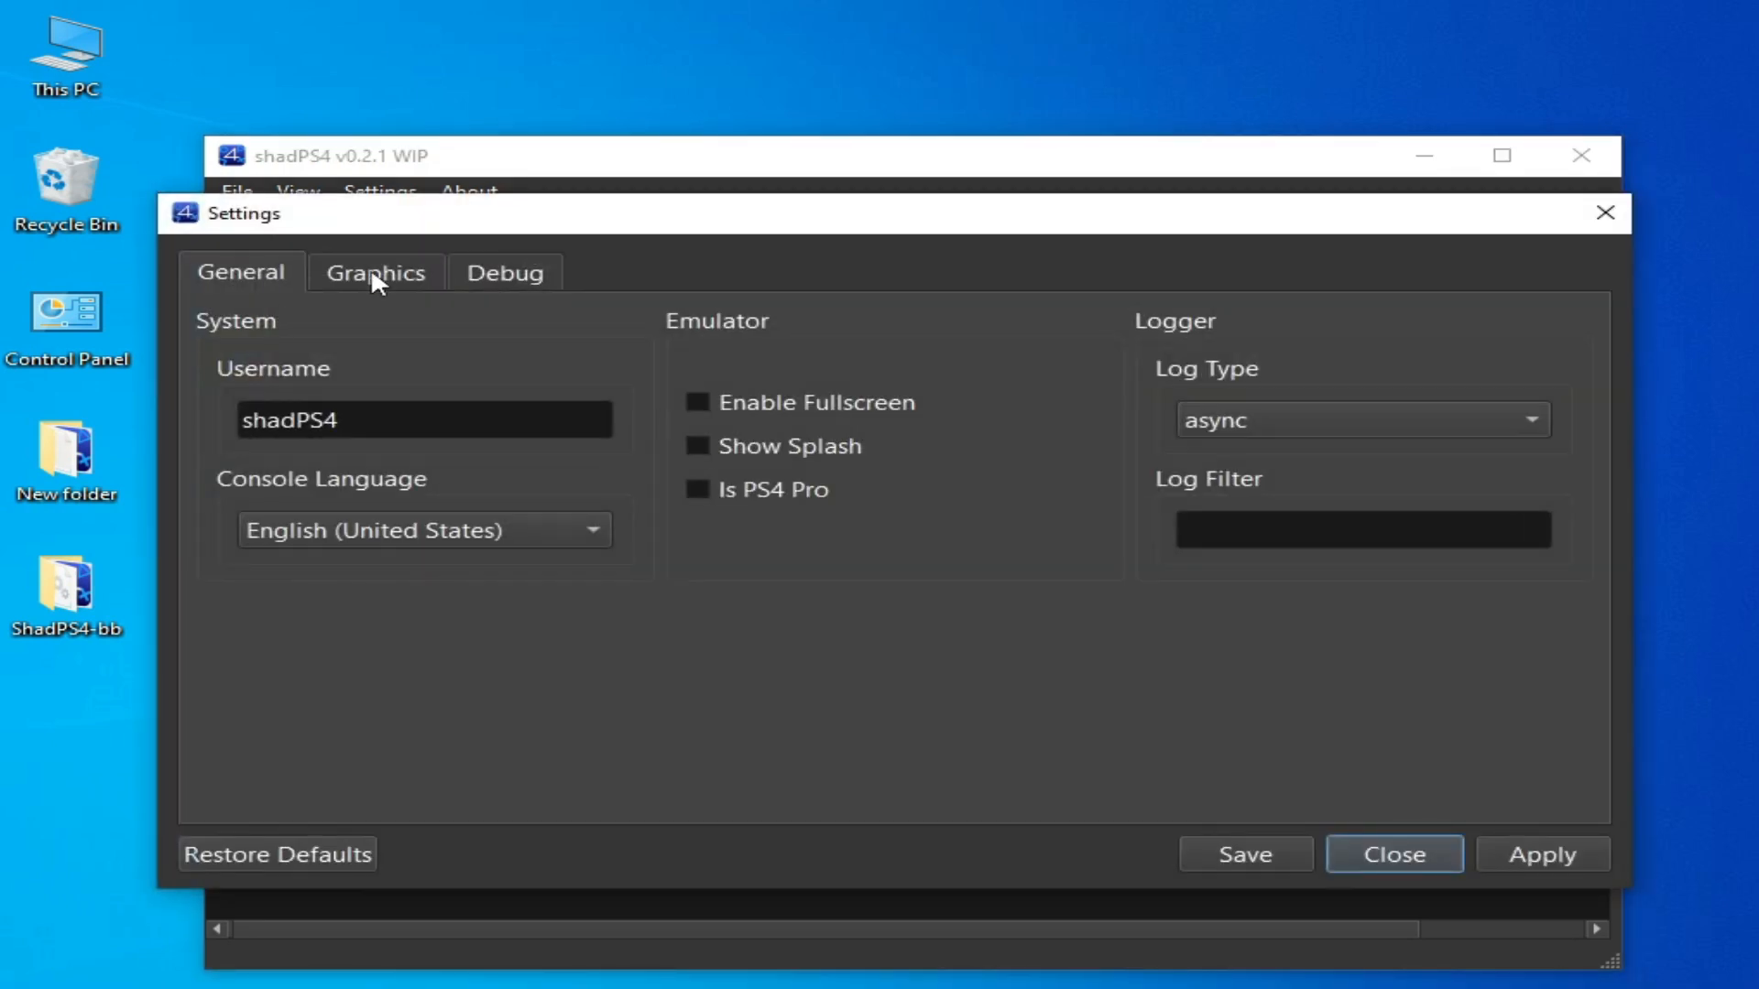
{"action": "left_click", "coordinate": [375, 271]}
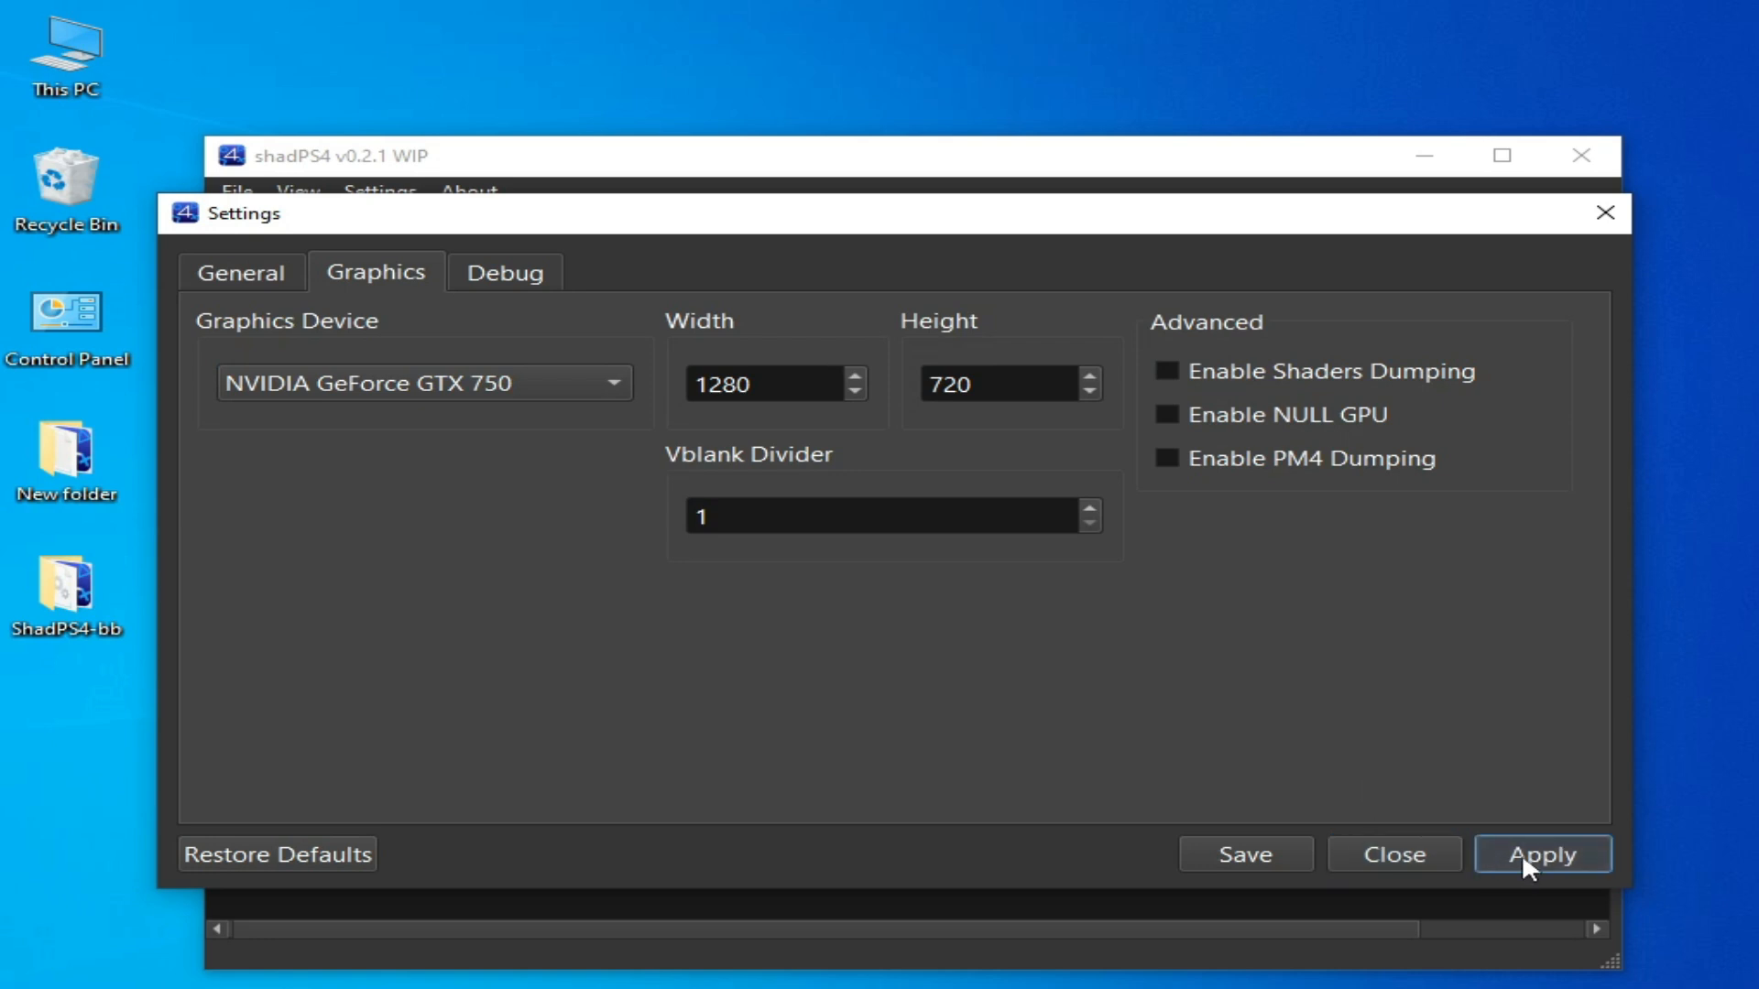
{"action": "mouse_move", "coordinate": [1429, 683]}
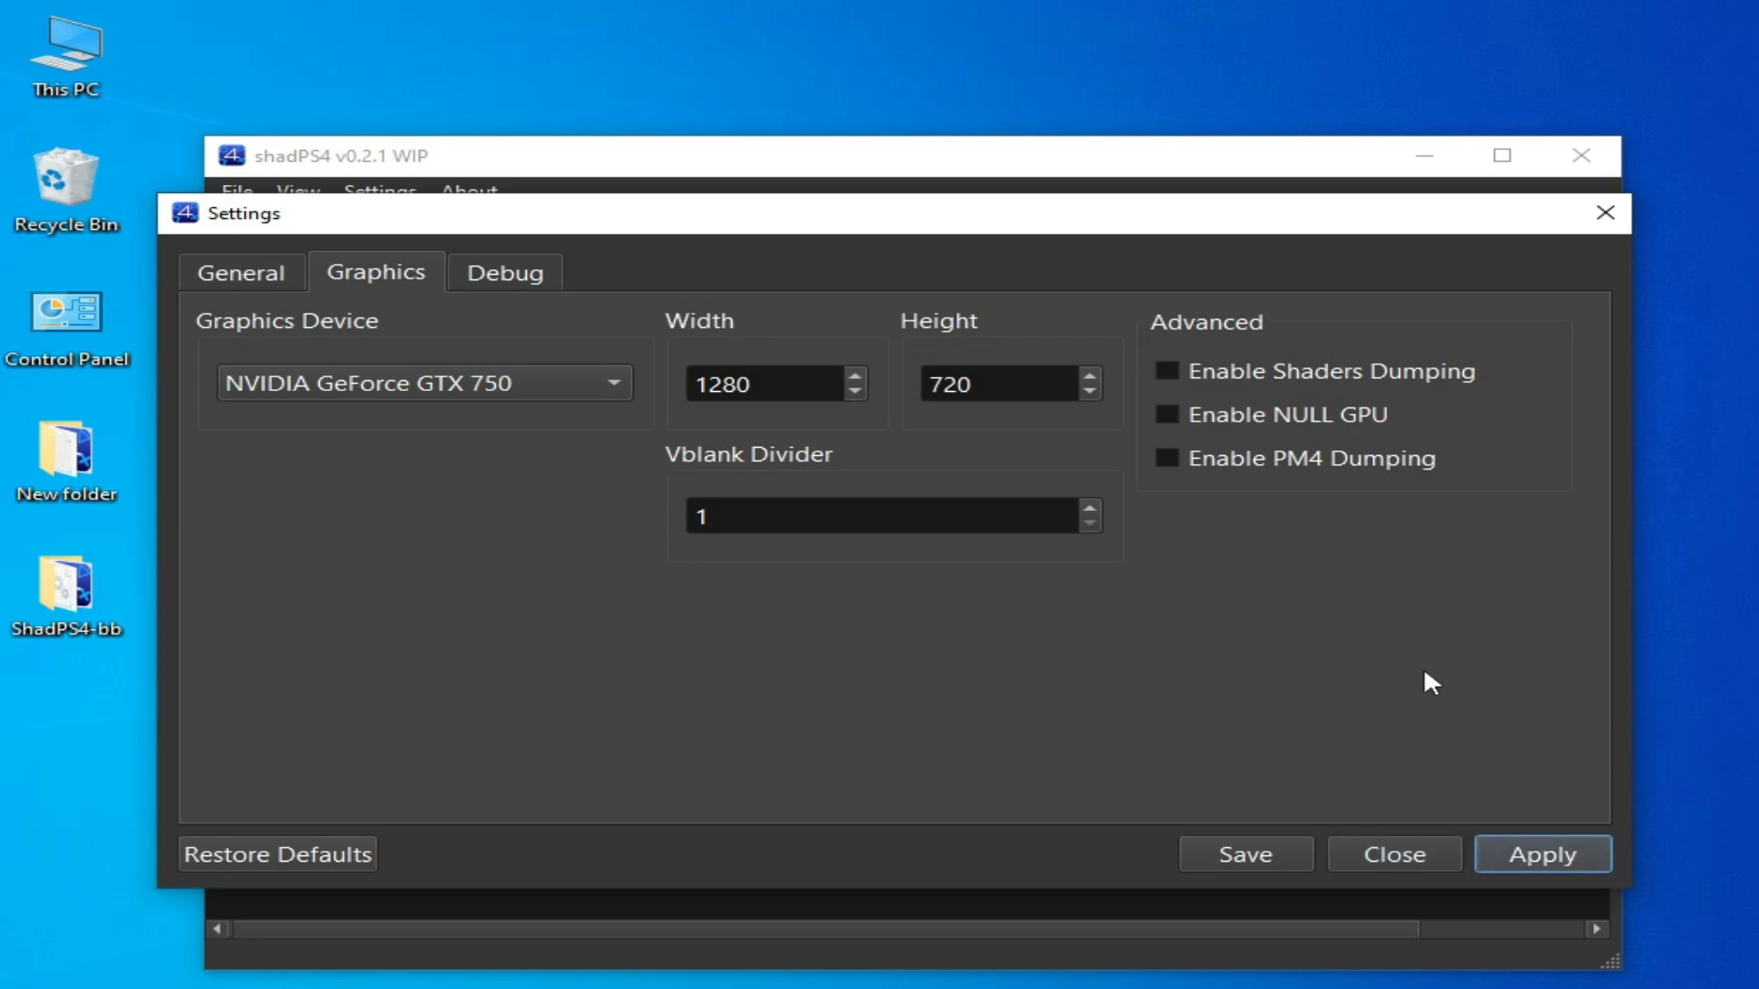
{"action": "mouse_move", "coordinate": [925, 359]}
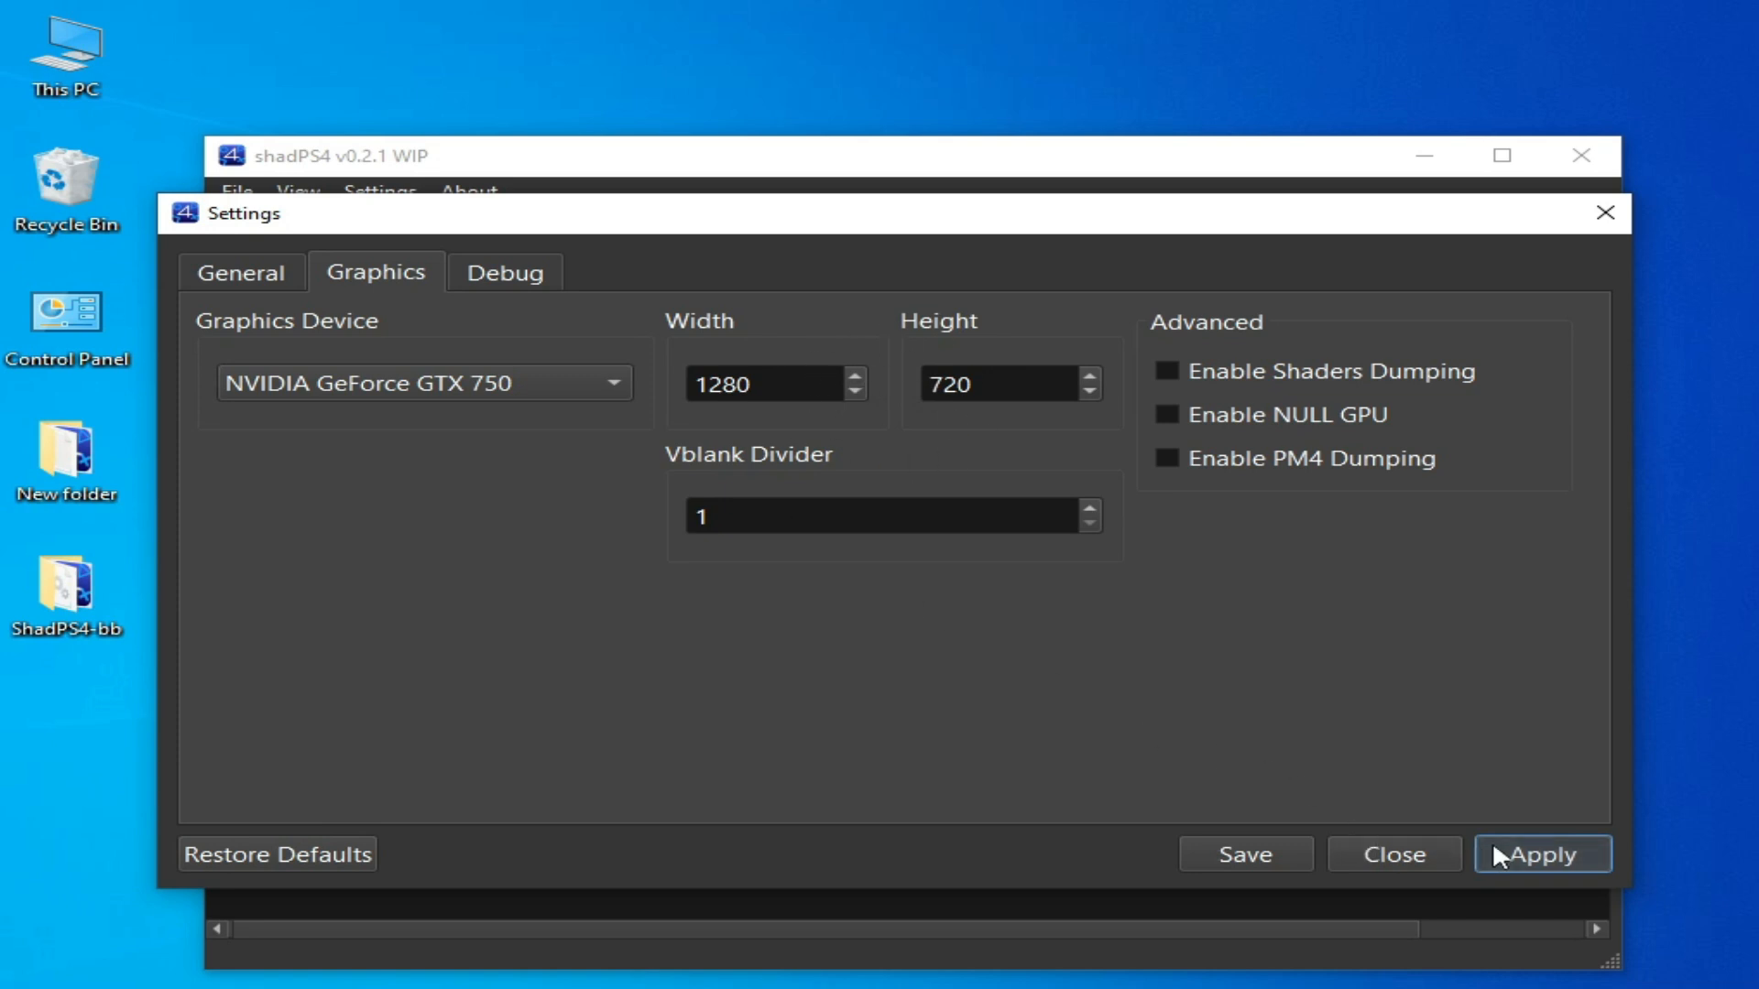
{"action": "left_click", "coordinate": [1392, 854]}
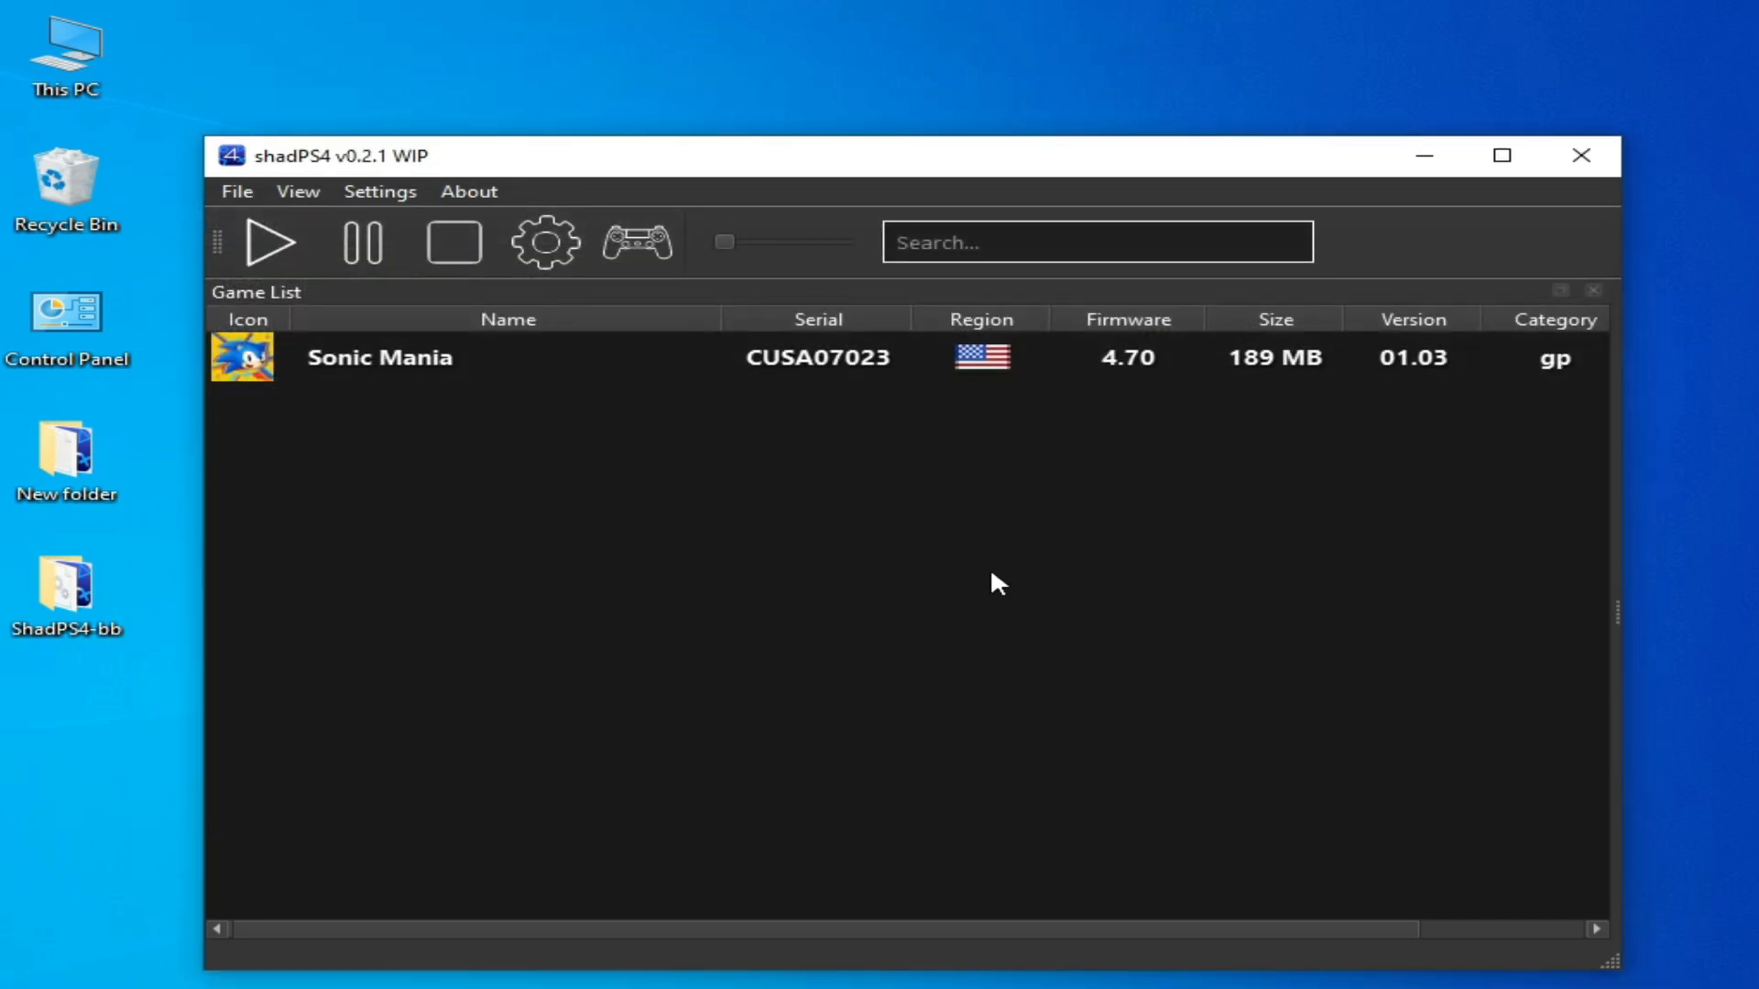
{"action": "mouse_move", "coordinate": [1580, 155]}
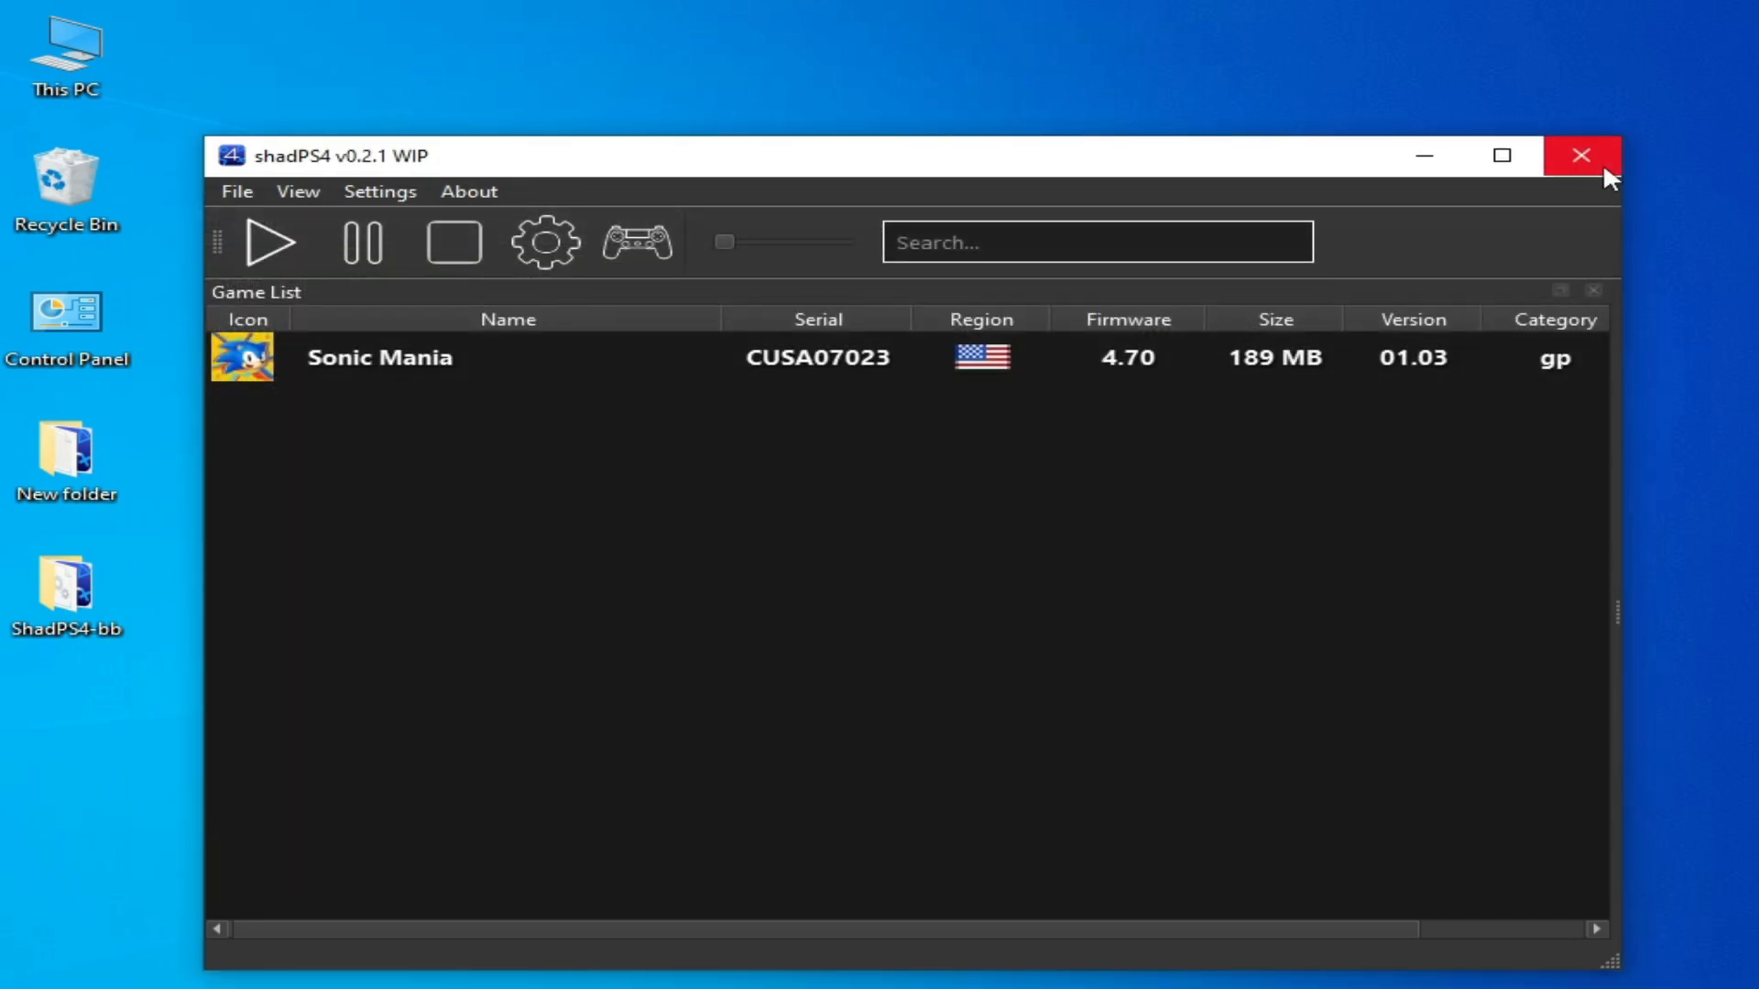
Close the emulator and show the shadPS4 shortcut's Compatibility properties.
{"action": "left_click", "coordinate": [1580, 155]}
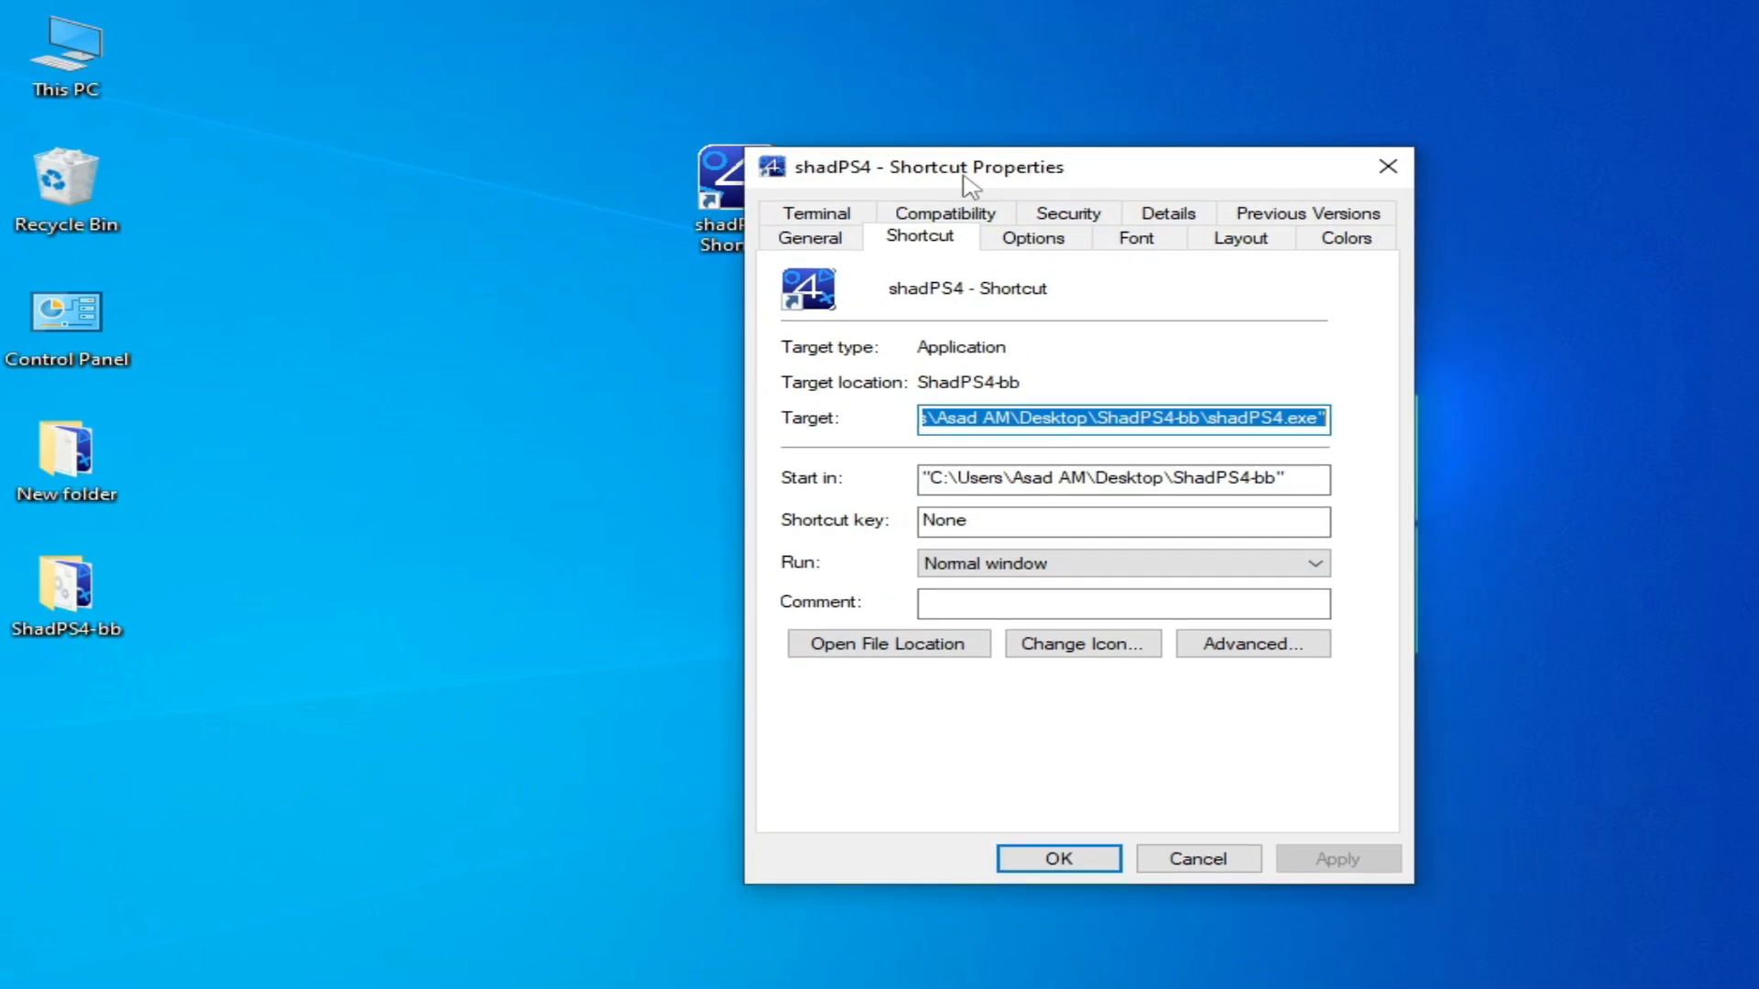
{"action": "left_click", "coordinate": [944, 213]}
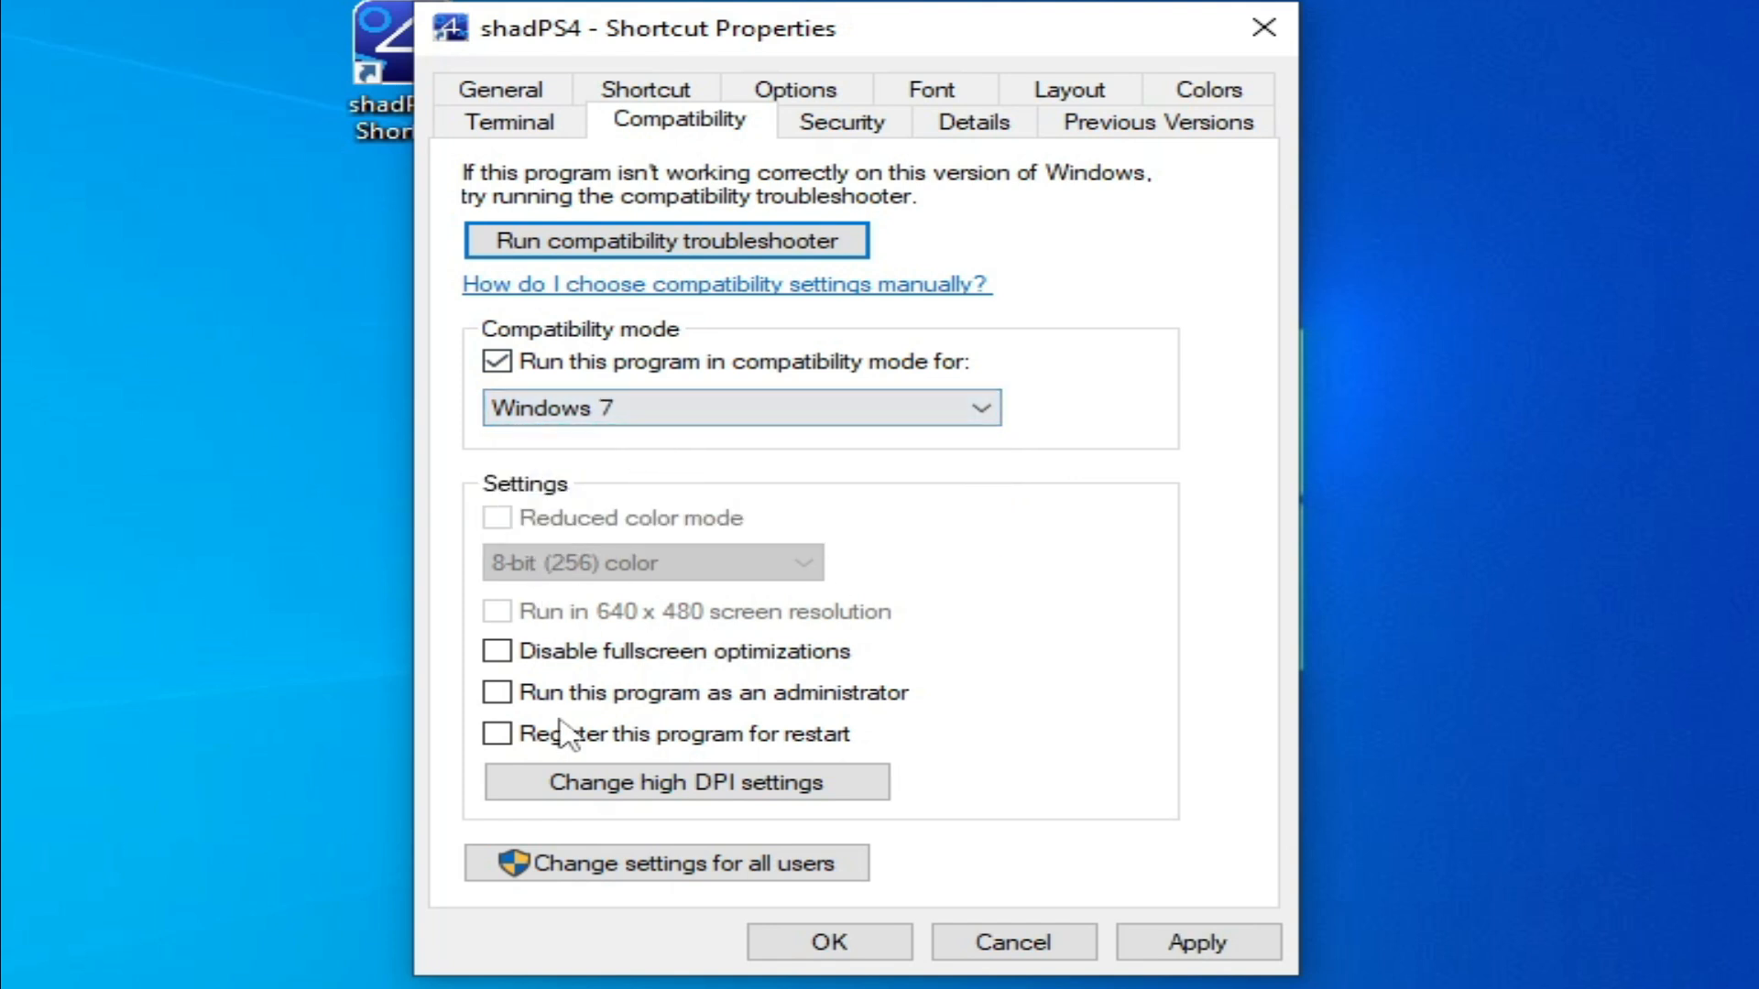
Disable fullscreen optimizations, use System (Enhanced) DPI scaling, run as administrator, and apply.
{"action": "left_click", "coordinate": [496, 650]}
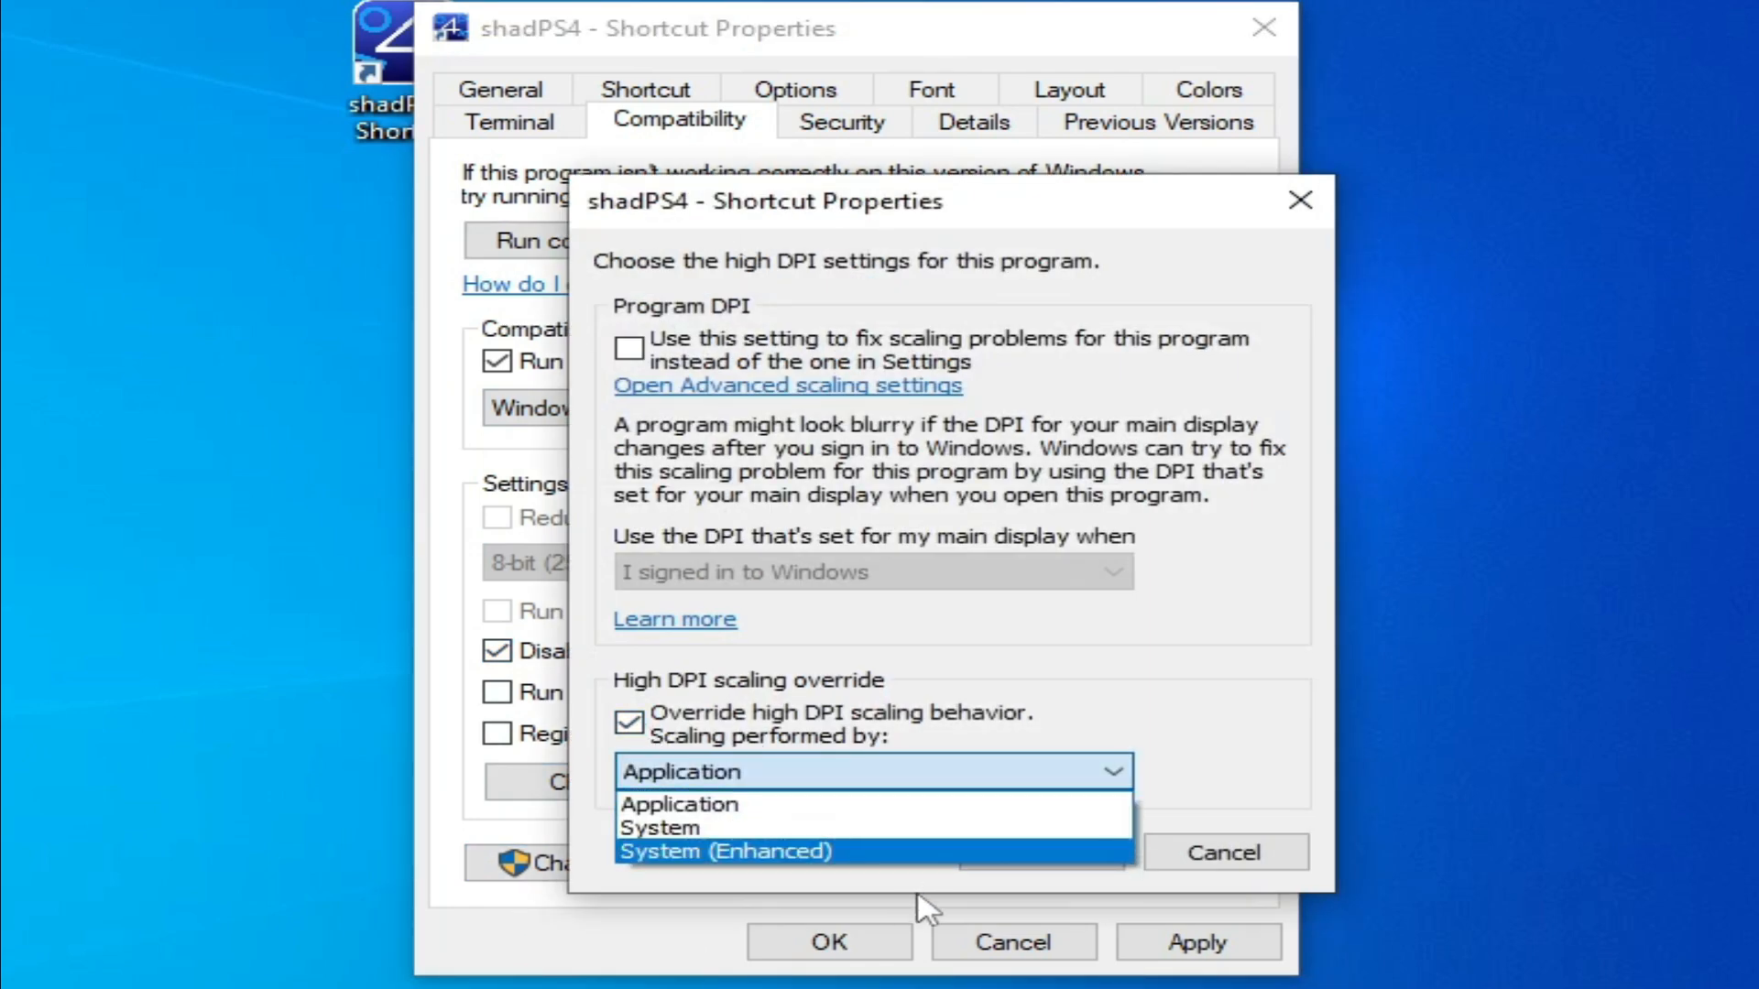
{"action": "left_click", "coordinate": [723, 851]}
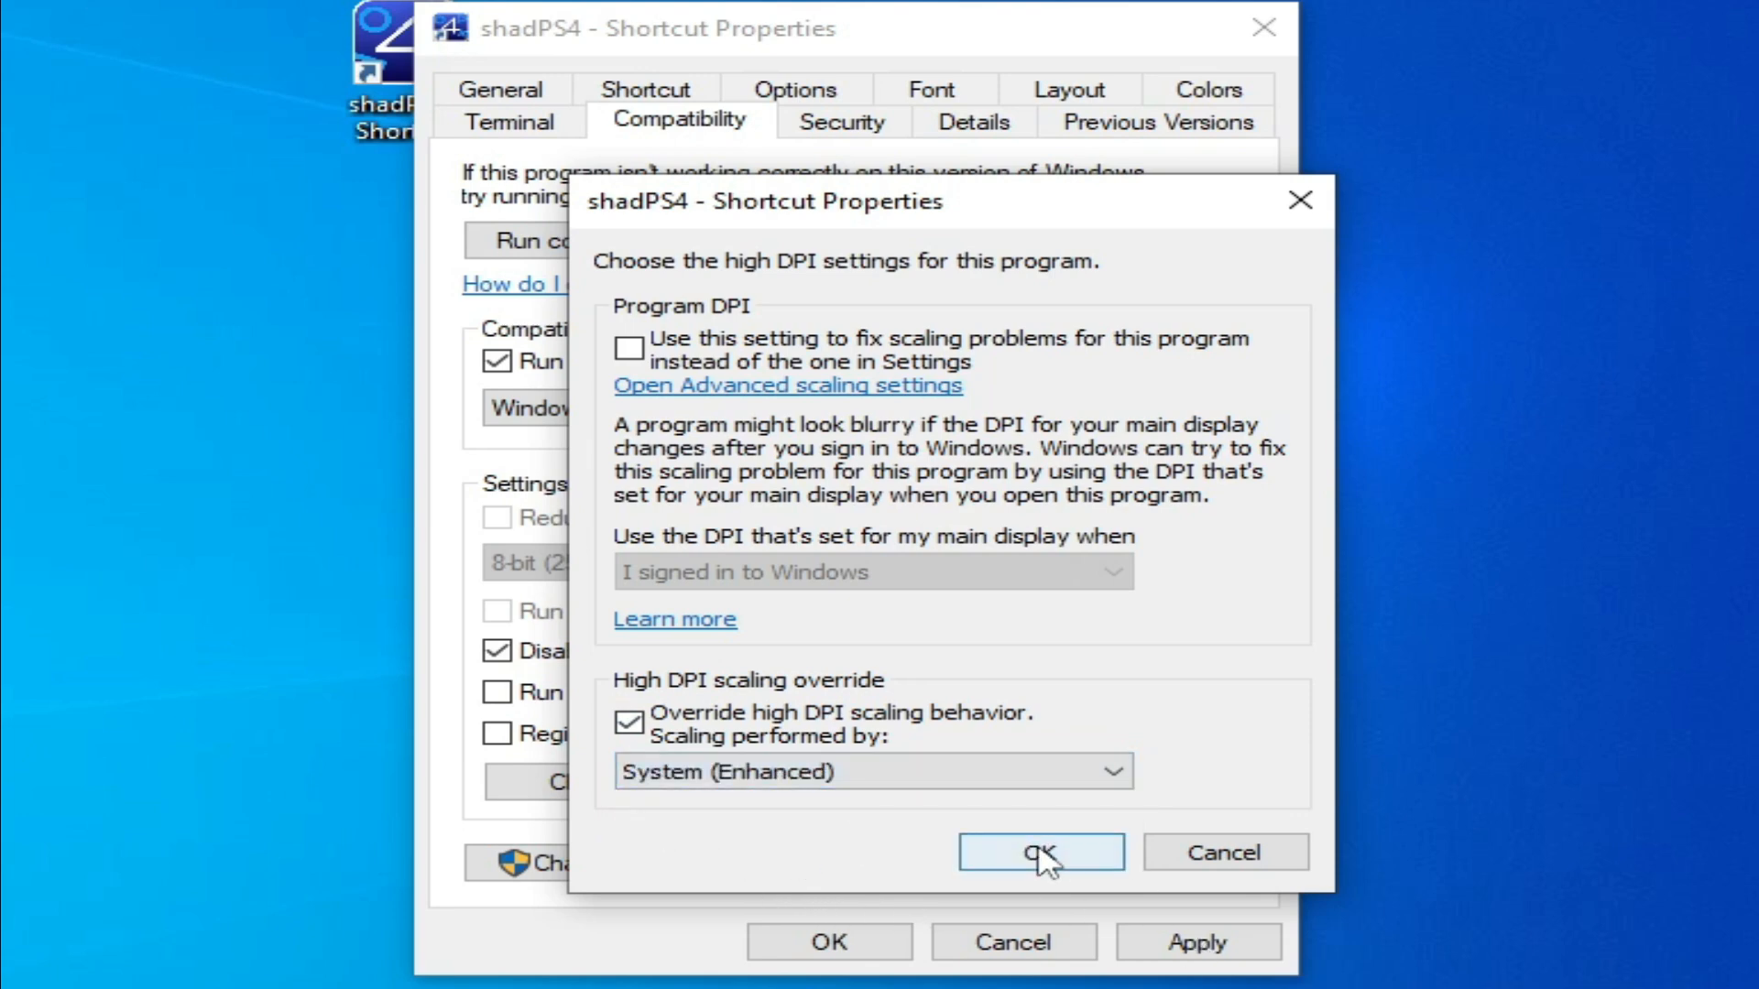
{"action": "left_click", "coordinate": [1038, 853]}
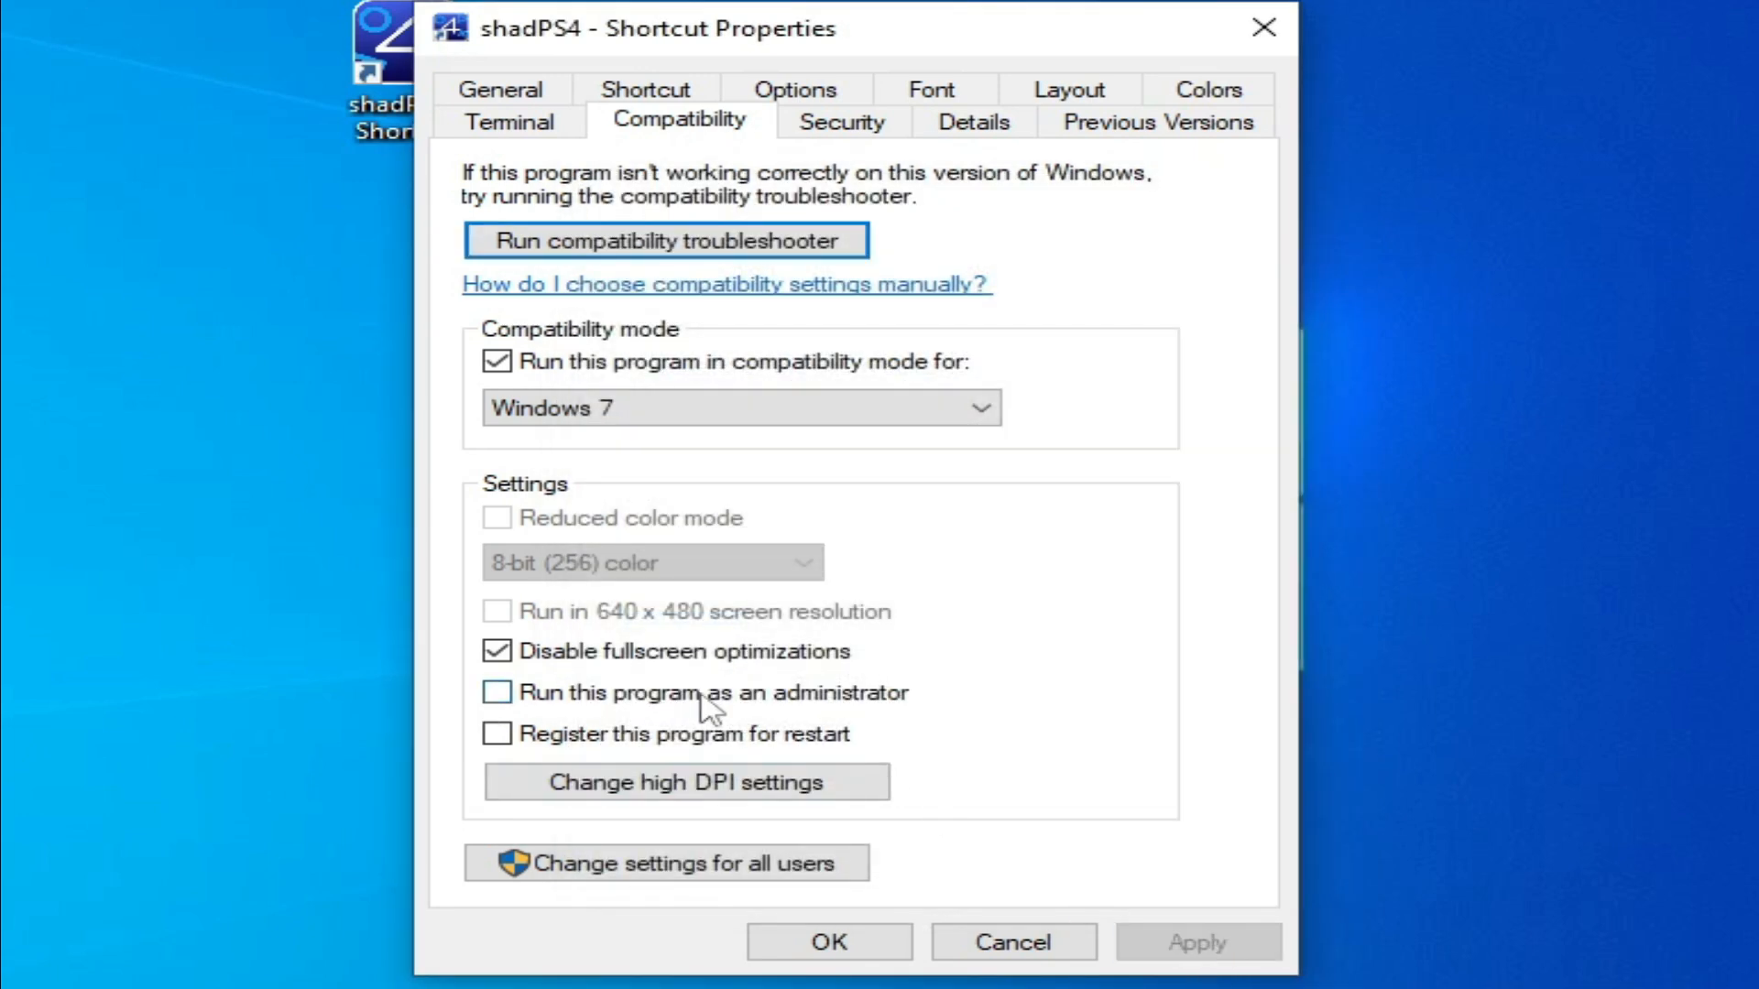
{"action": "mouse_move", "coordinate": [740, 706]}
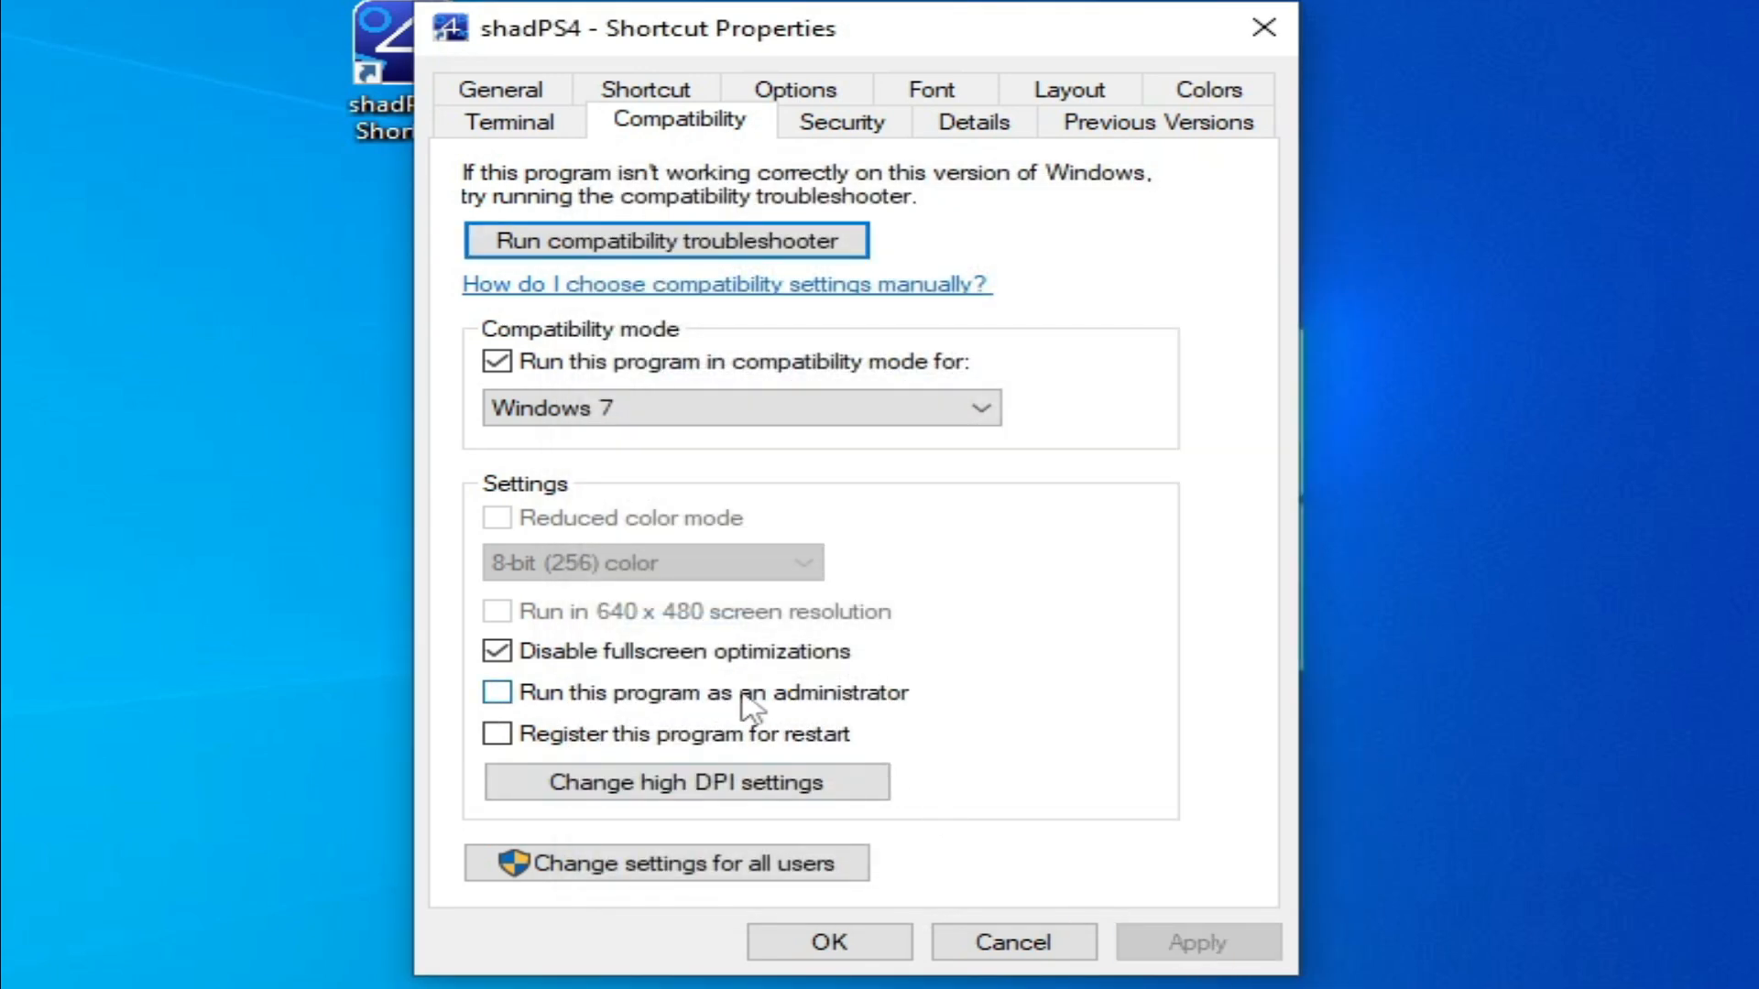
{"action": "left_click", "coordinate": [499, 692]}
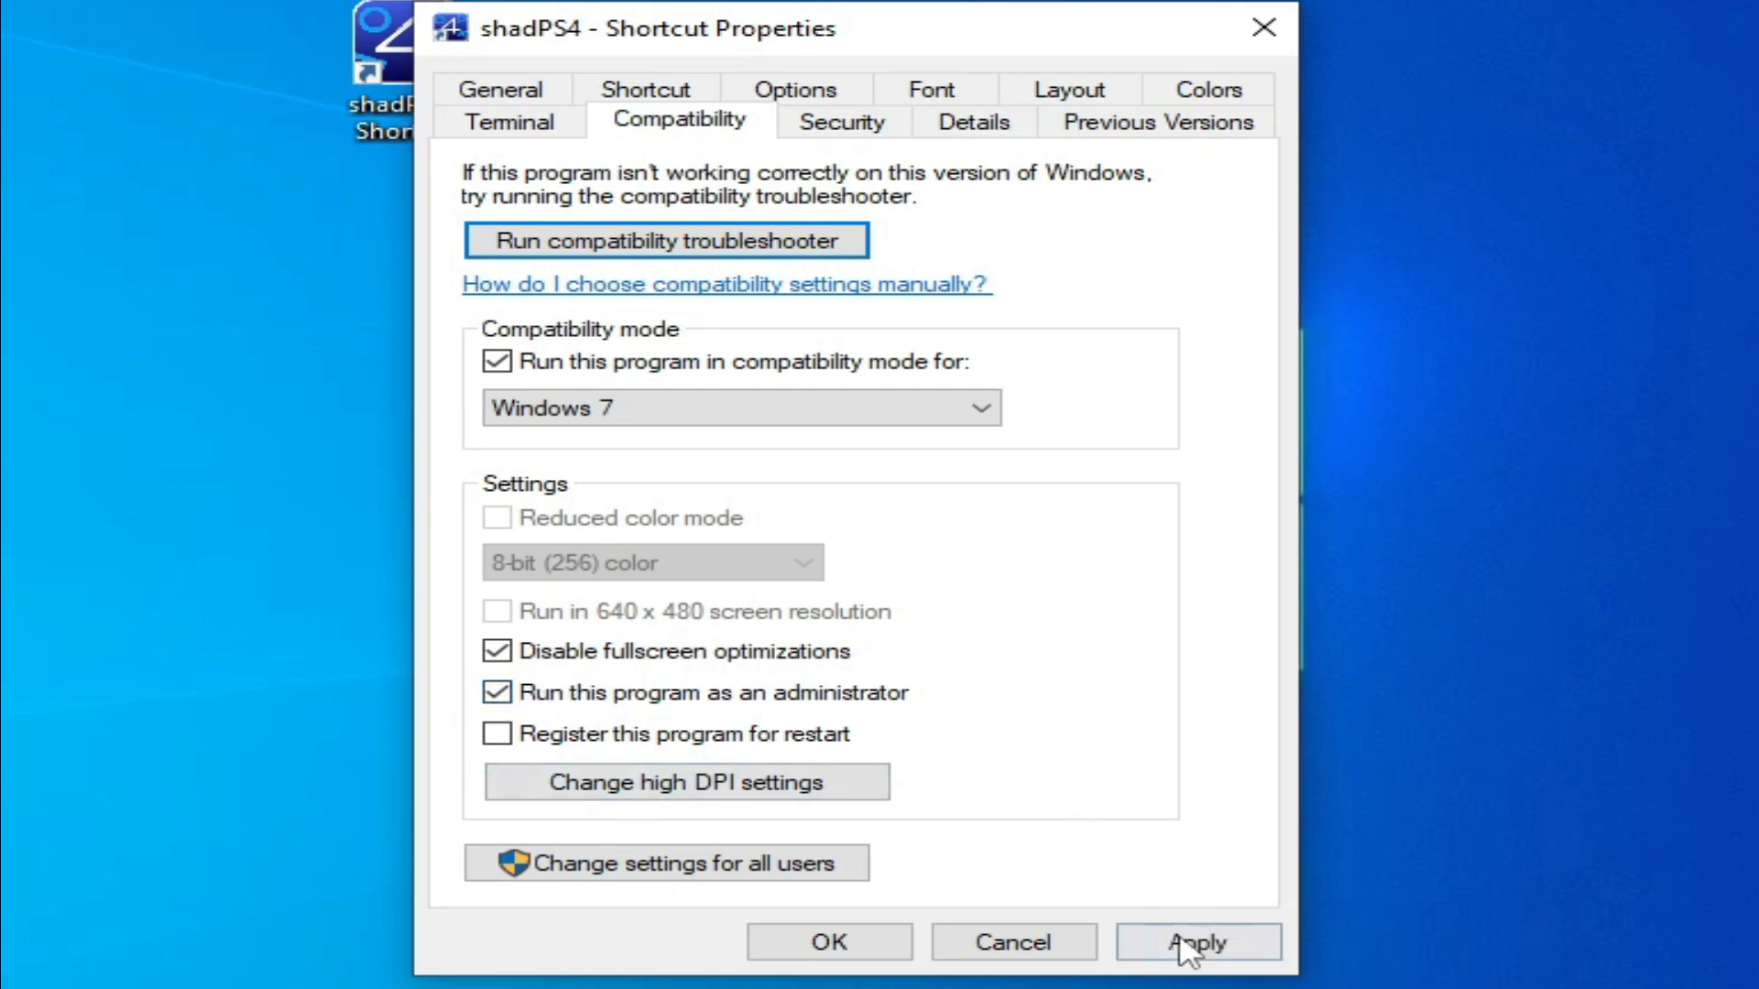
{"action": "left_click", "coordinate": [828, 940]}
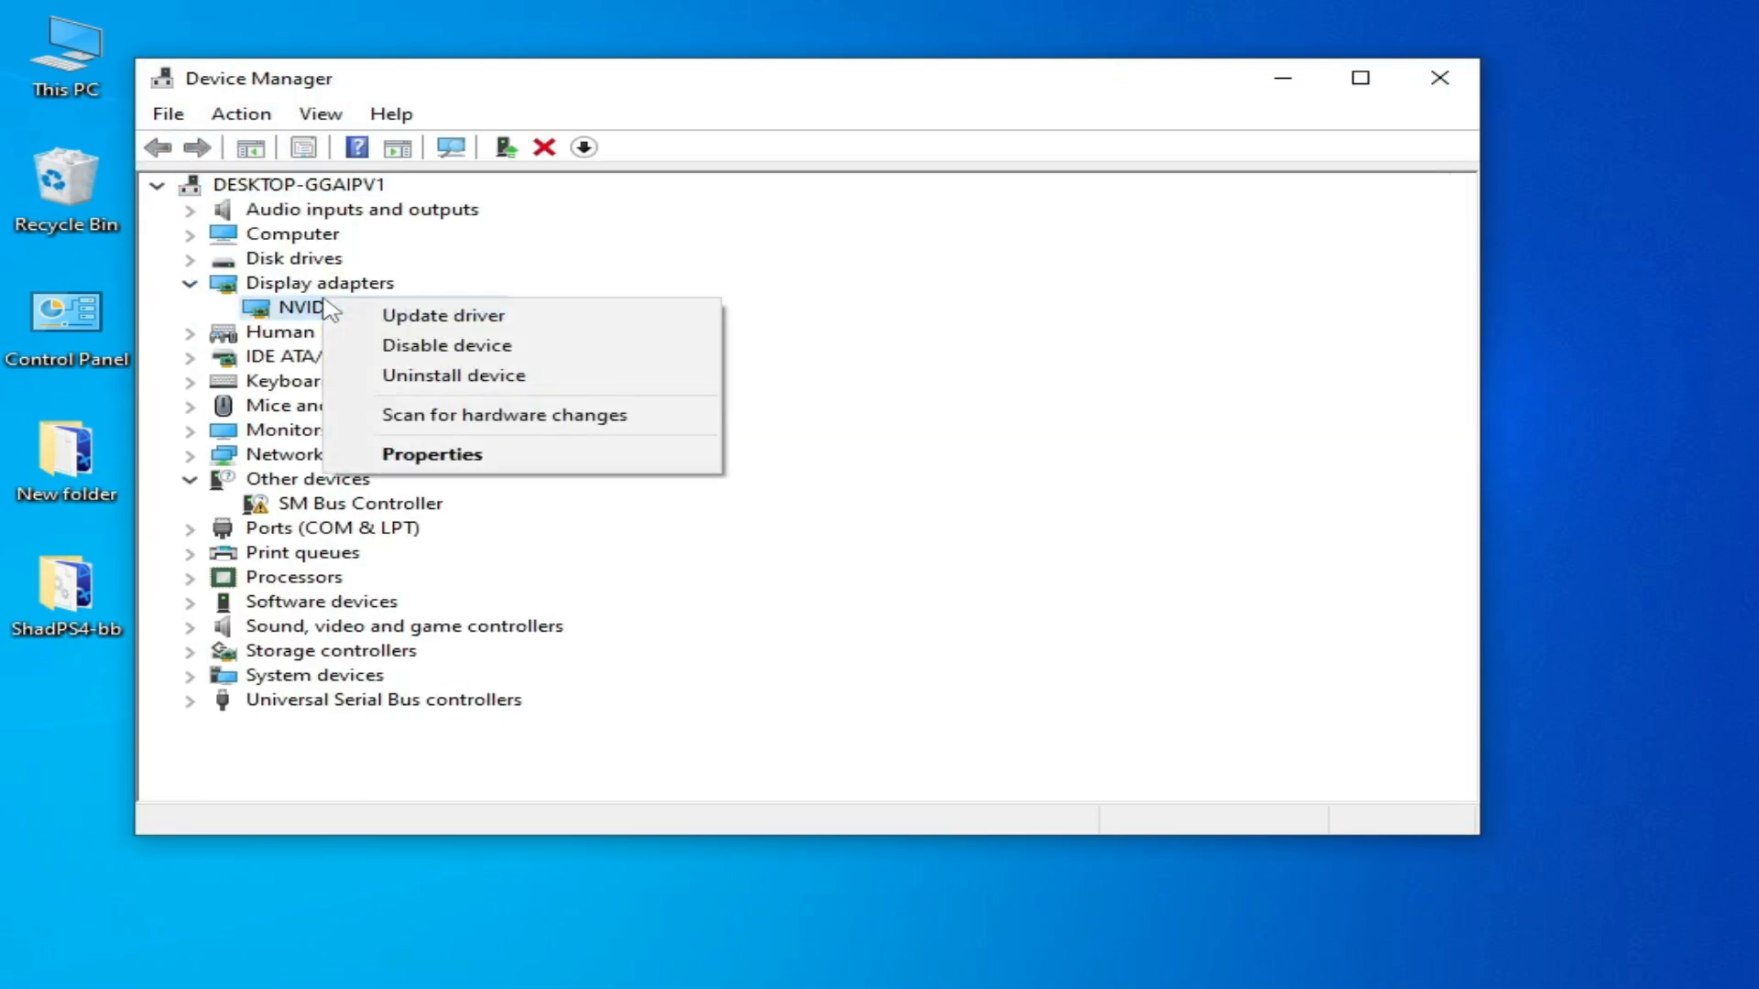
Check the GTX 750's driver version 32.0.15.5612 in its properties, then close.
{"action": "left_click", "coordinate": [432, 454]}
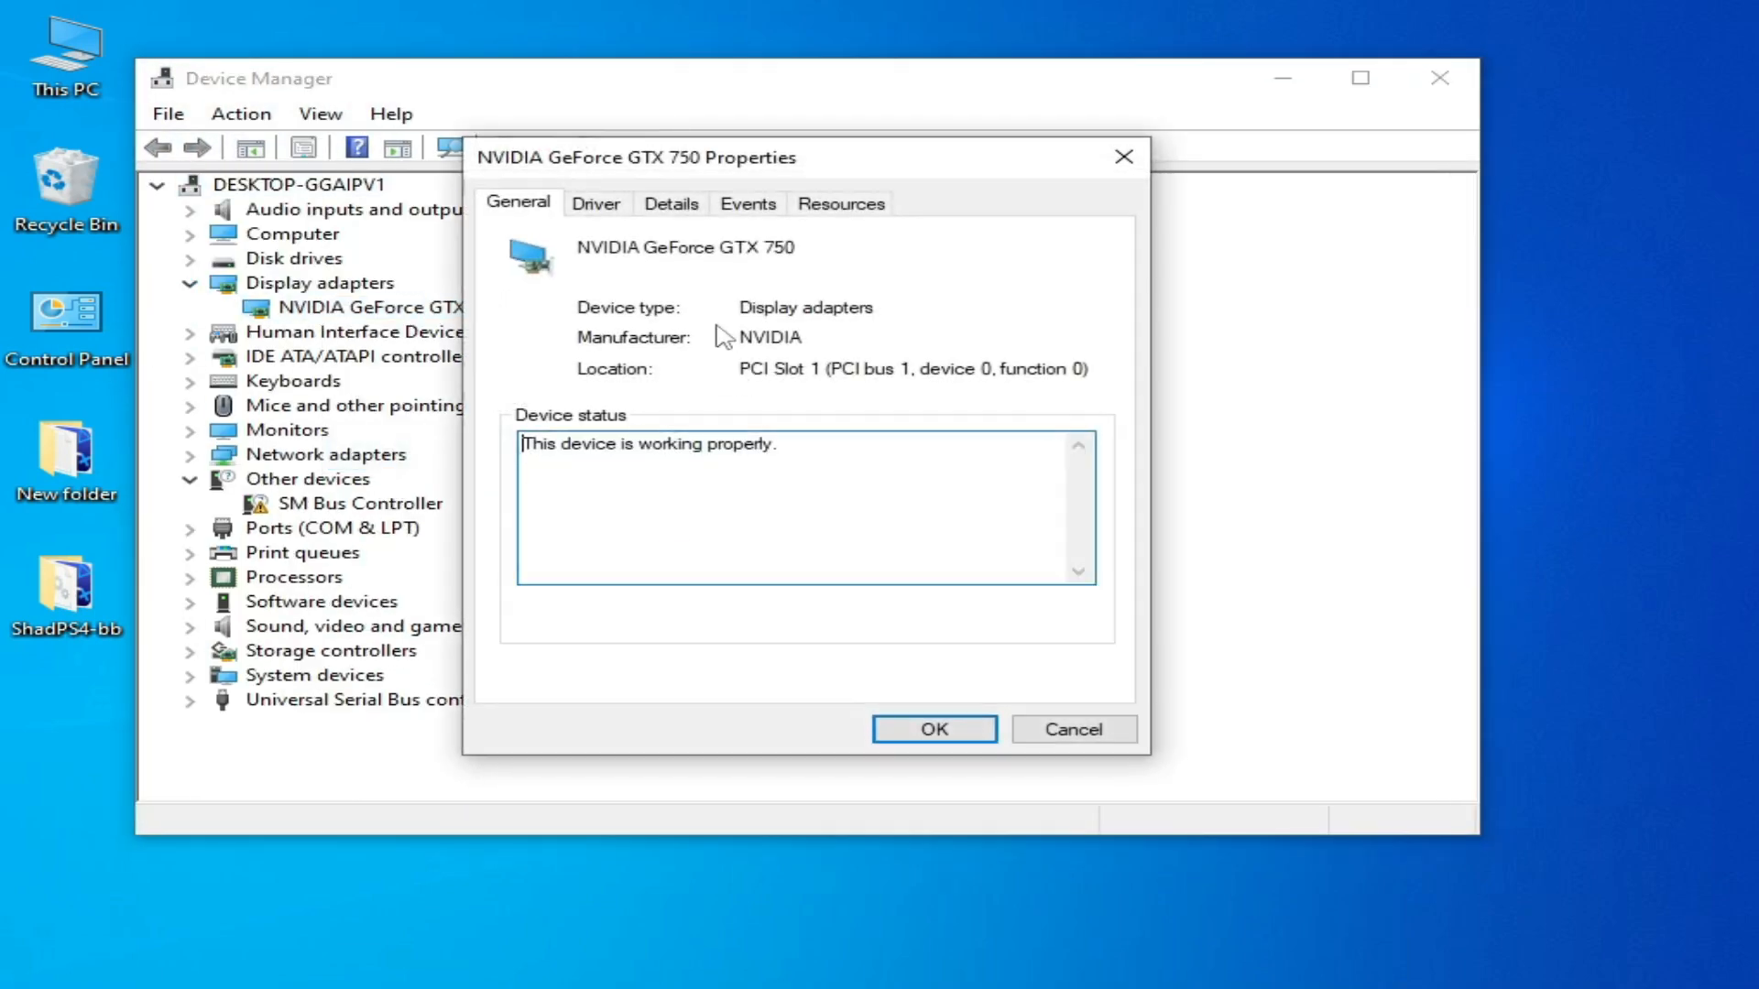
{"action": "left_click", "coordinate": [596, 204]}
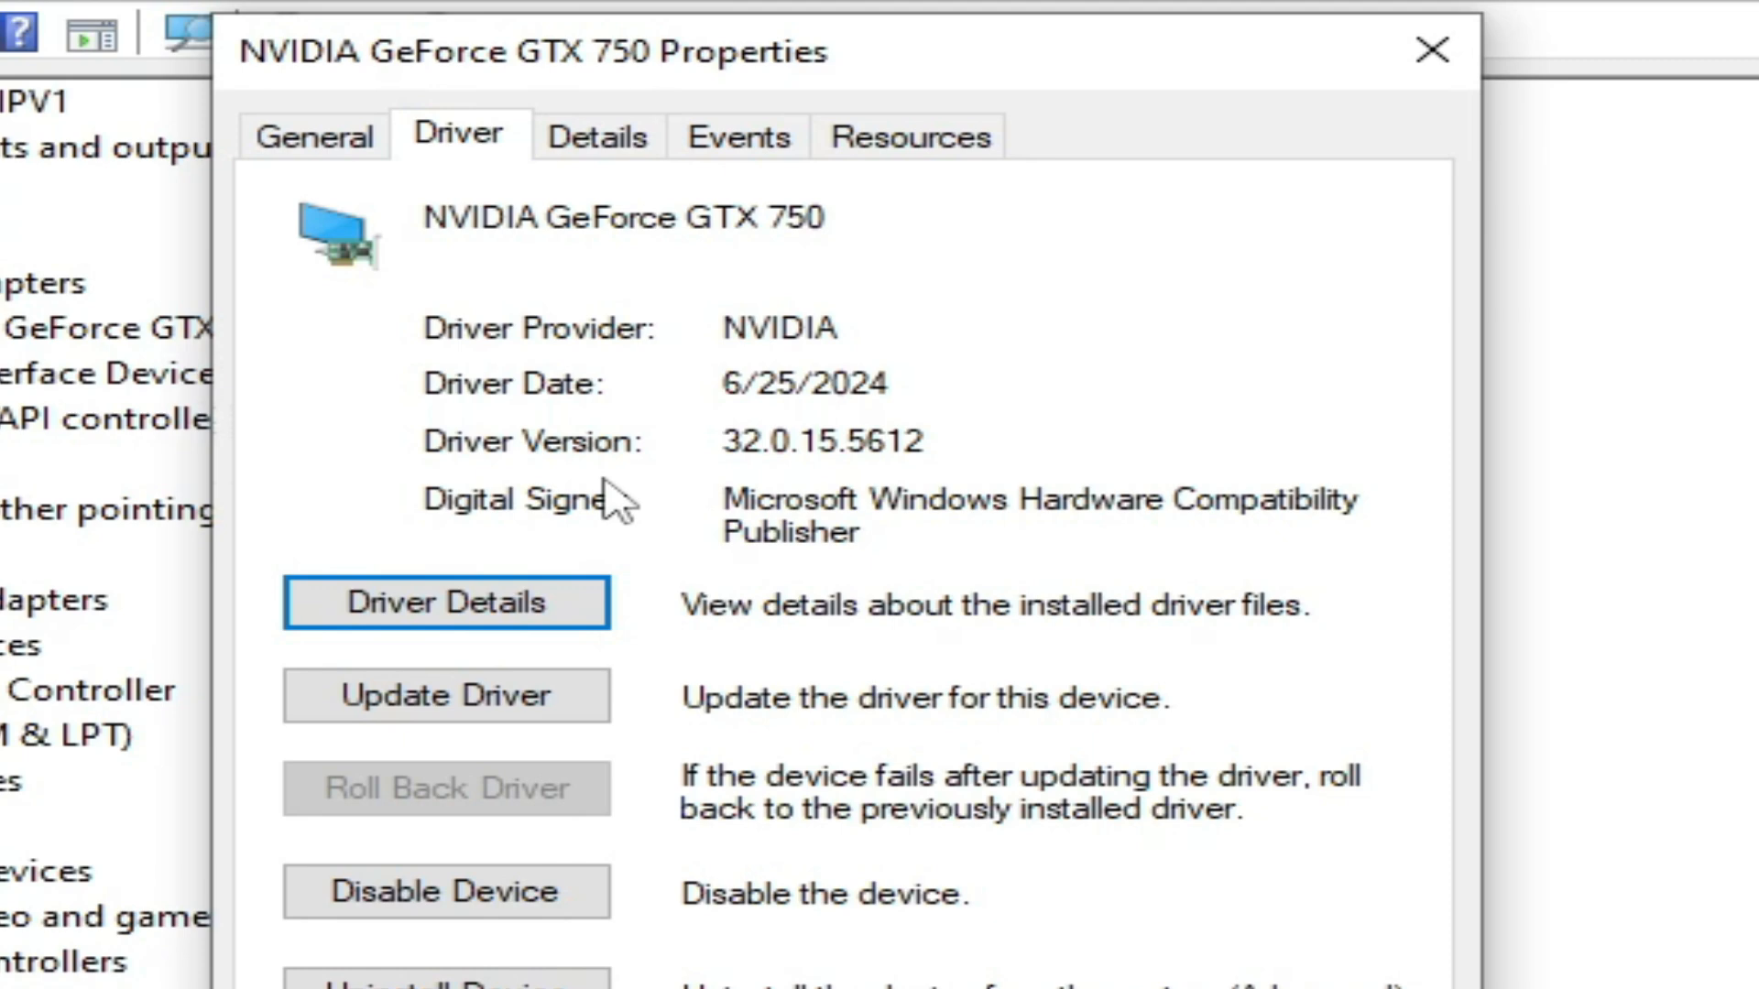
{"action": "left_click", "coordinate": [1432, 51]}
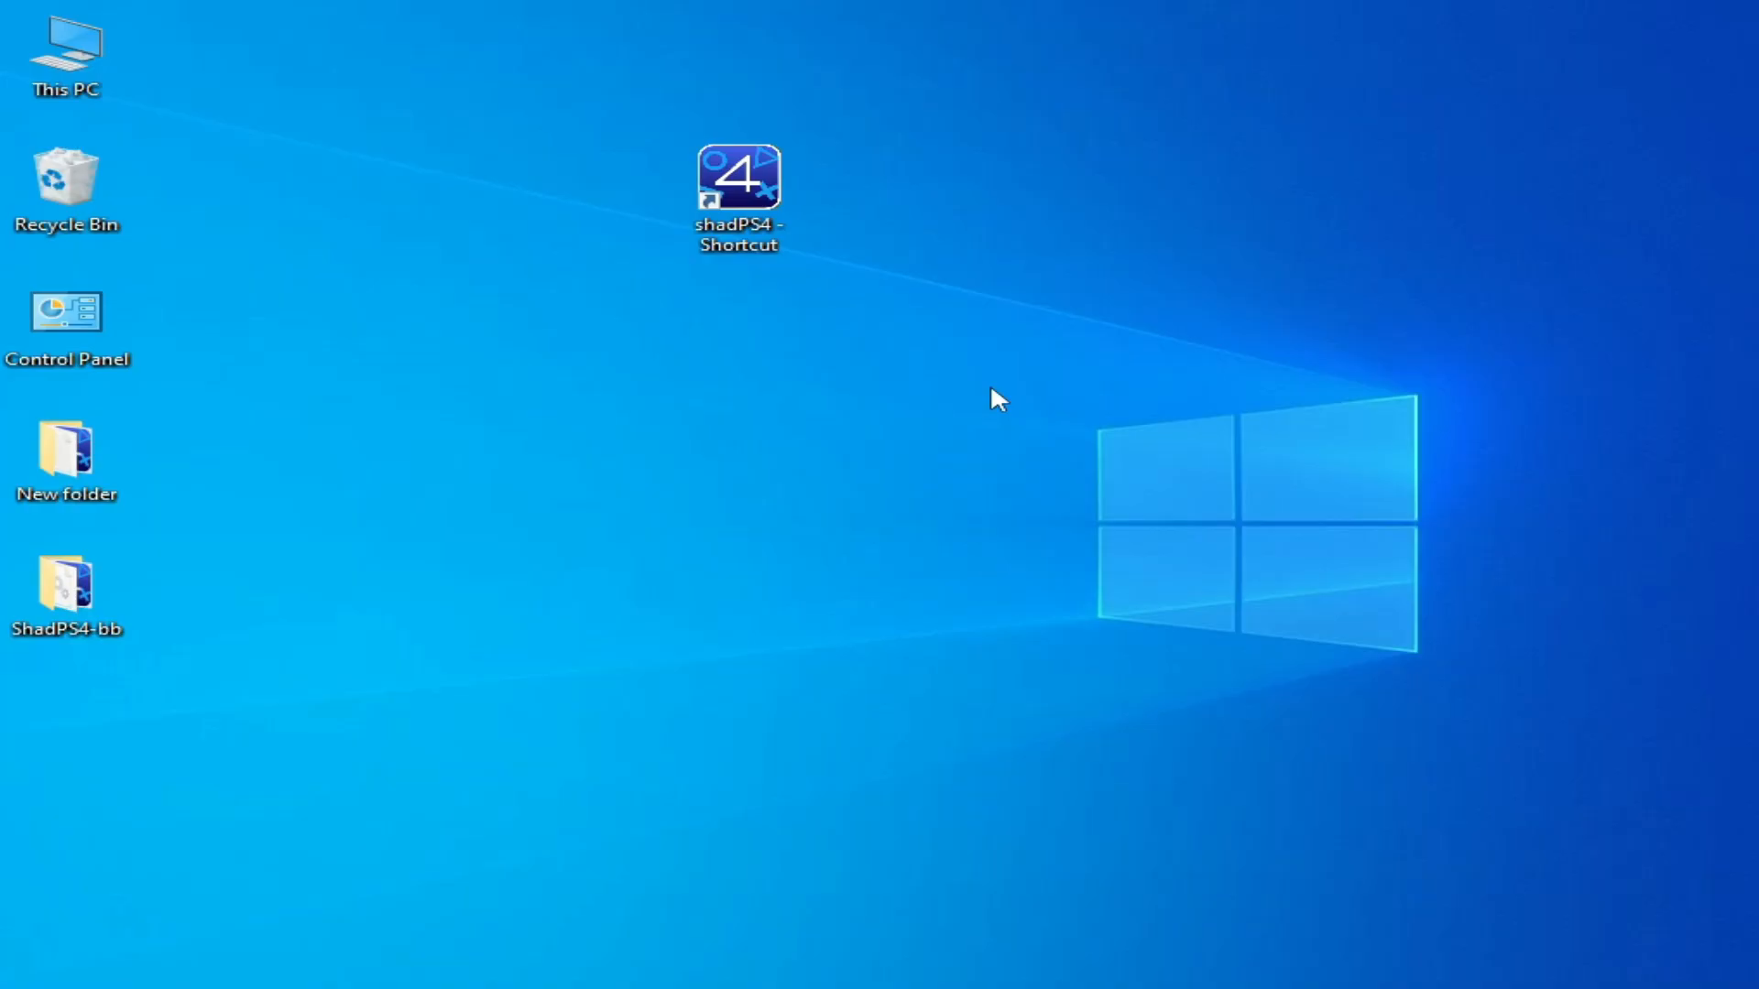
Open the shadPS4 shortcut's file location and its user folder.
{"action": "right_click", "coordinate": [739, 180]}
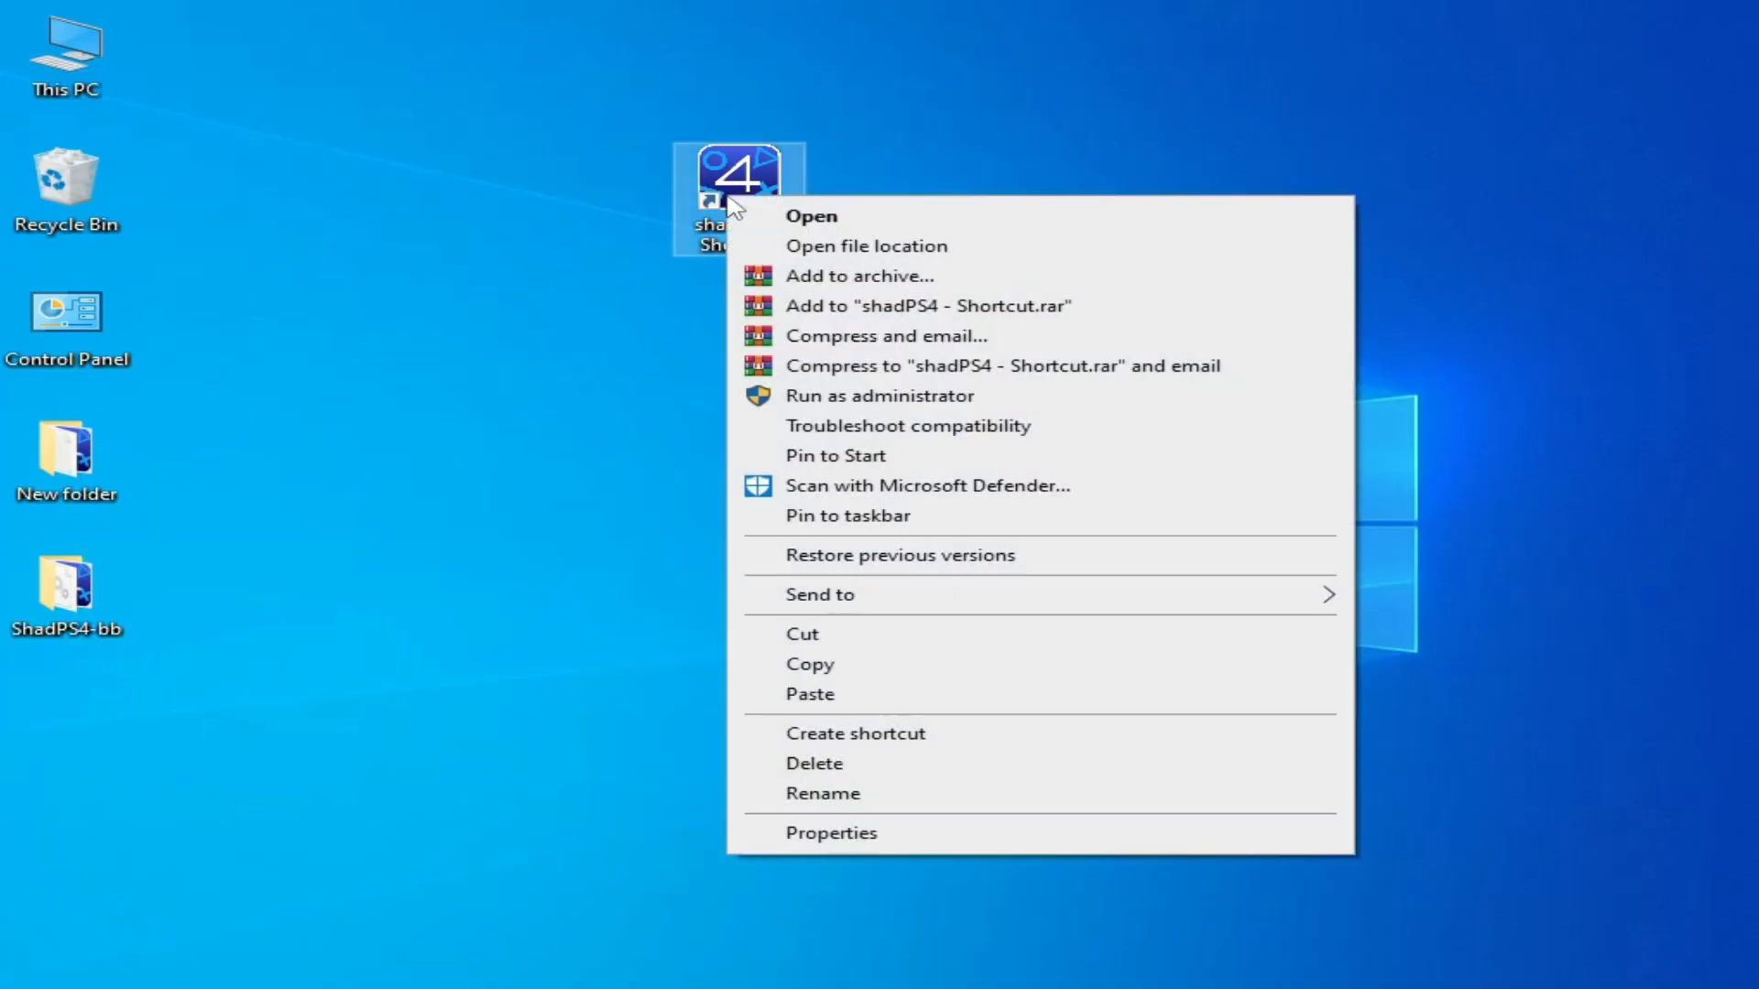
{"action": "left_click", "coordinate": [865, 245]}
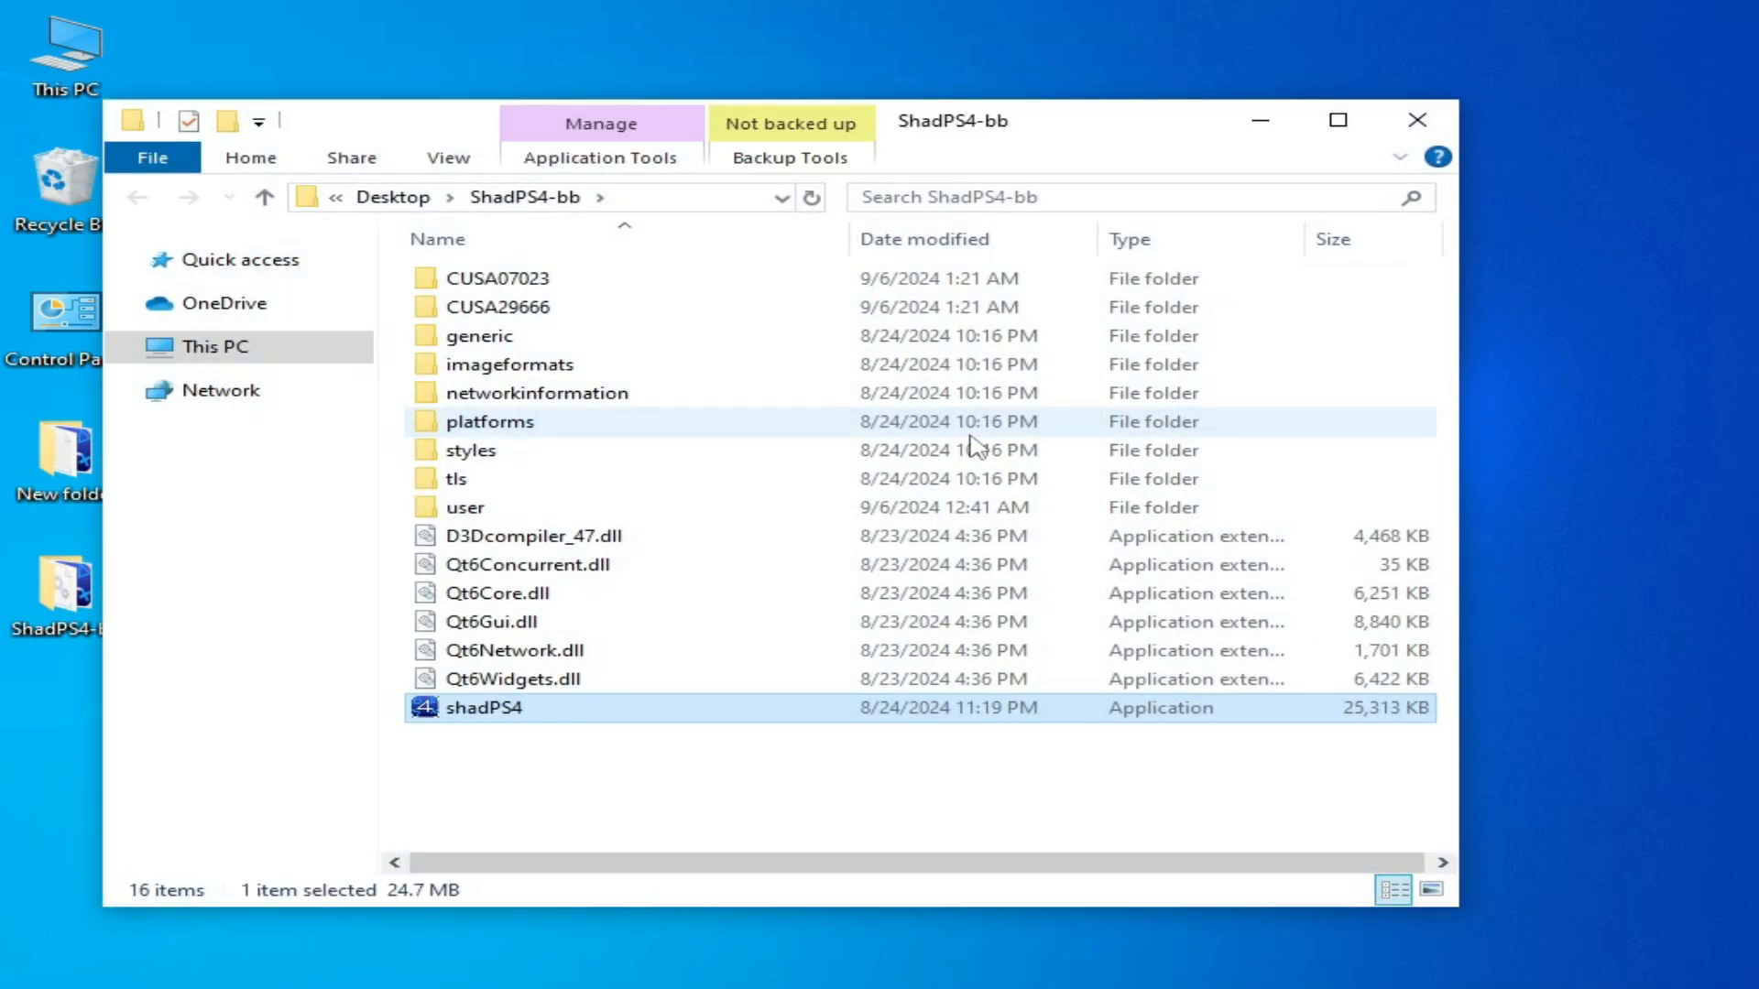
{"action": "double_click", "coordinate": [464, 505]}
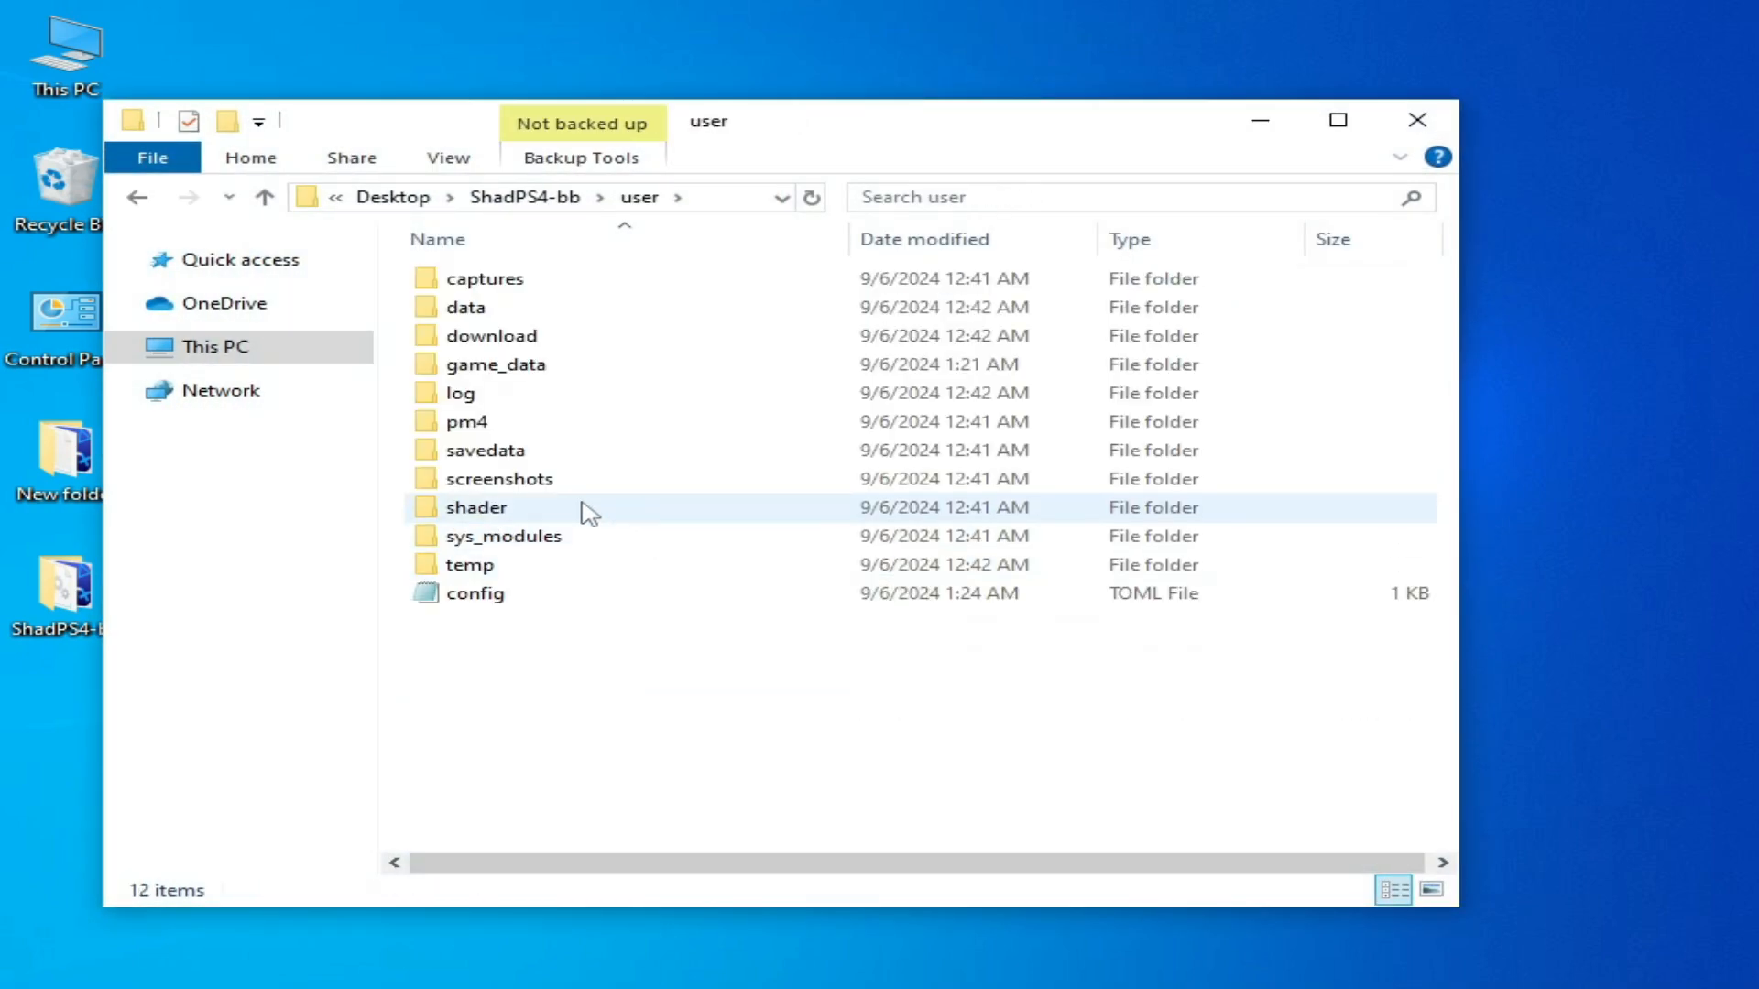
Delete the shader and temp folders and close File Explorer.
{"action": "right_click", "coordinate": [475, 506]}
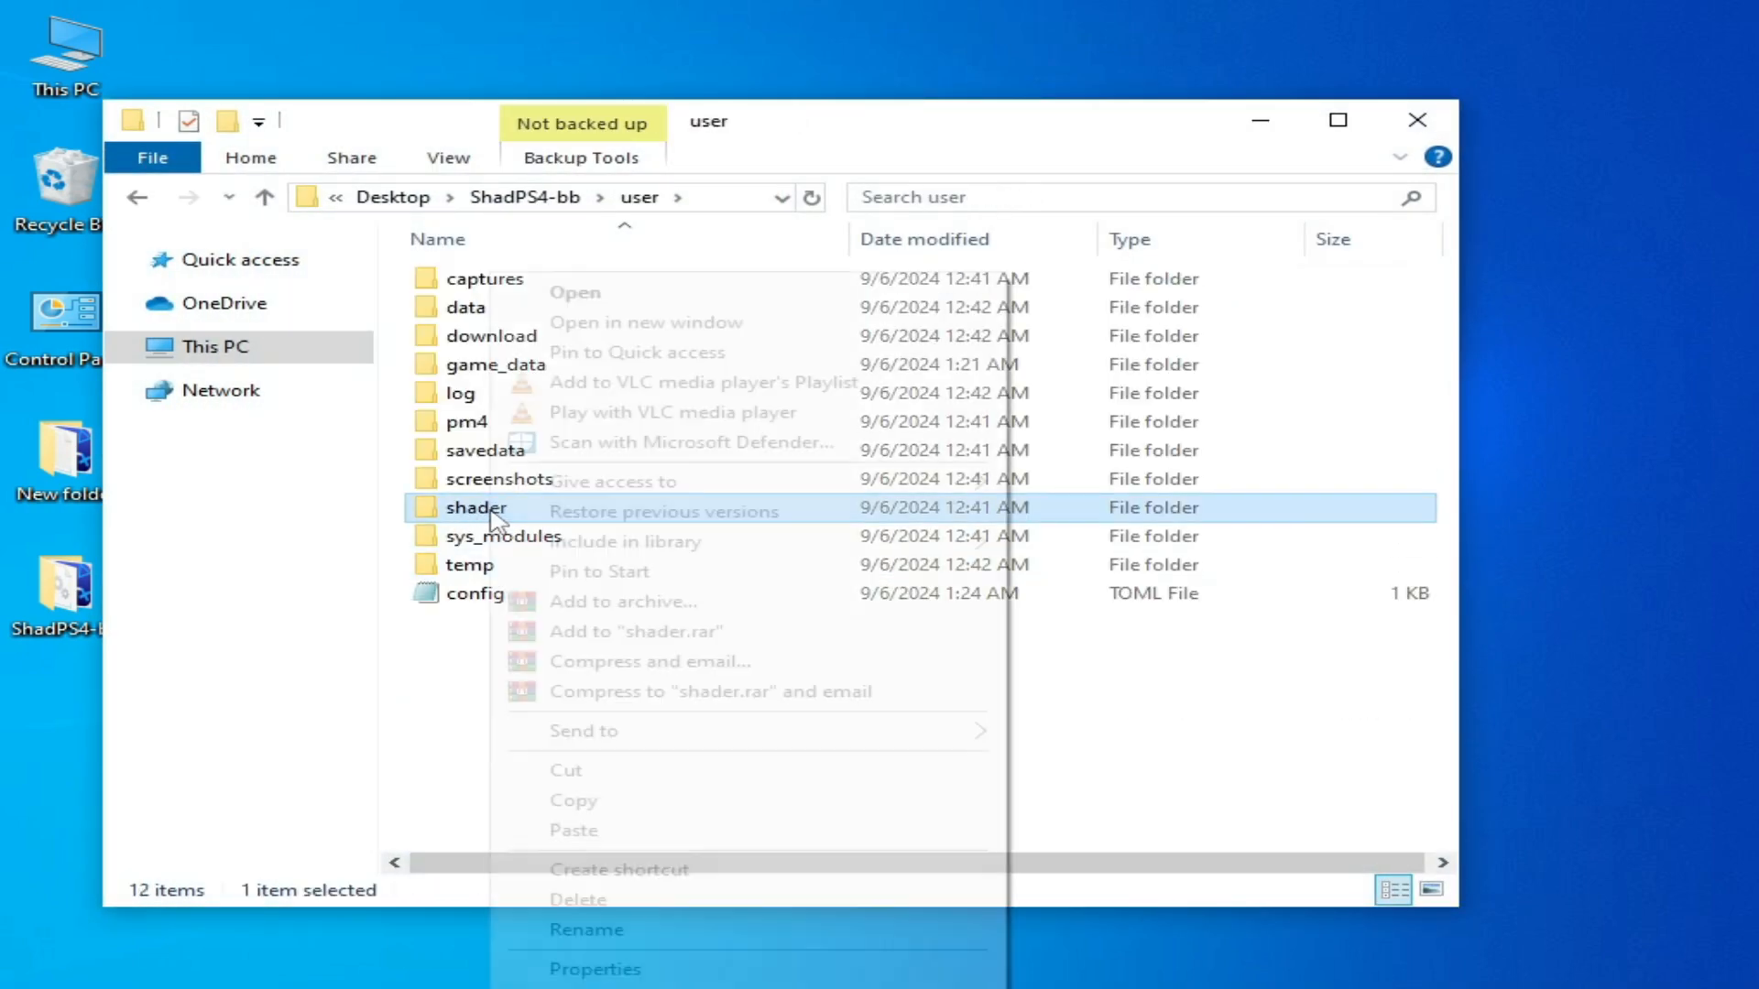
{"action": "left_click", "coordinate": [578, 898]}
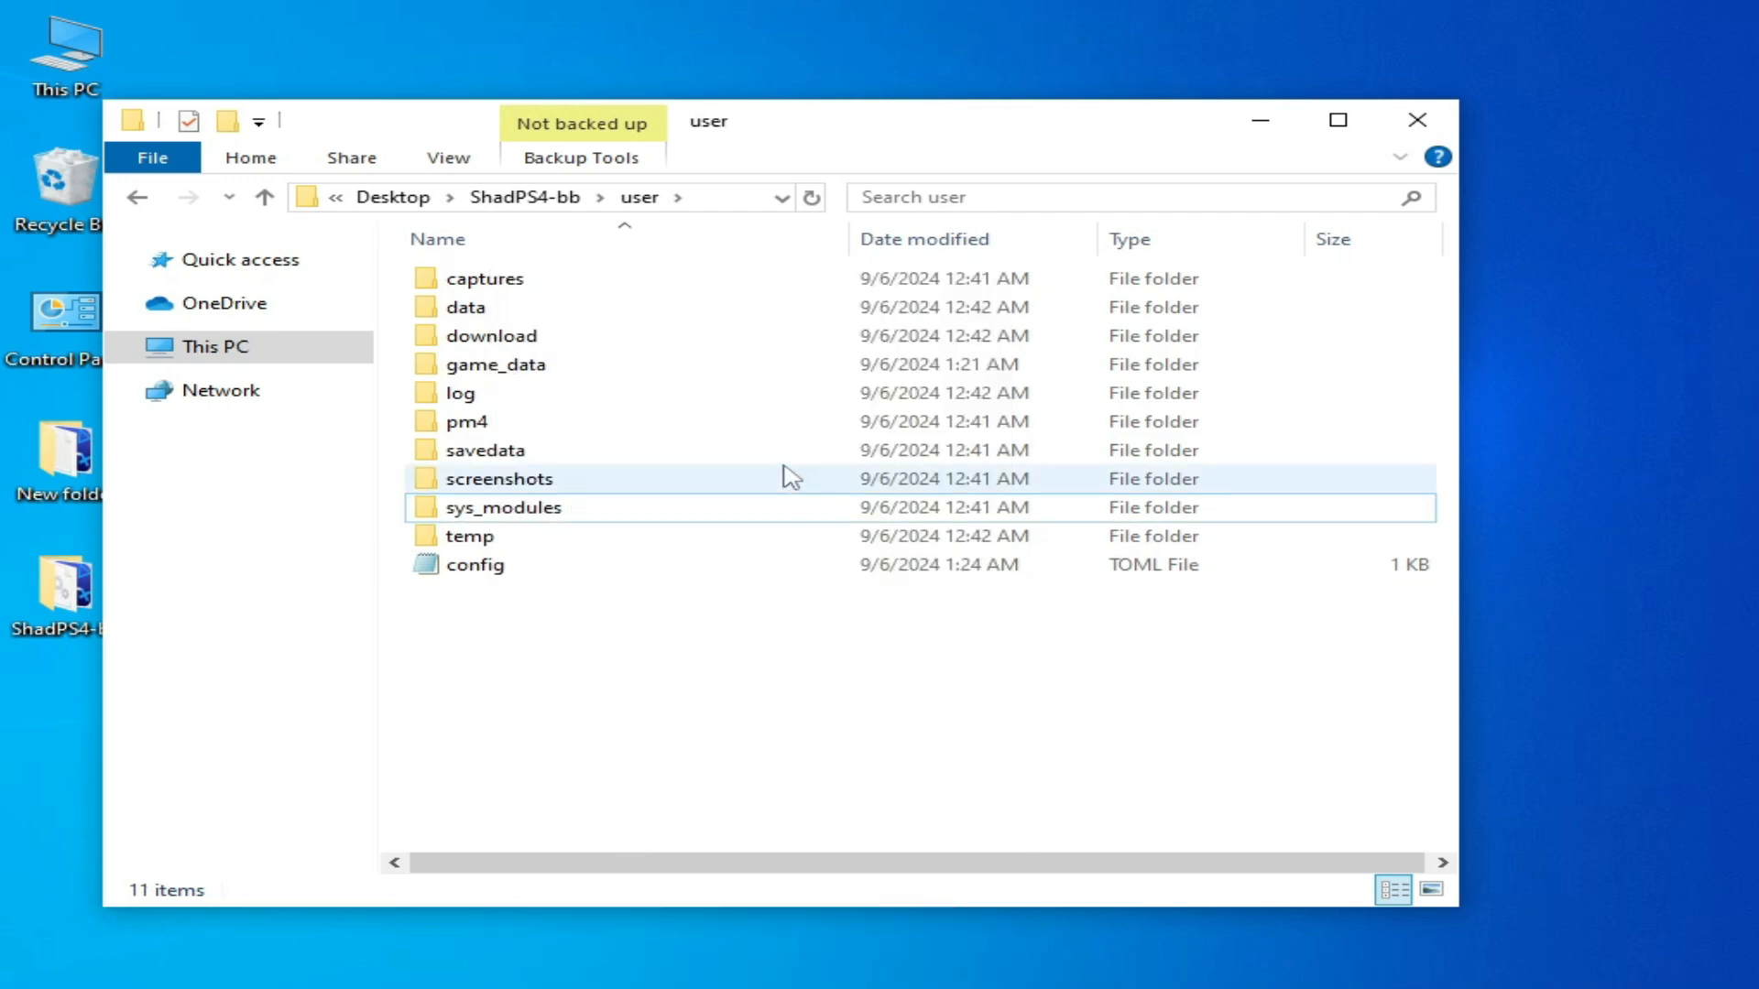
{"action": "right_click", "coordinate": [470, 536]}
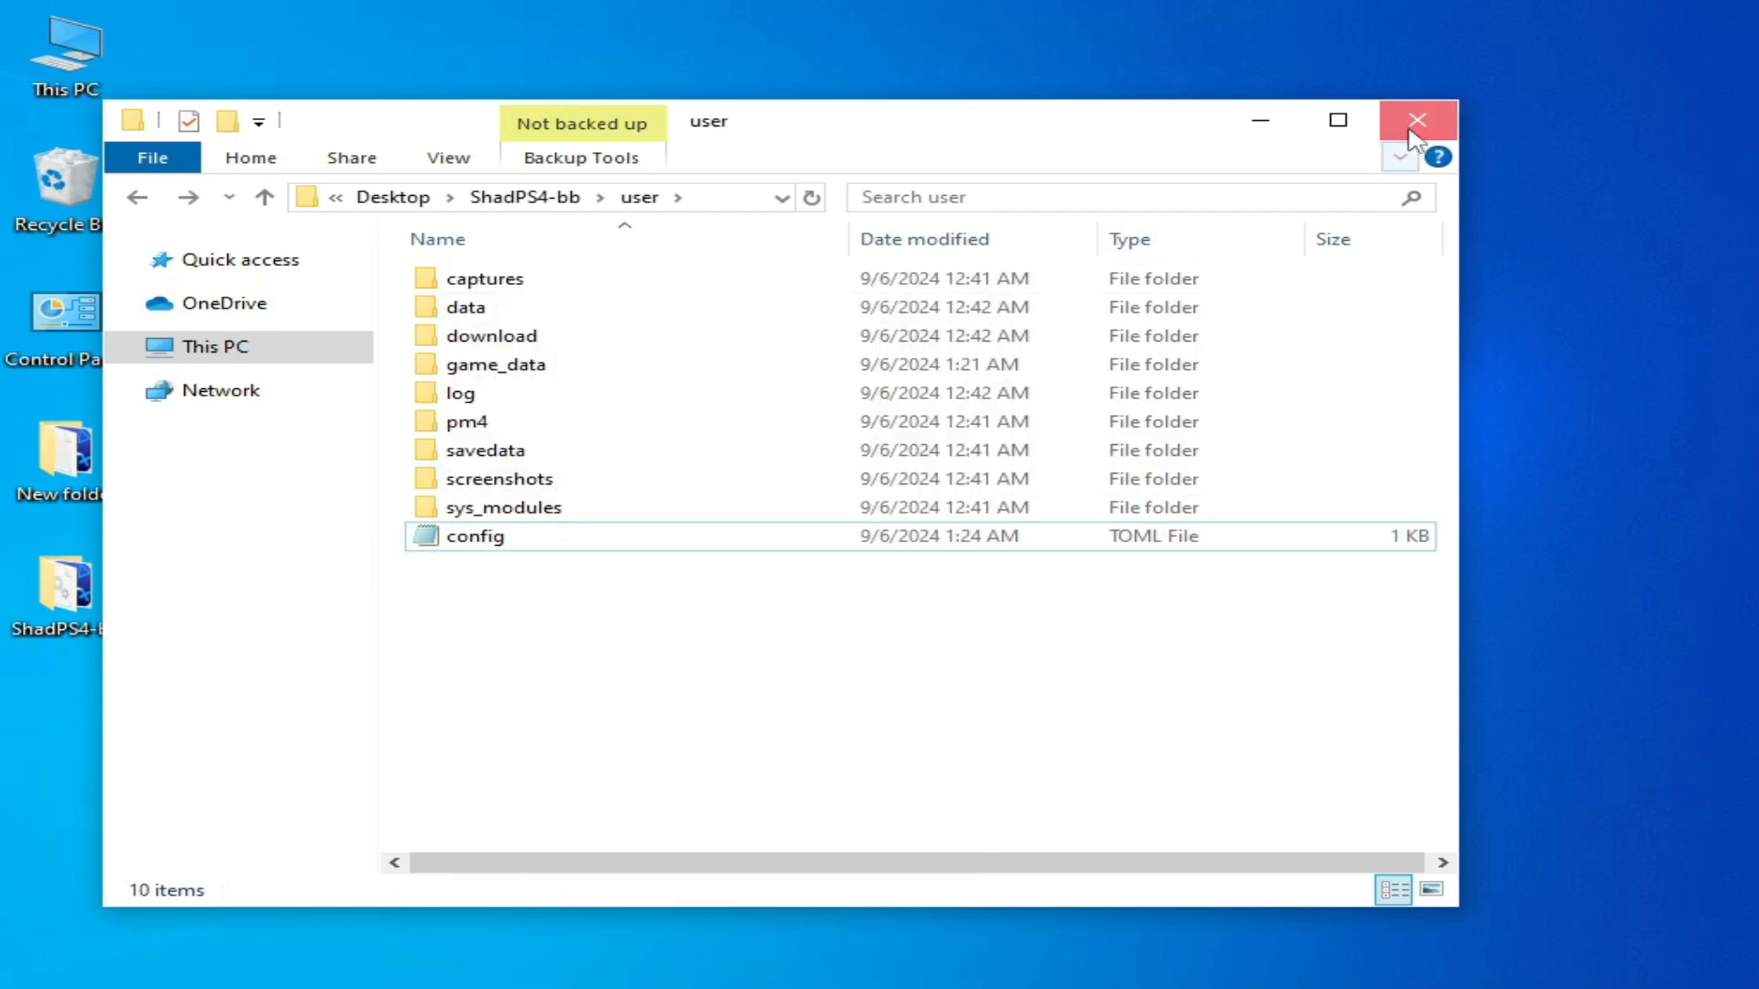
{"action": "left_click", "coordinate": [1416, 120]}
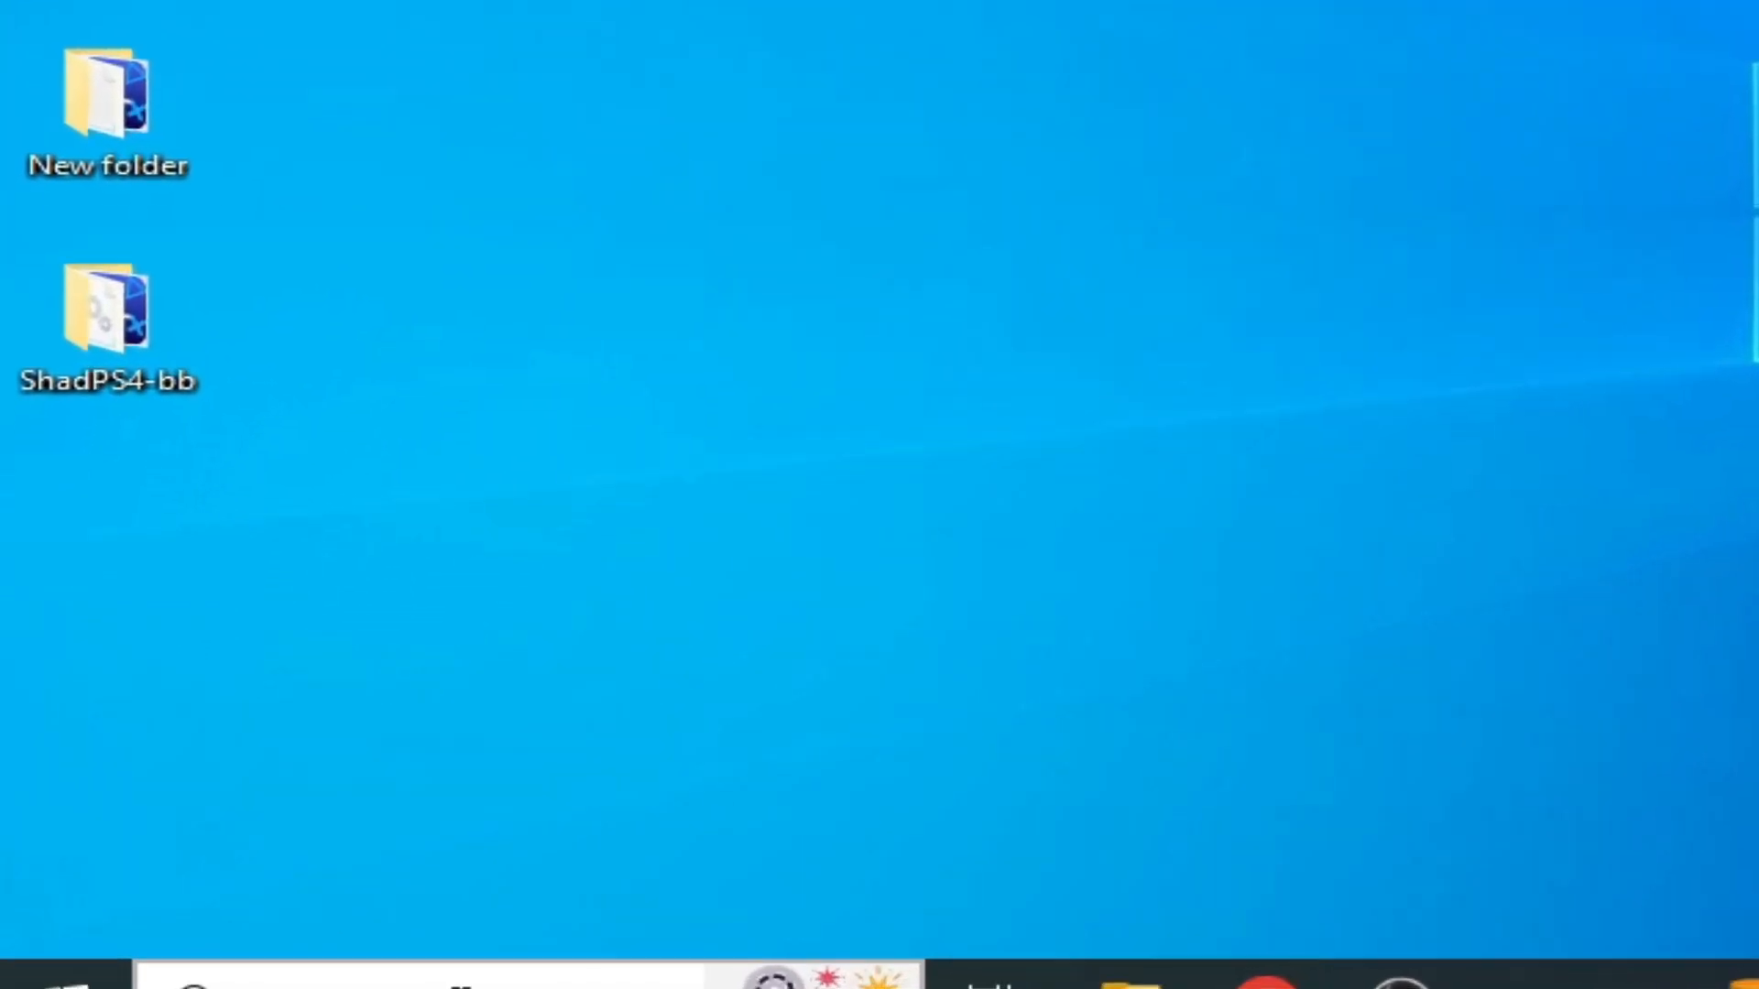
Open the %temp% folder and delete all of its files.
{"action": "type", "text": "%temp%"}
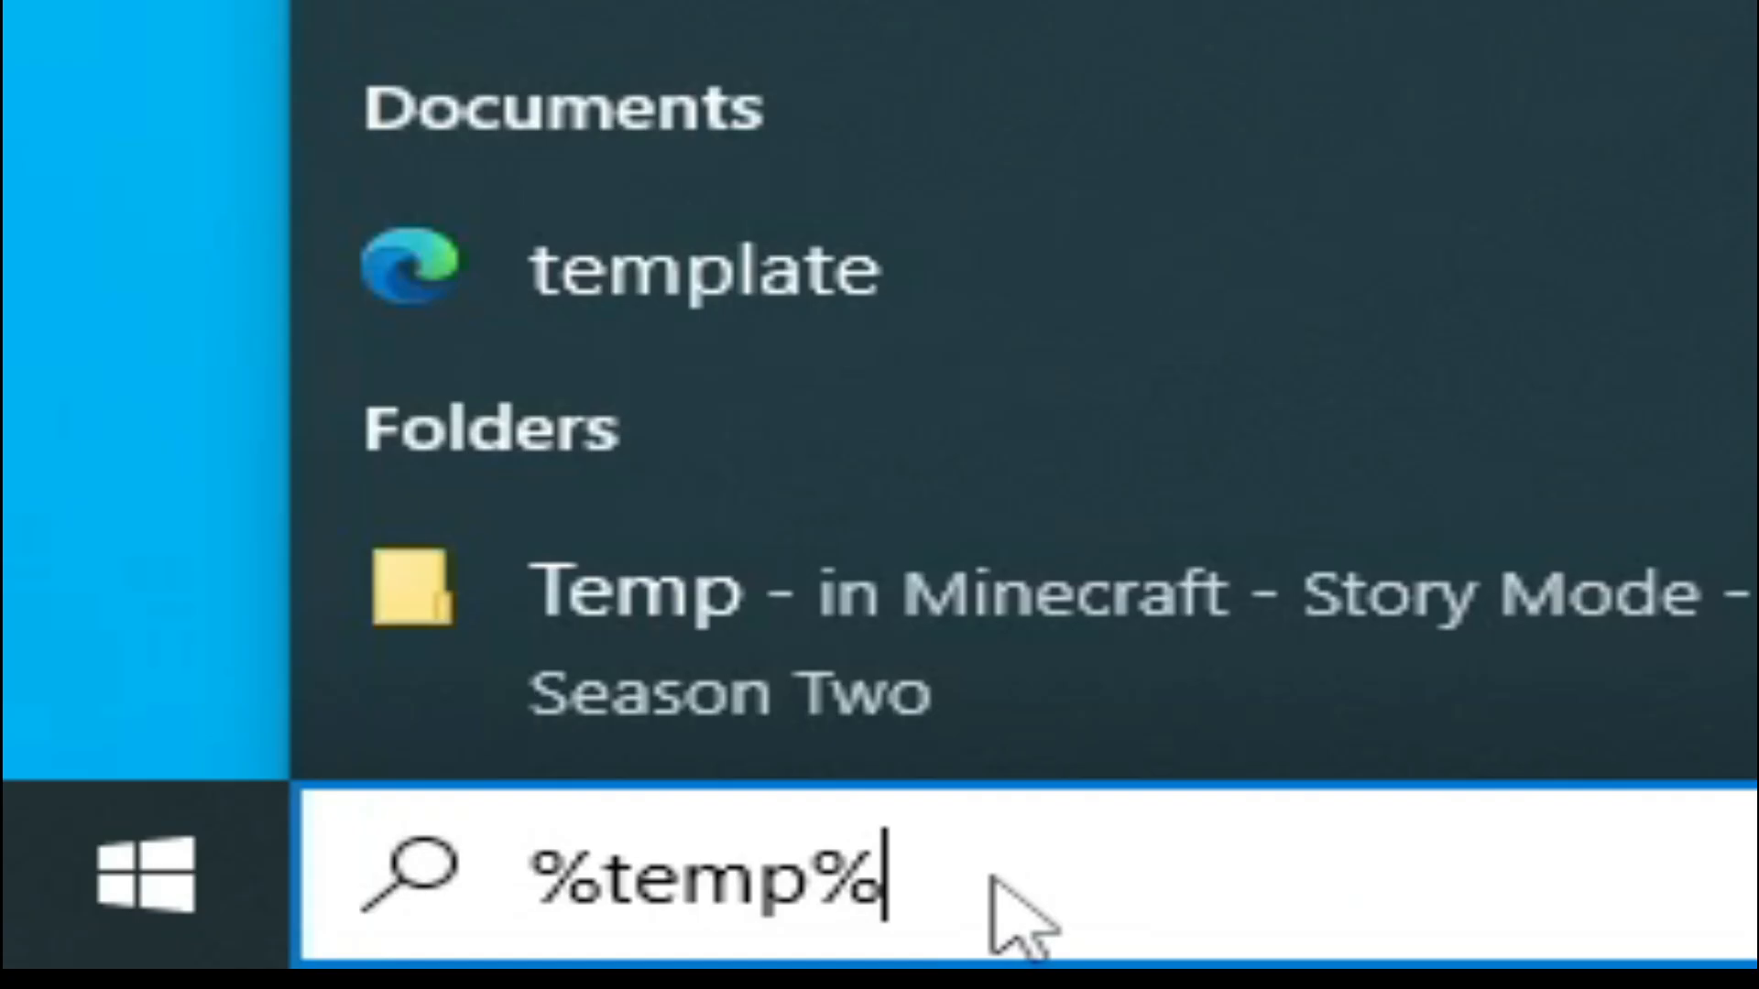
{"action": "key", "text": "Return"}
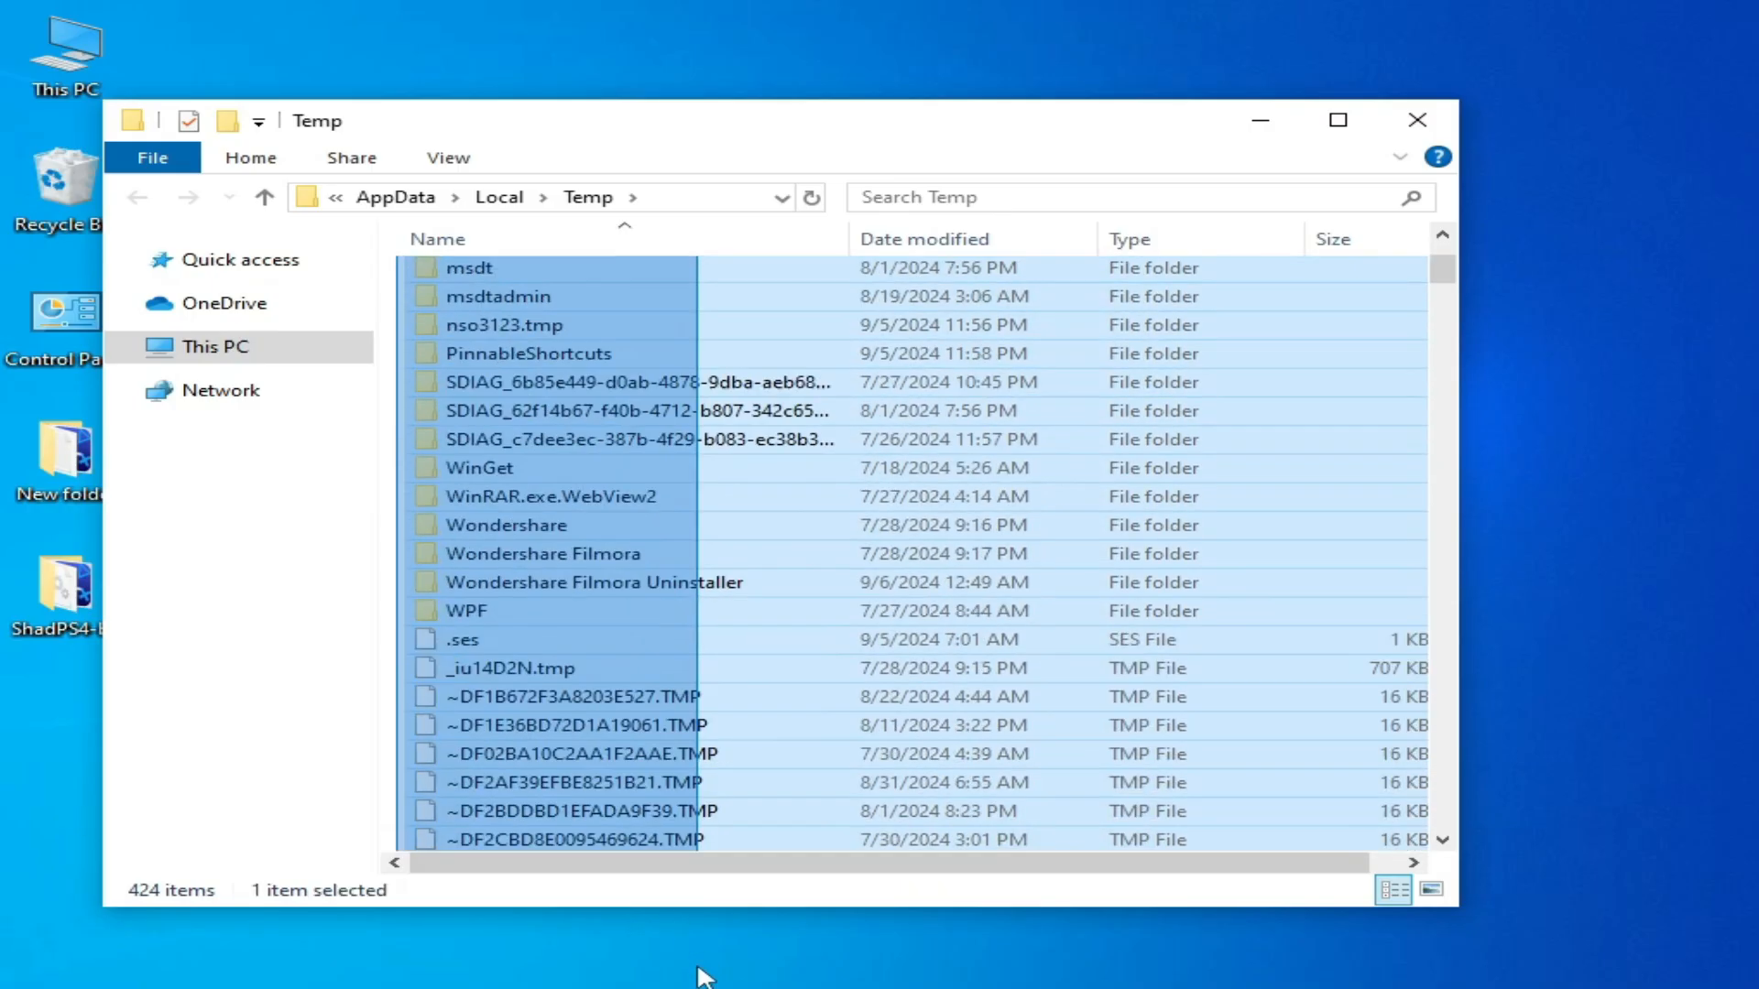
{"action": "key", "text": "ctrl+a"}
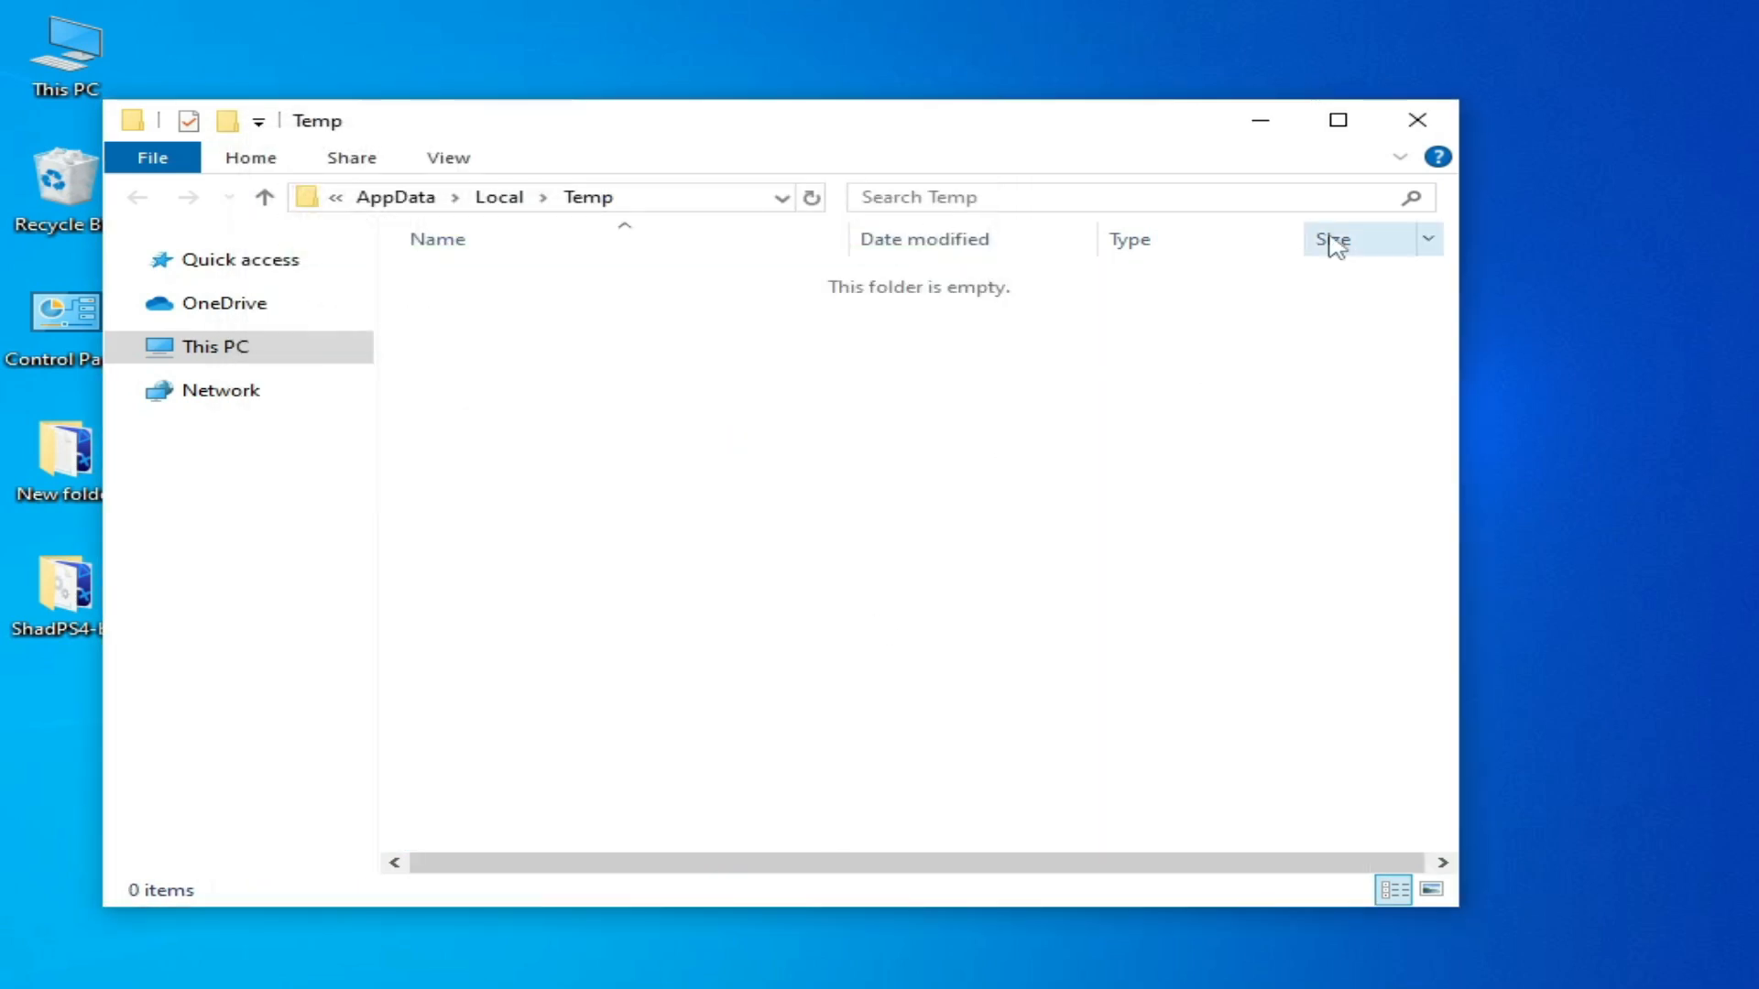
Open NVIDIA Control Panel's image preview page and select Use the advanced 3D image settings.
{"action": "right_click", "coordinate": [1060, 359]}
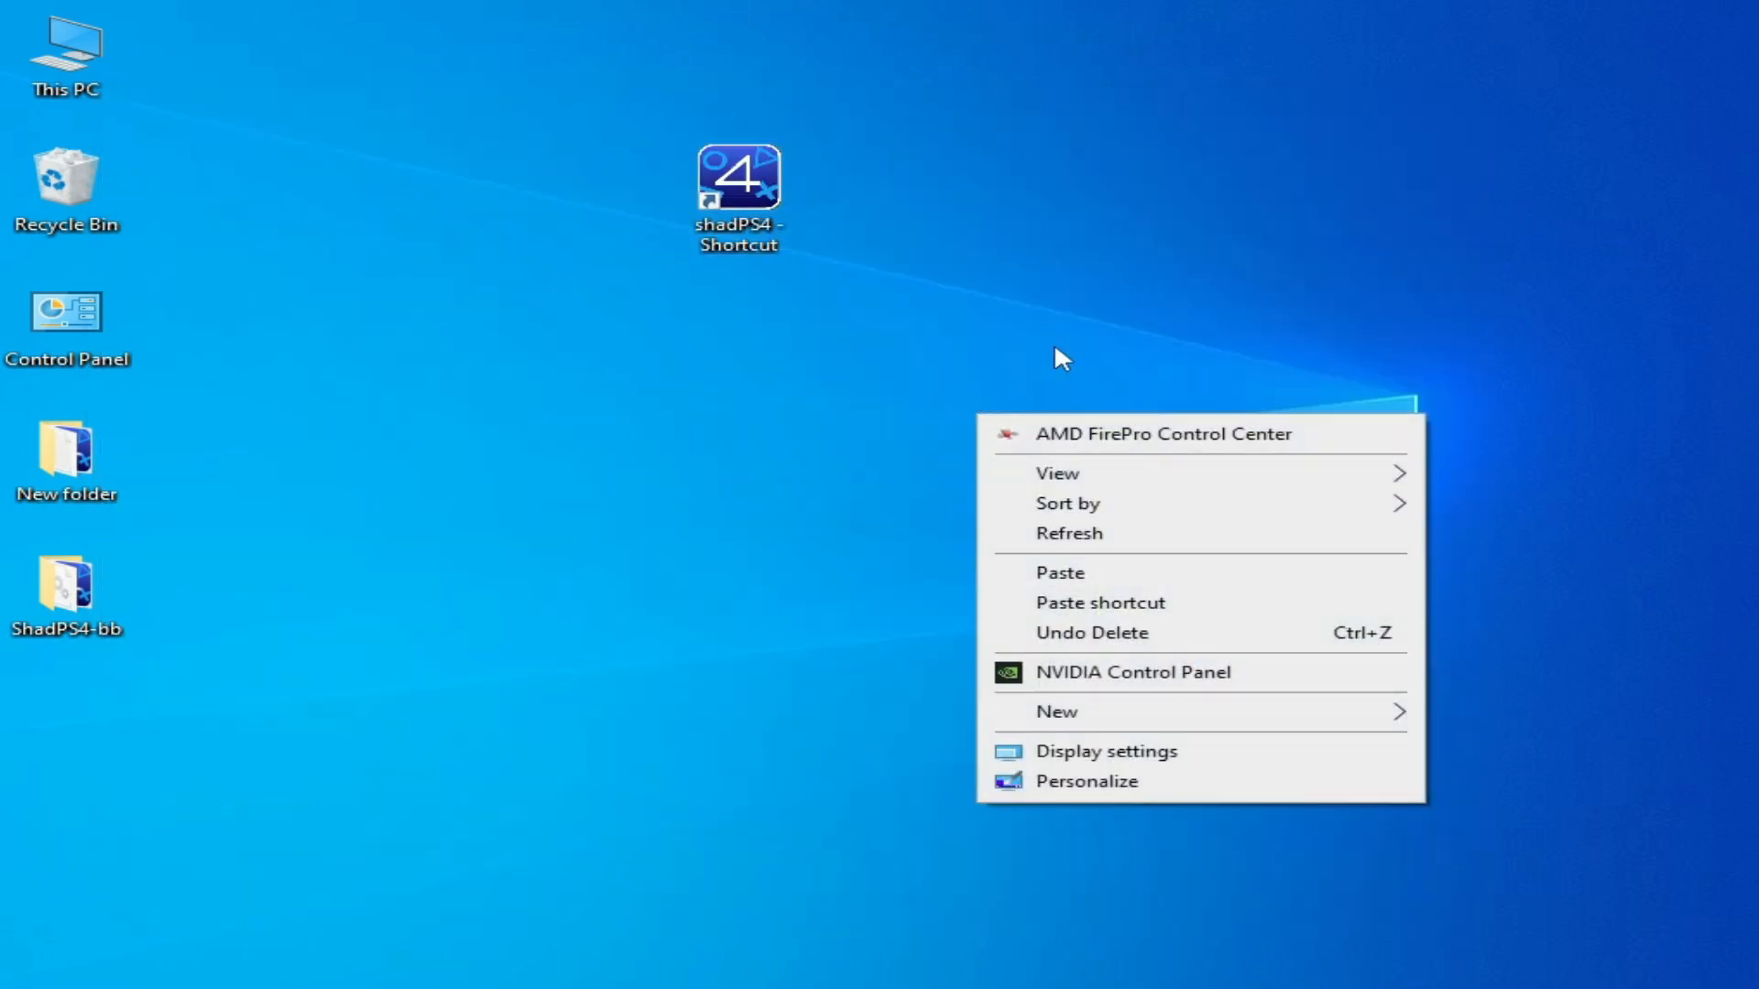
{"action": "left_click", "coordinate": [1135, 689]}
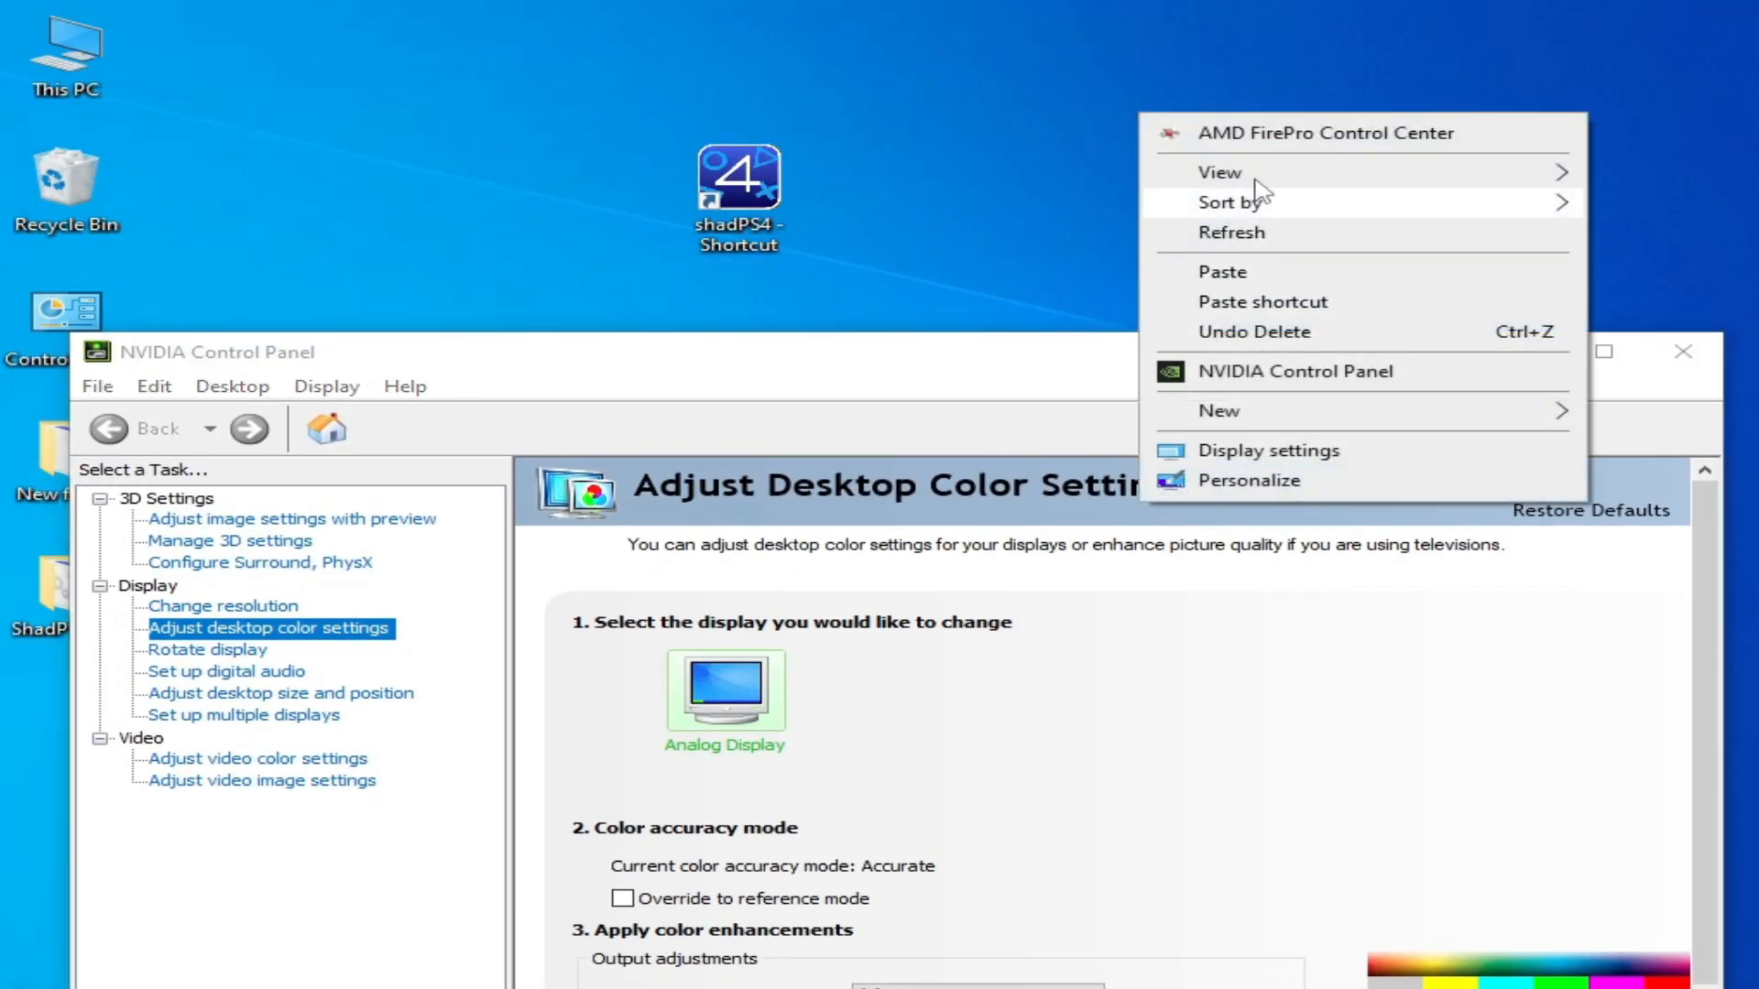
{"action": "mouse_move", "coordinate": [1384, 146]}
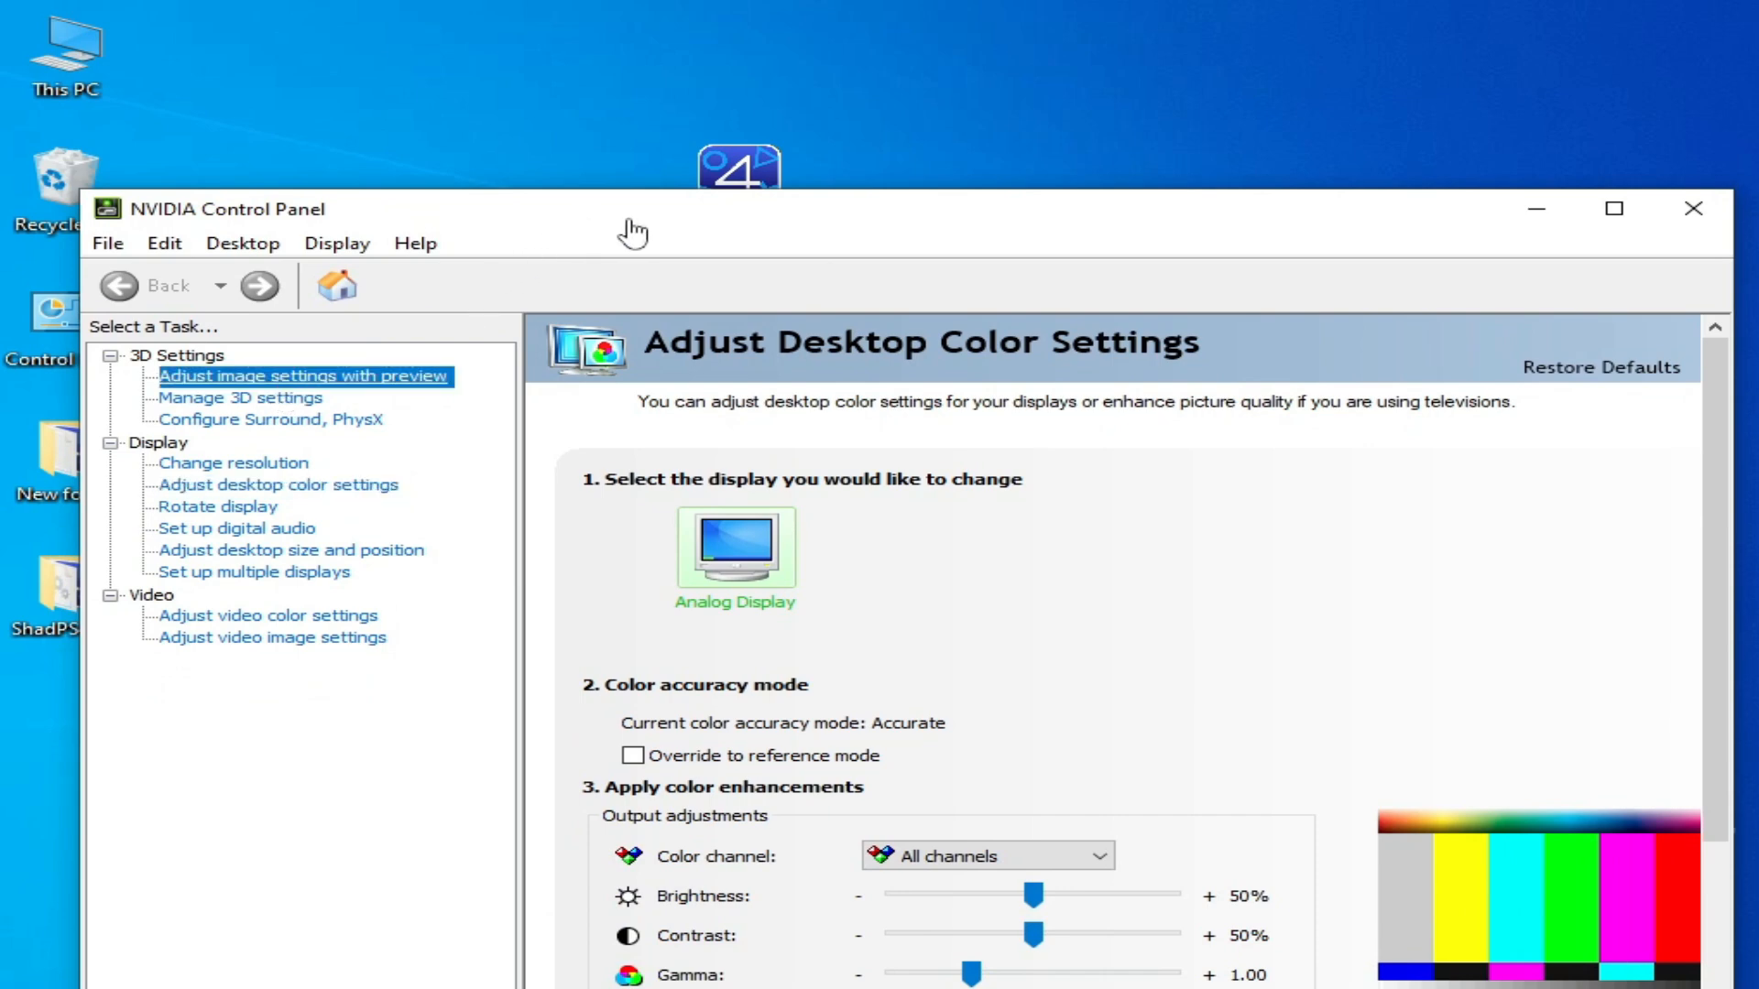
{"action": "left_click", "coordinate": [300, 376]}
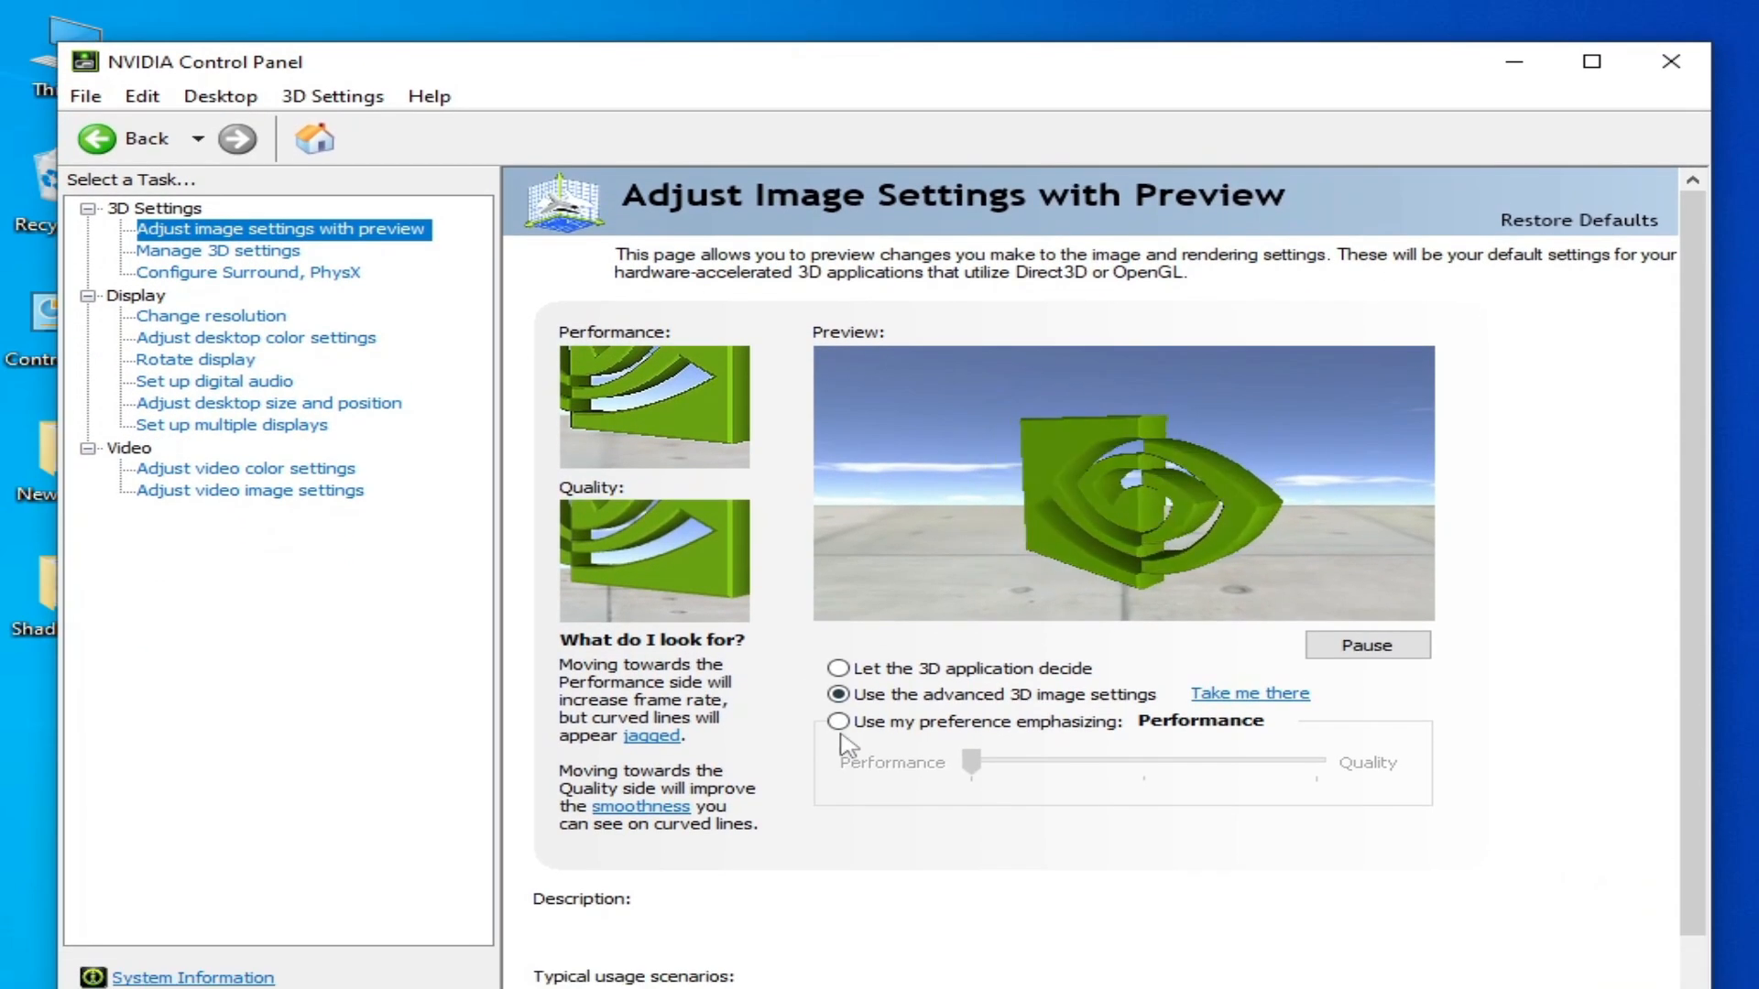
{"action": "left_click", "coordinate": [839, 720]}
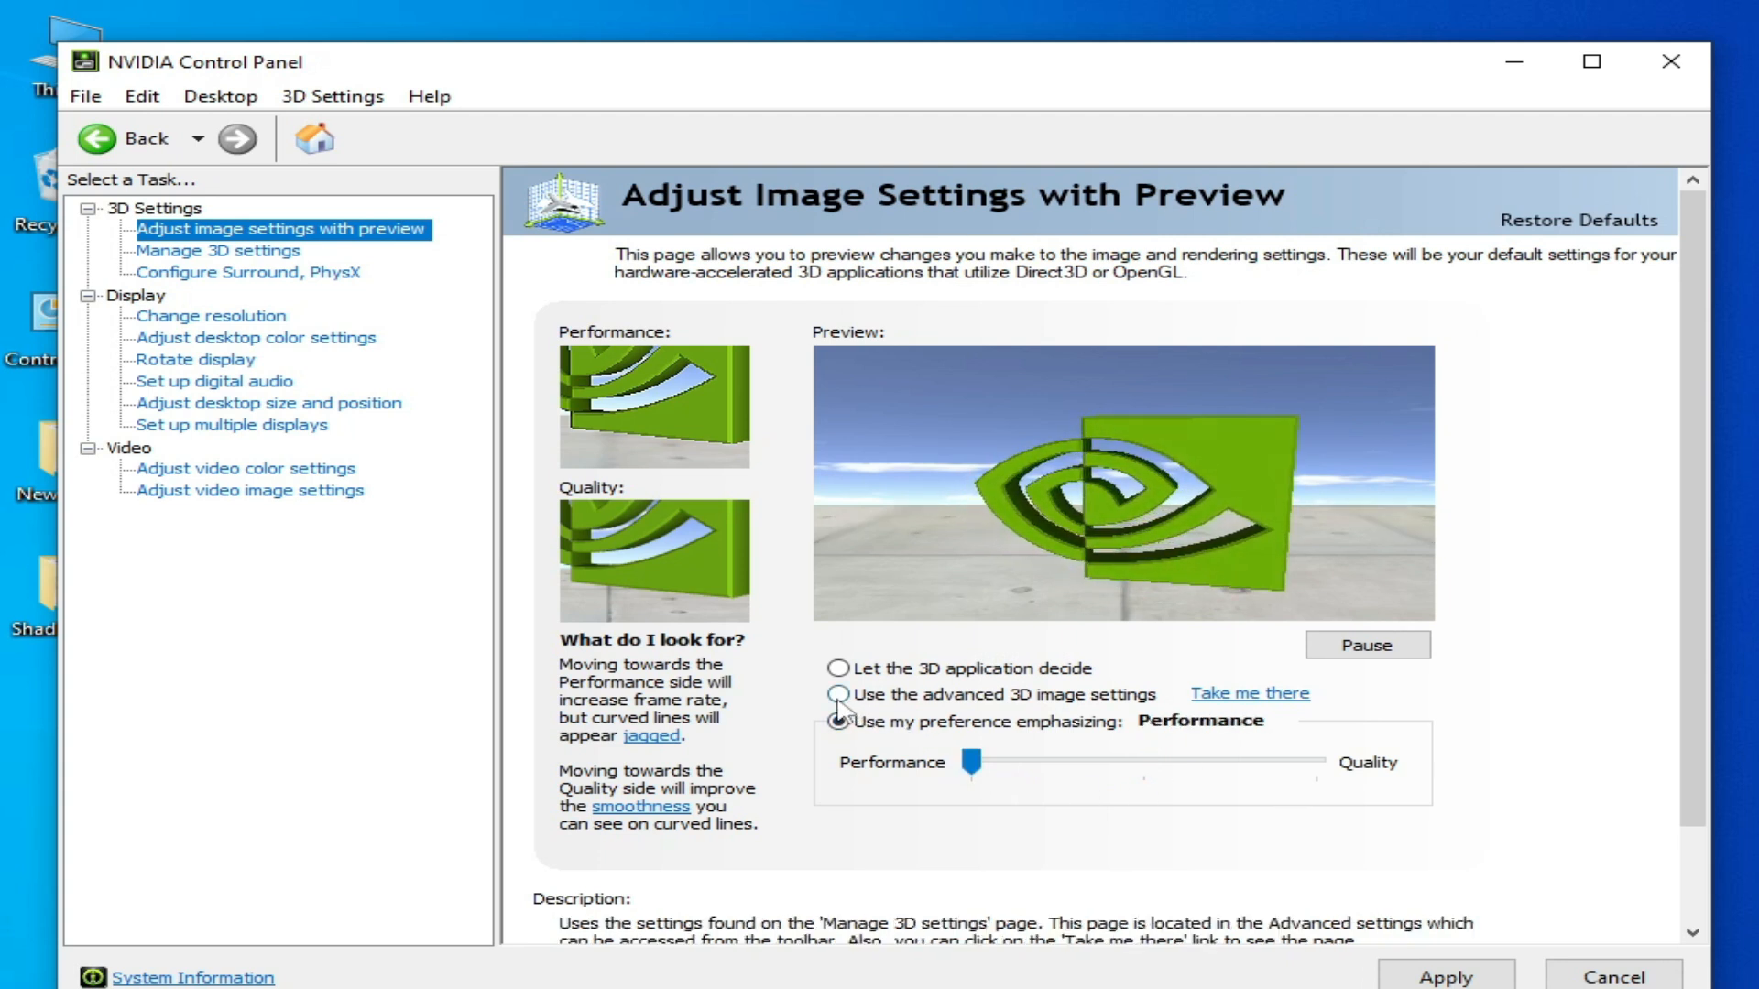
{"action": "left_click", "coordinate": [839, 693]}
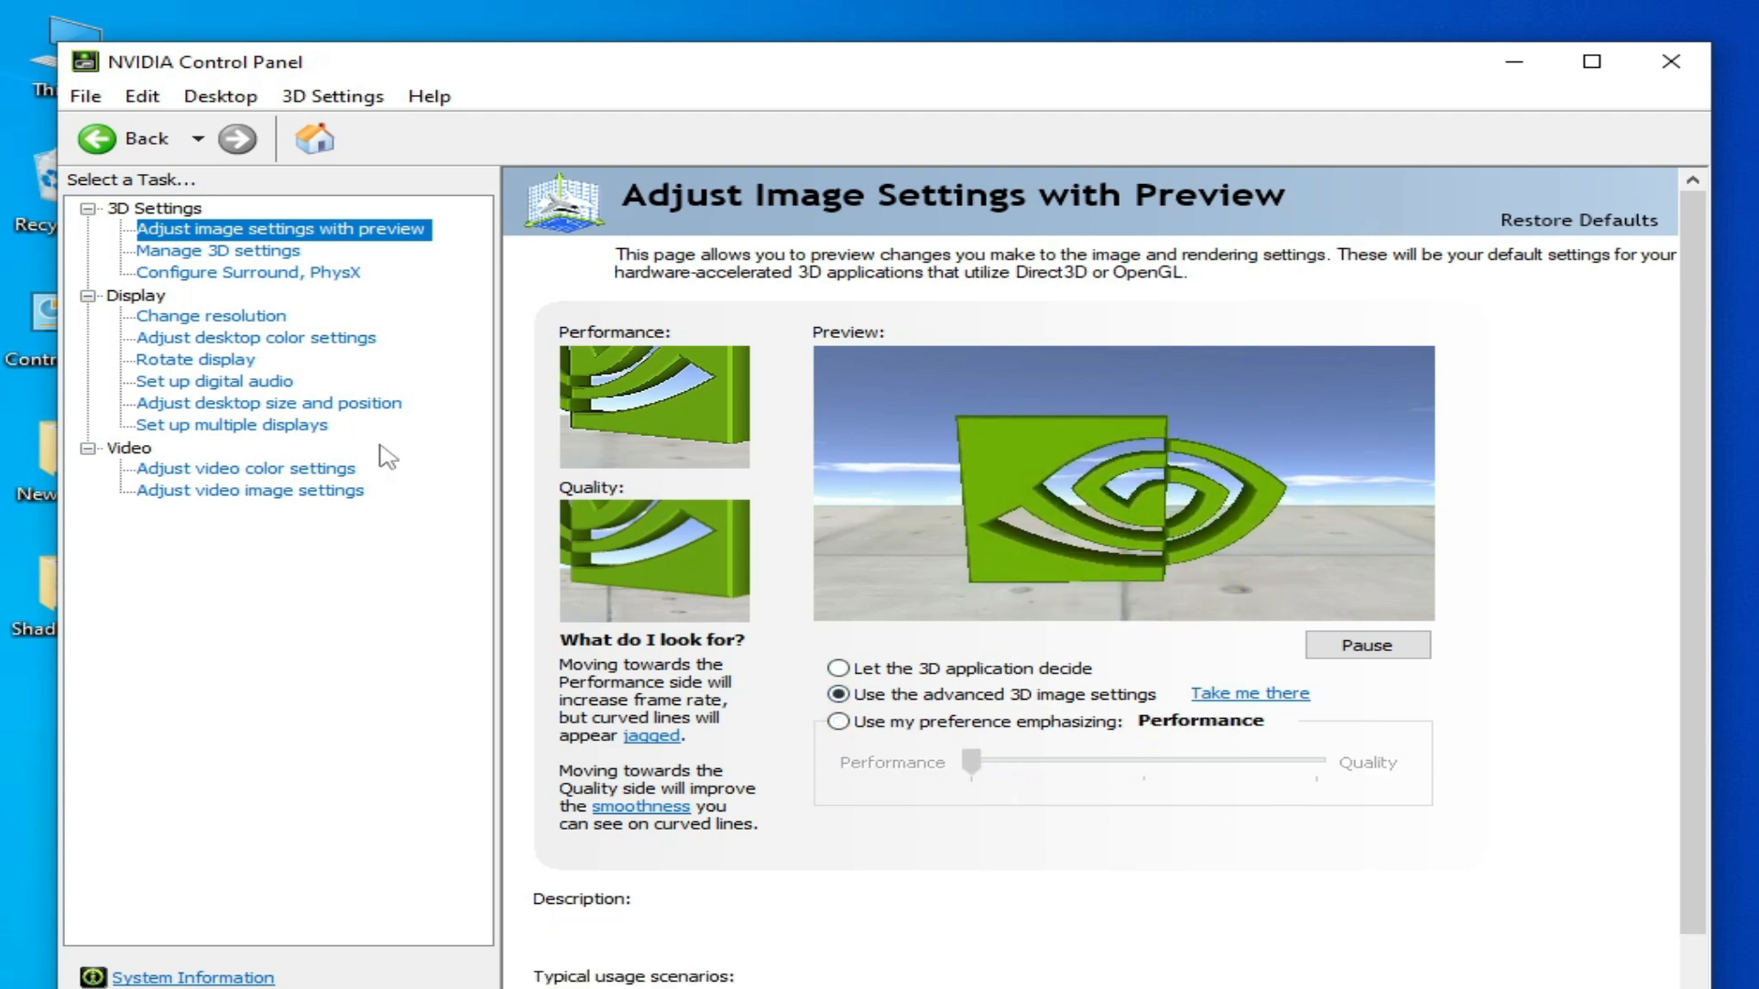
Set Prefer maximum performance power mode and Ultra Low Latency in Manage 3D settings, and apply.
{"action": "left_click", "coordinate": [220, 250]}
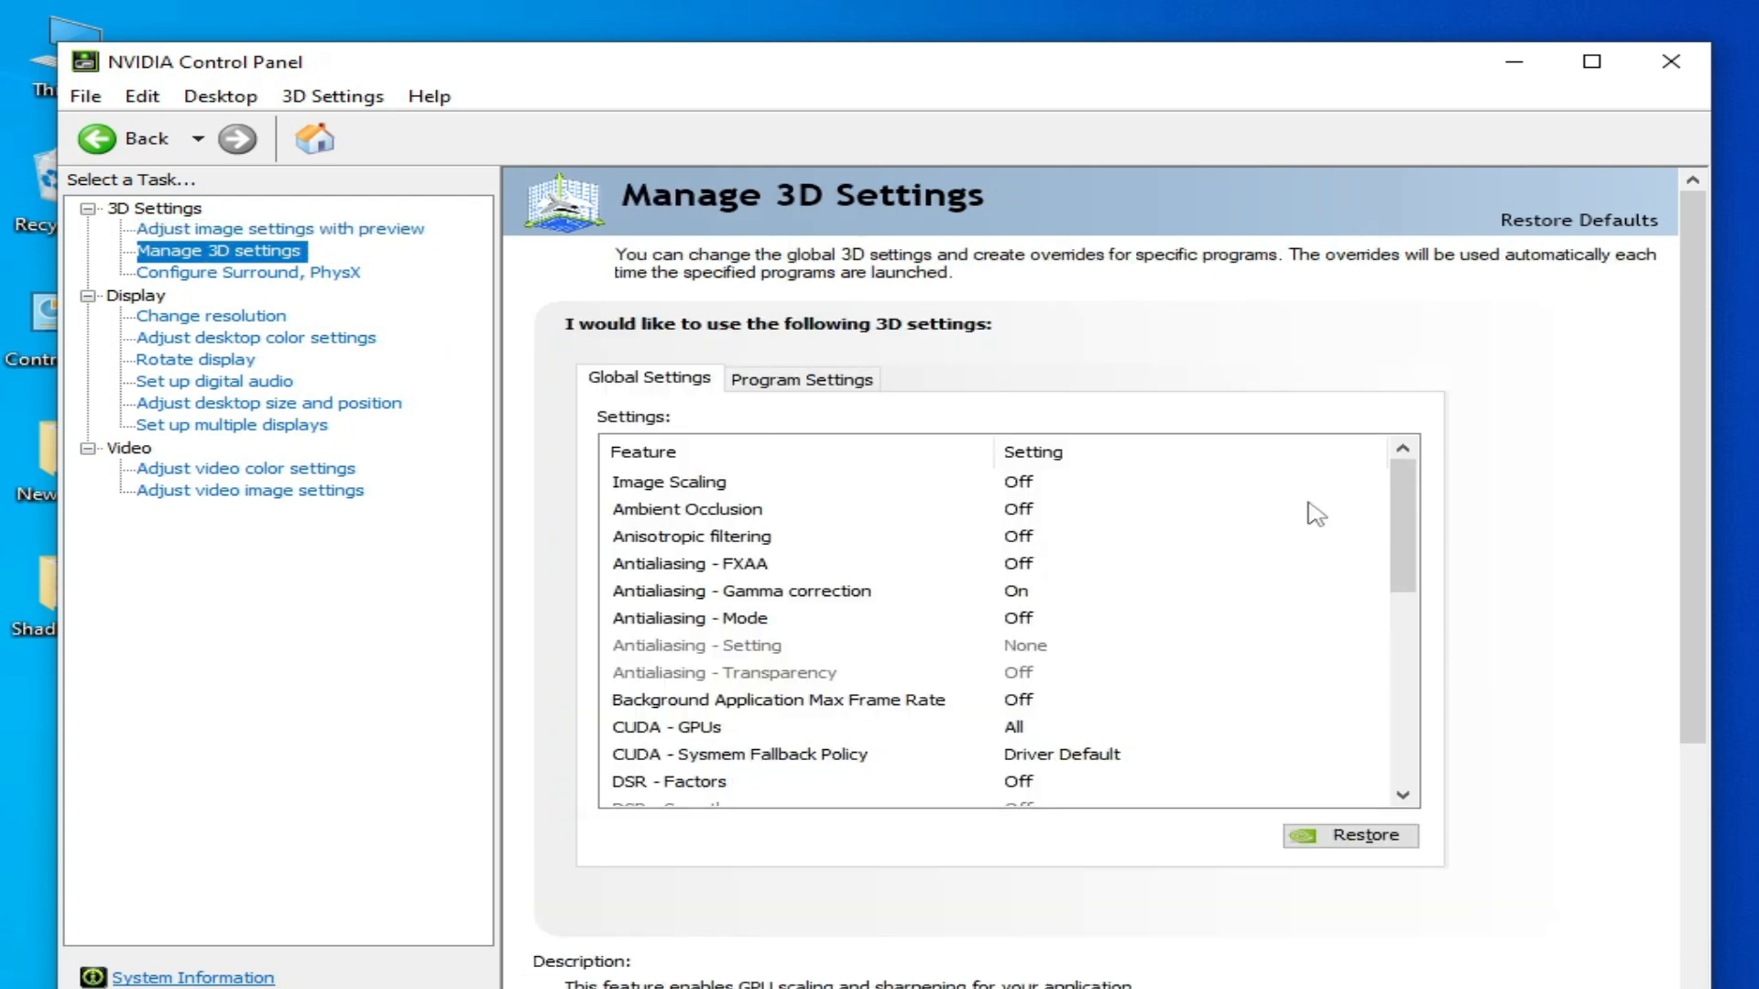
{"action": "scroll", "scroll_direction": "down", "scroll_amount": 3}
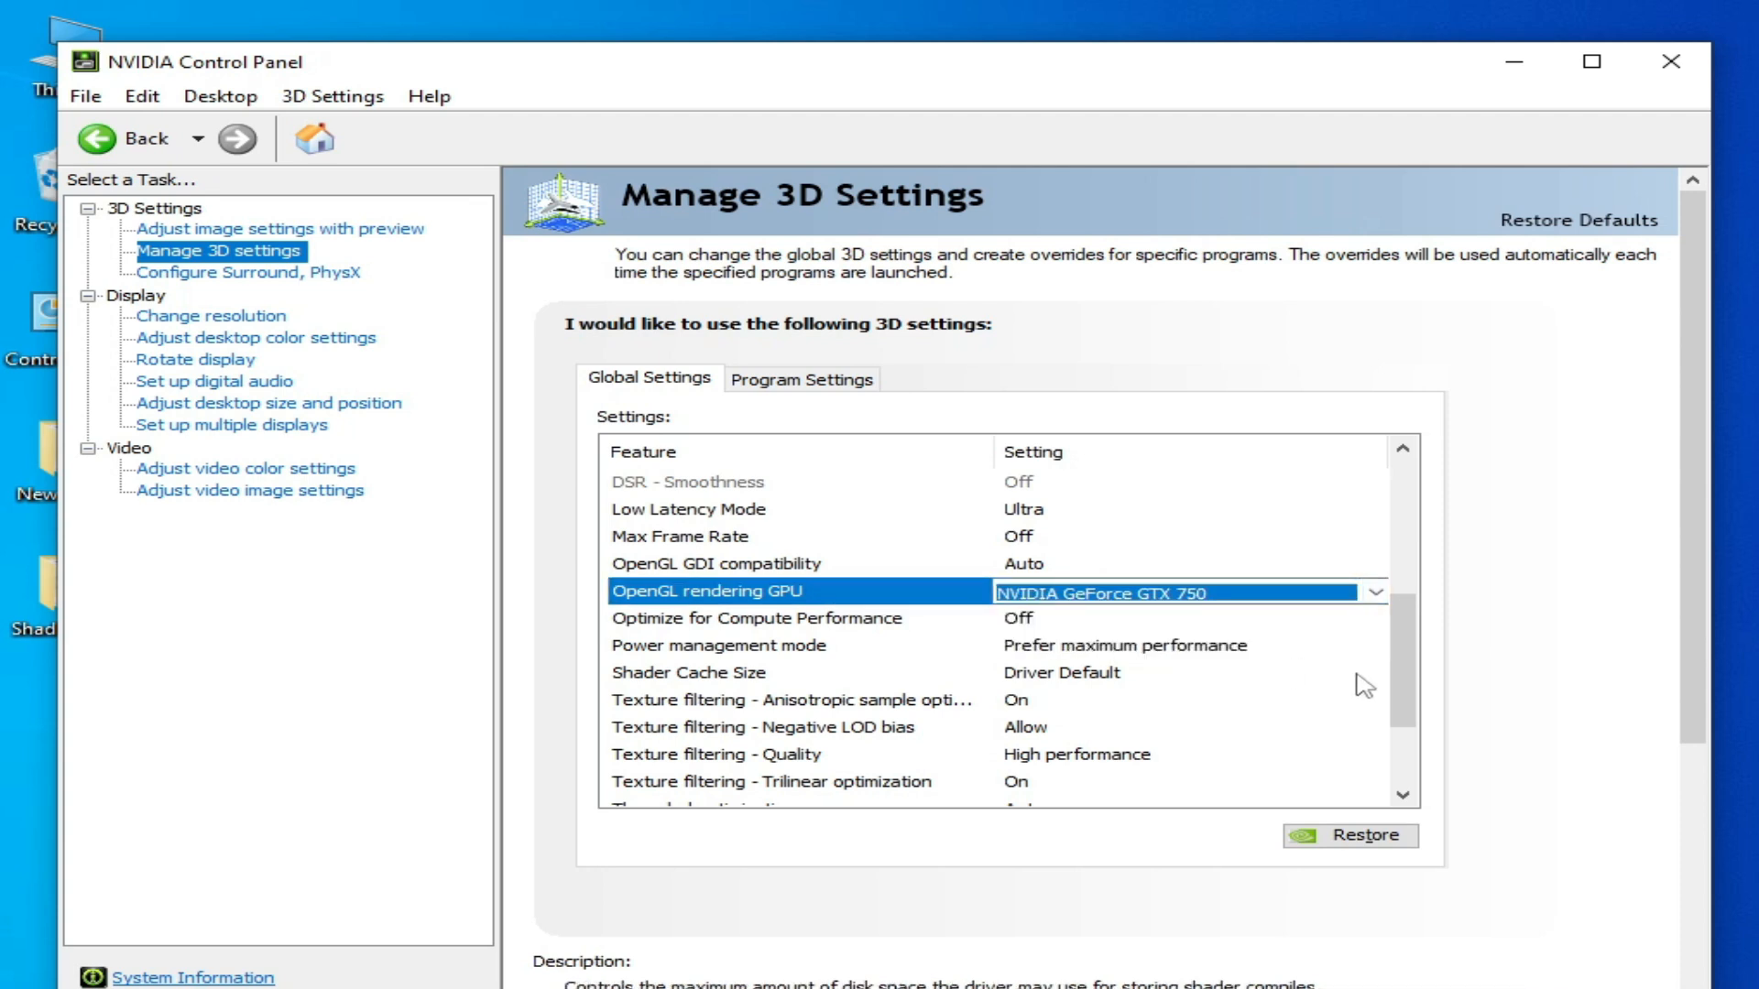
{"action": "mouse_move", "coordinate": [718, 645]}
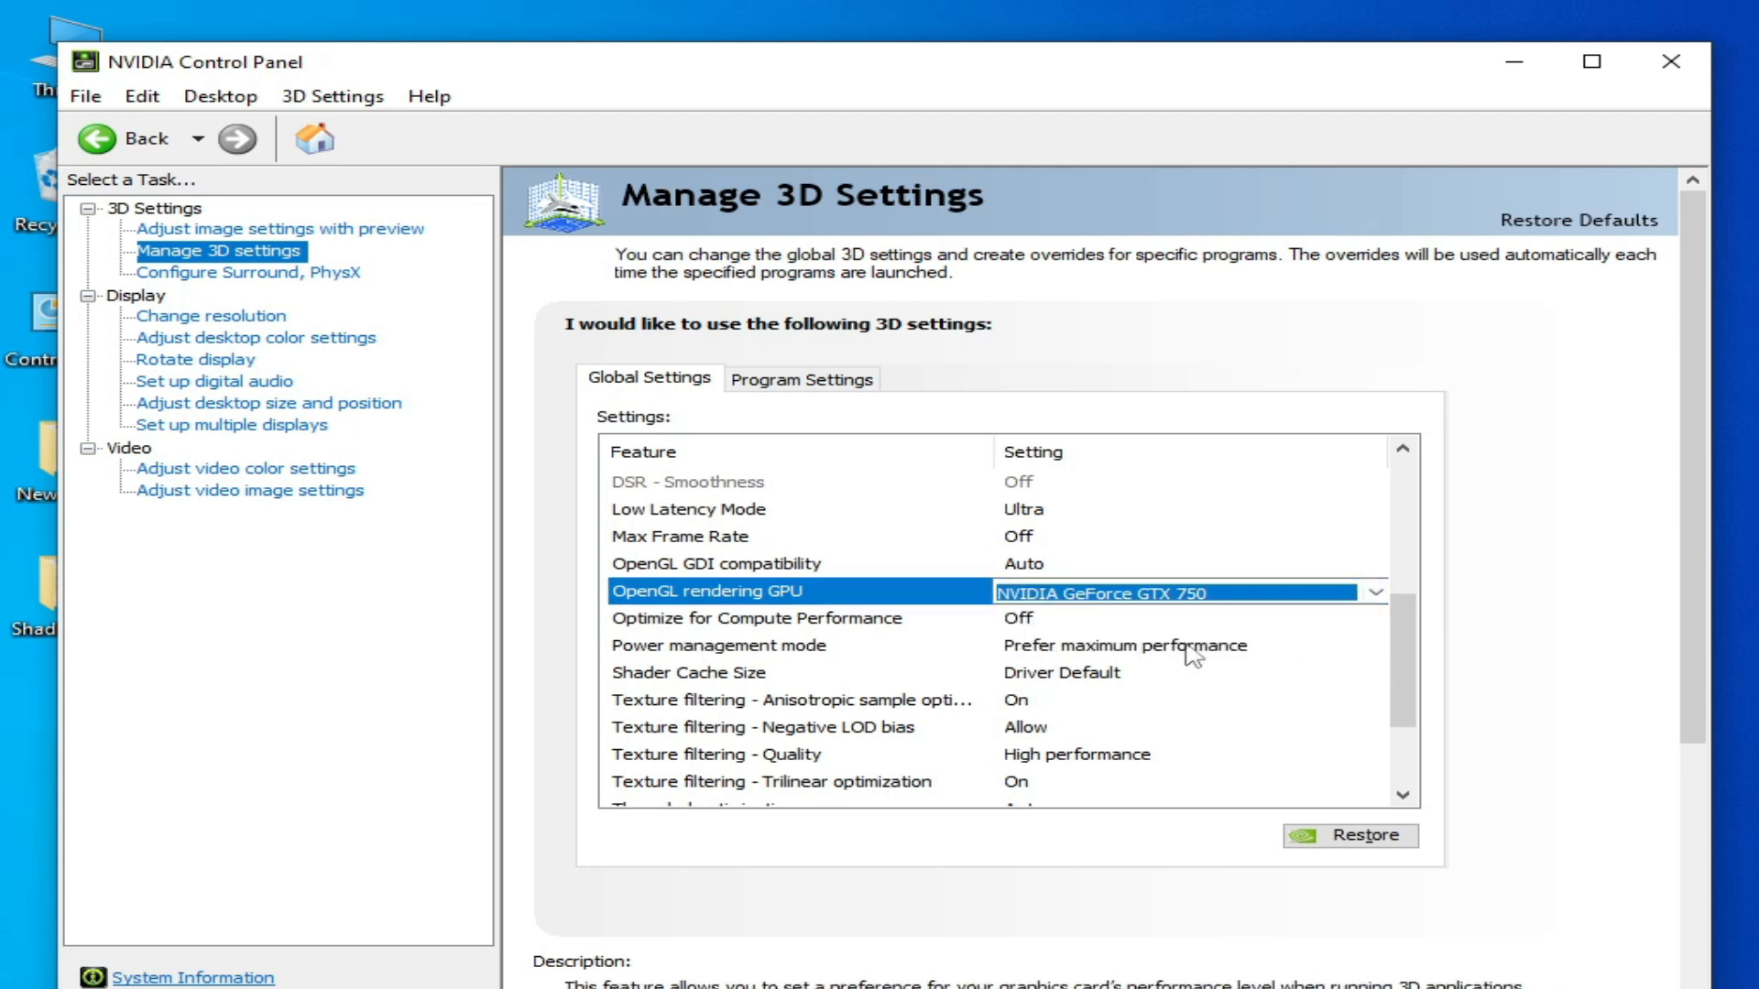
{"action": "left_click", "coordinate": [718, 645]}
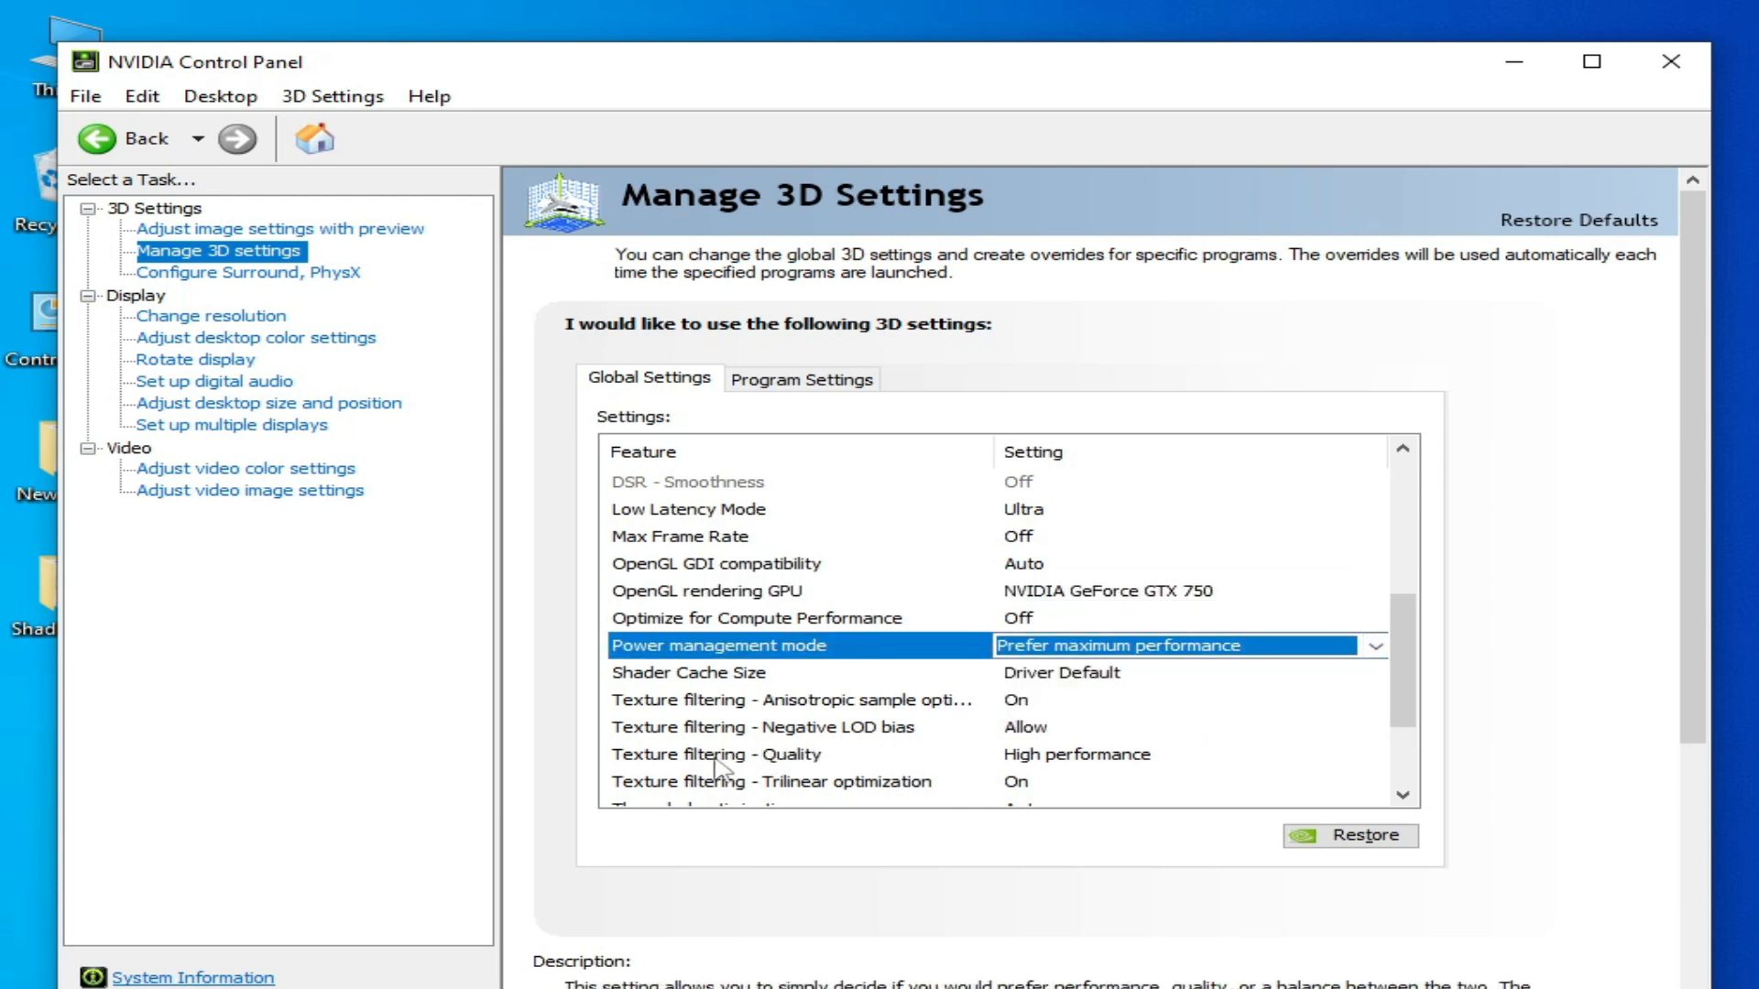
{"action": "scroll", "scroll_direction": "down", "scroll_amount": 3}
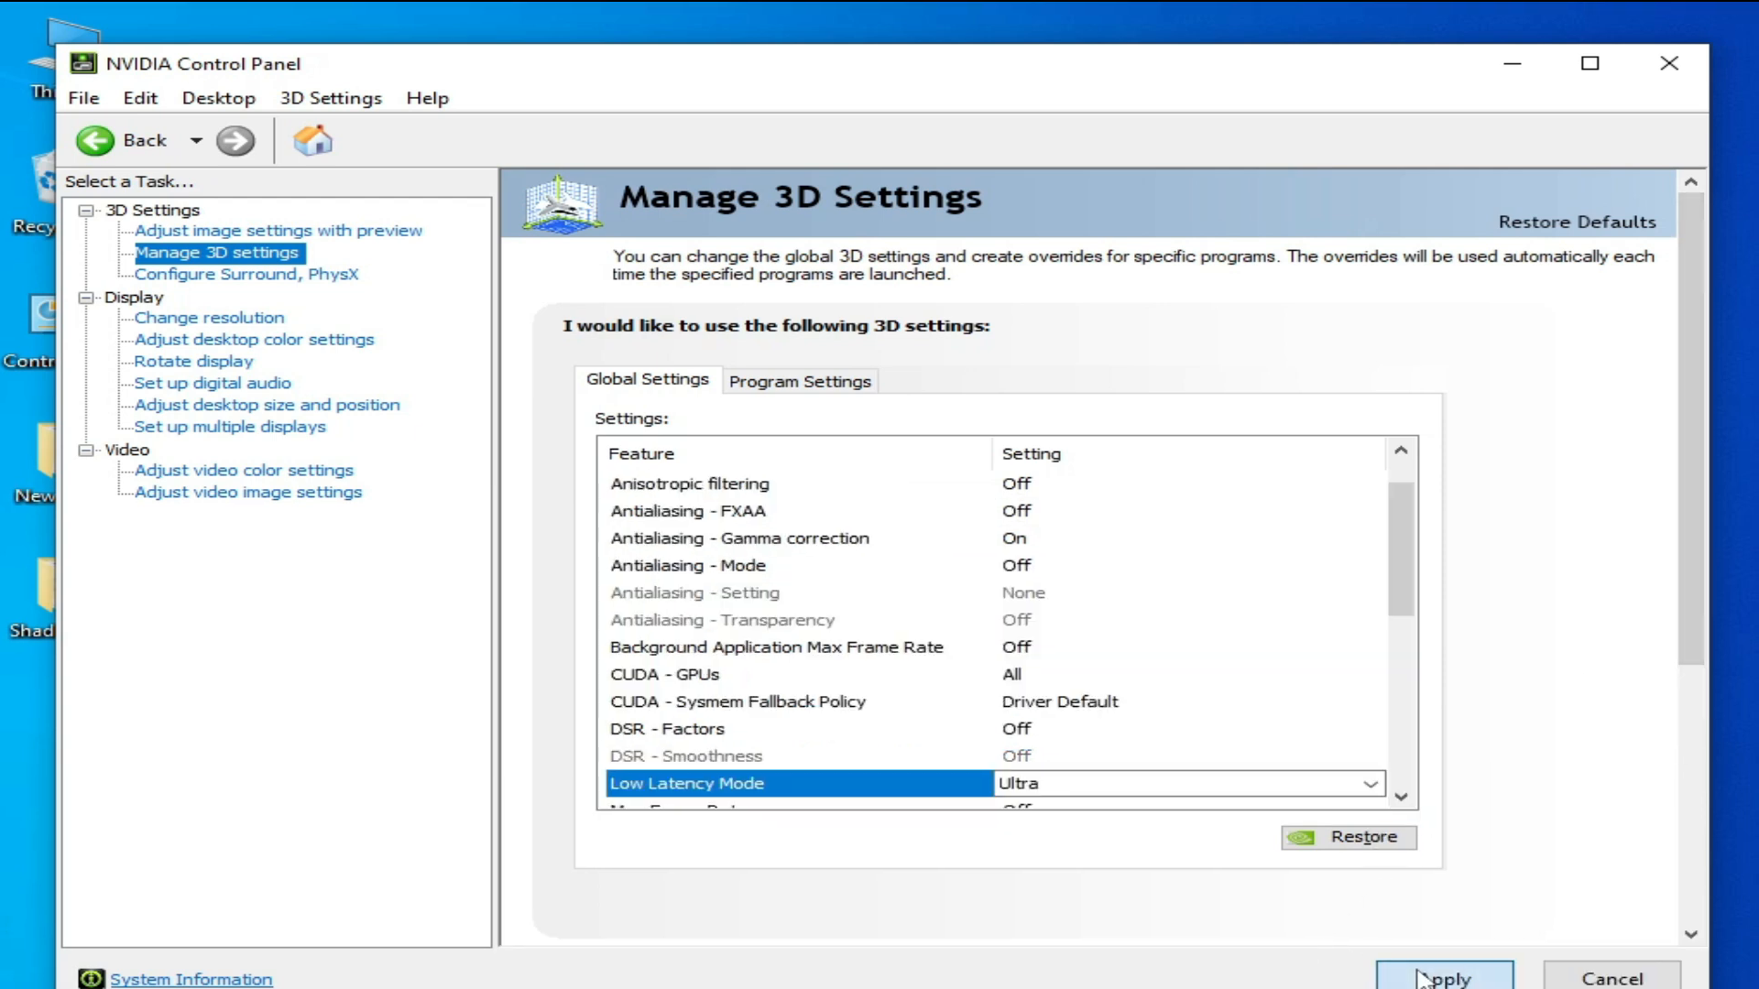
{"action": "left_click", "coordinate": [1670, 63]}
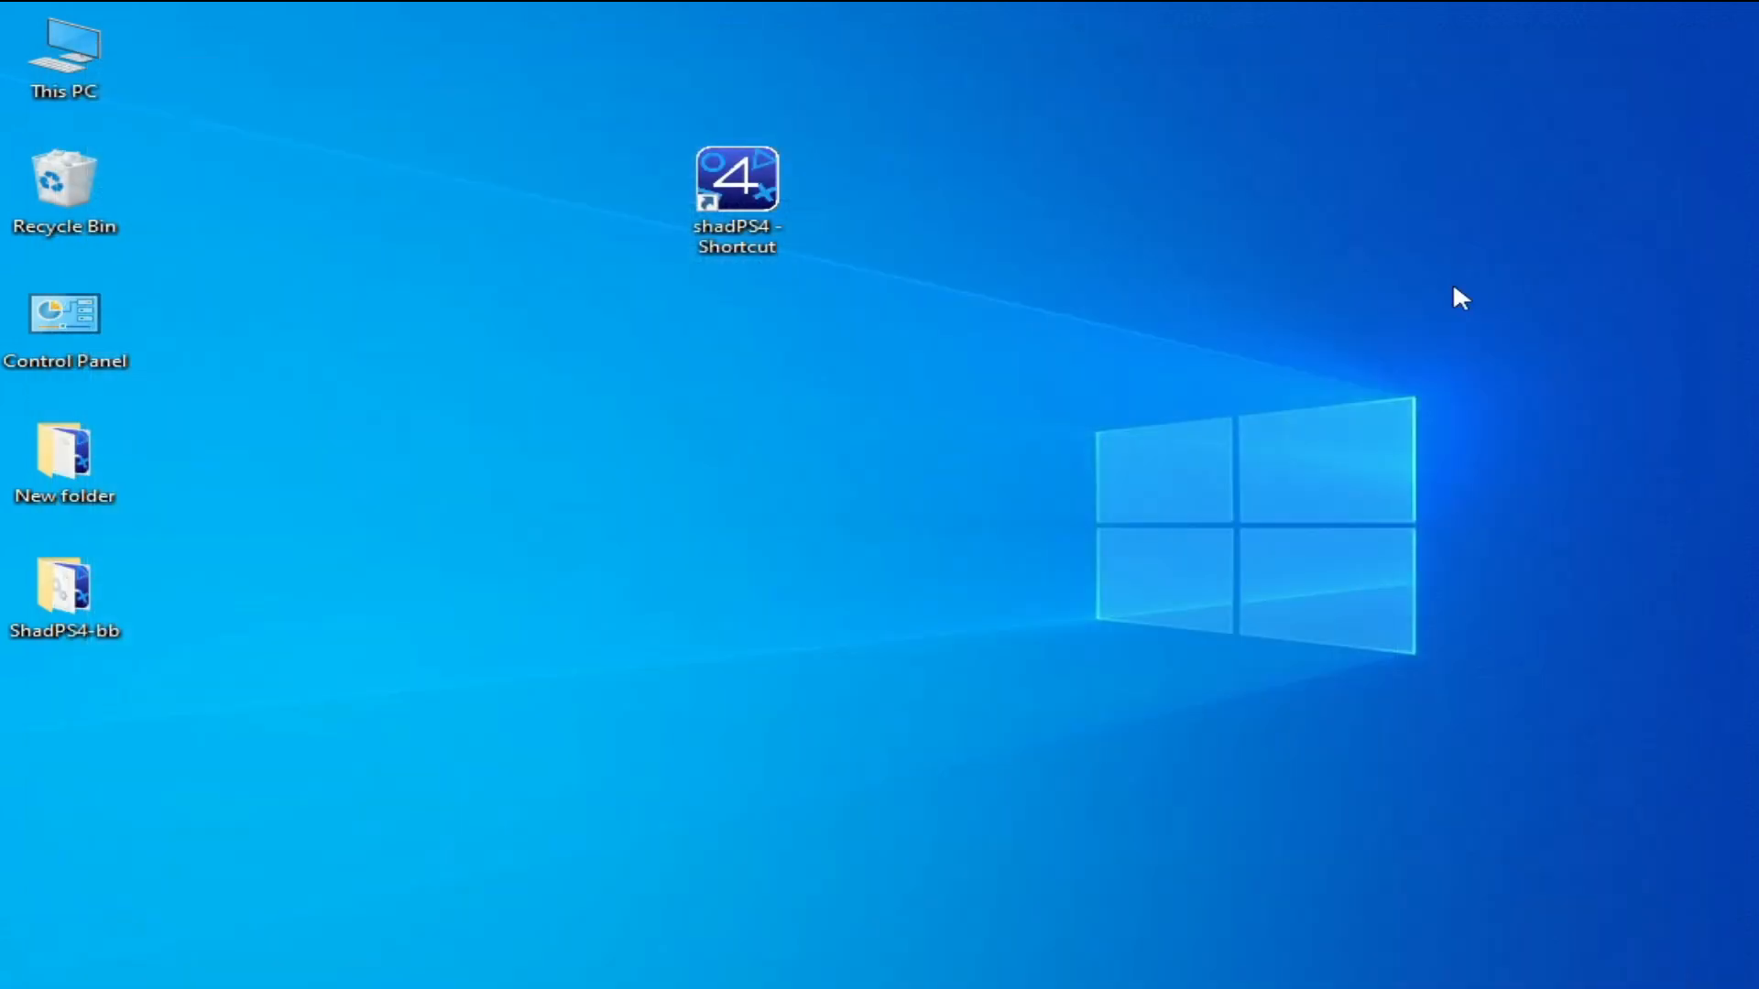
Go from Display settings to Graphics settings and remove the simple64-gui.exe entry.
{"action": "right_click", "coordinate": [1077, 247]}
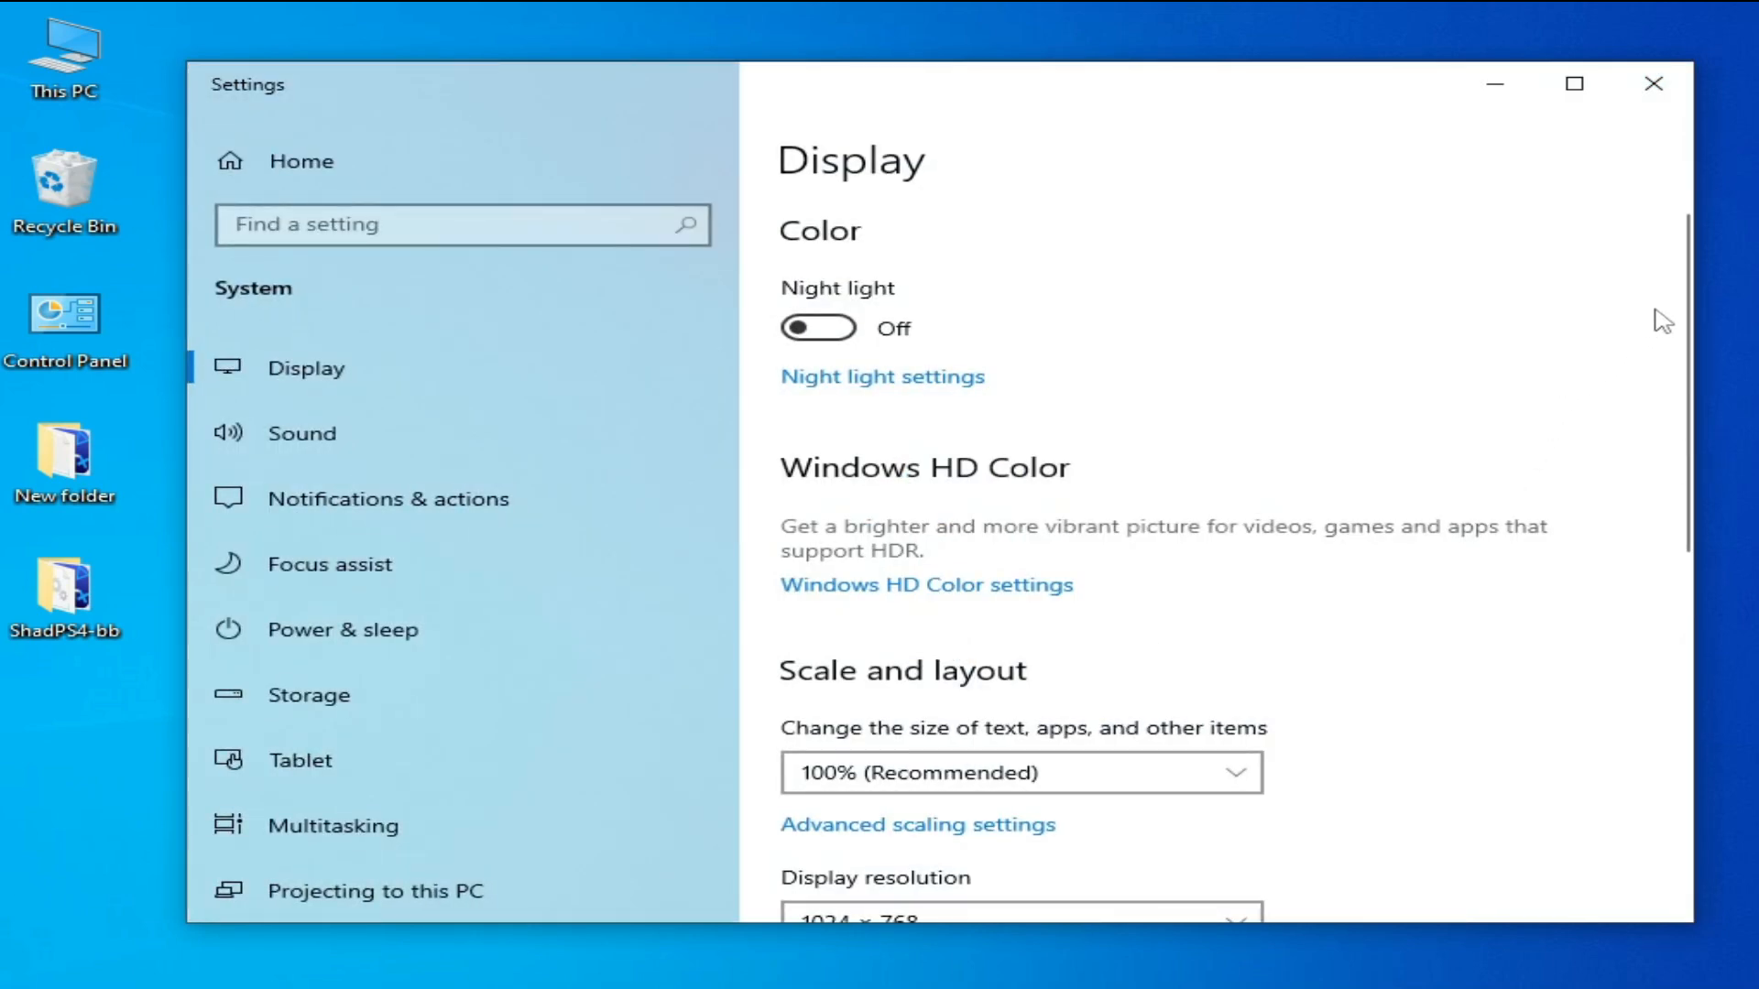
{"action": "scroll", "scroll_direction": "down", "scroll_amount": 3}
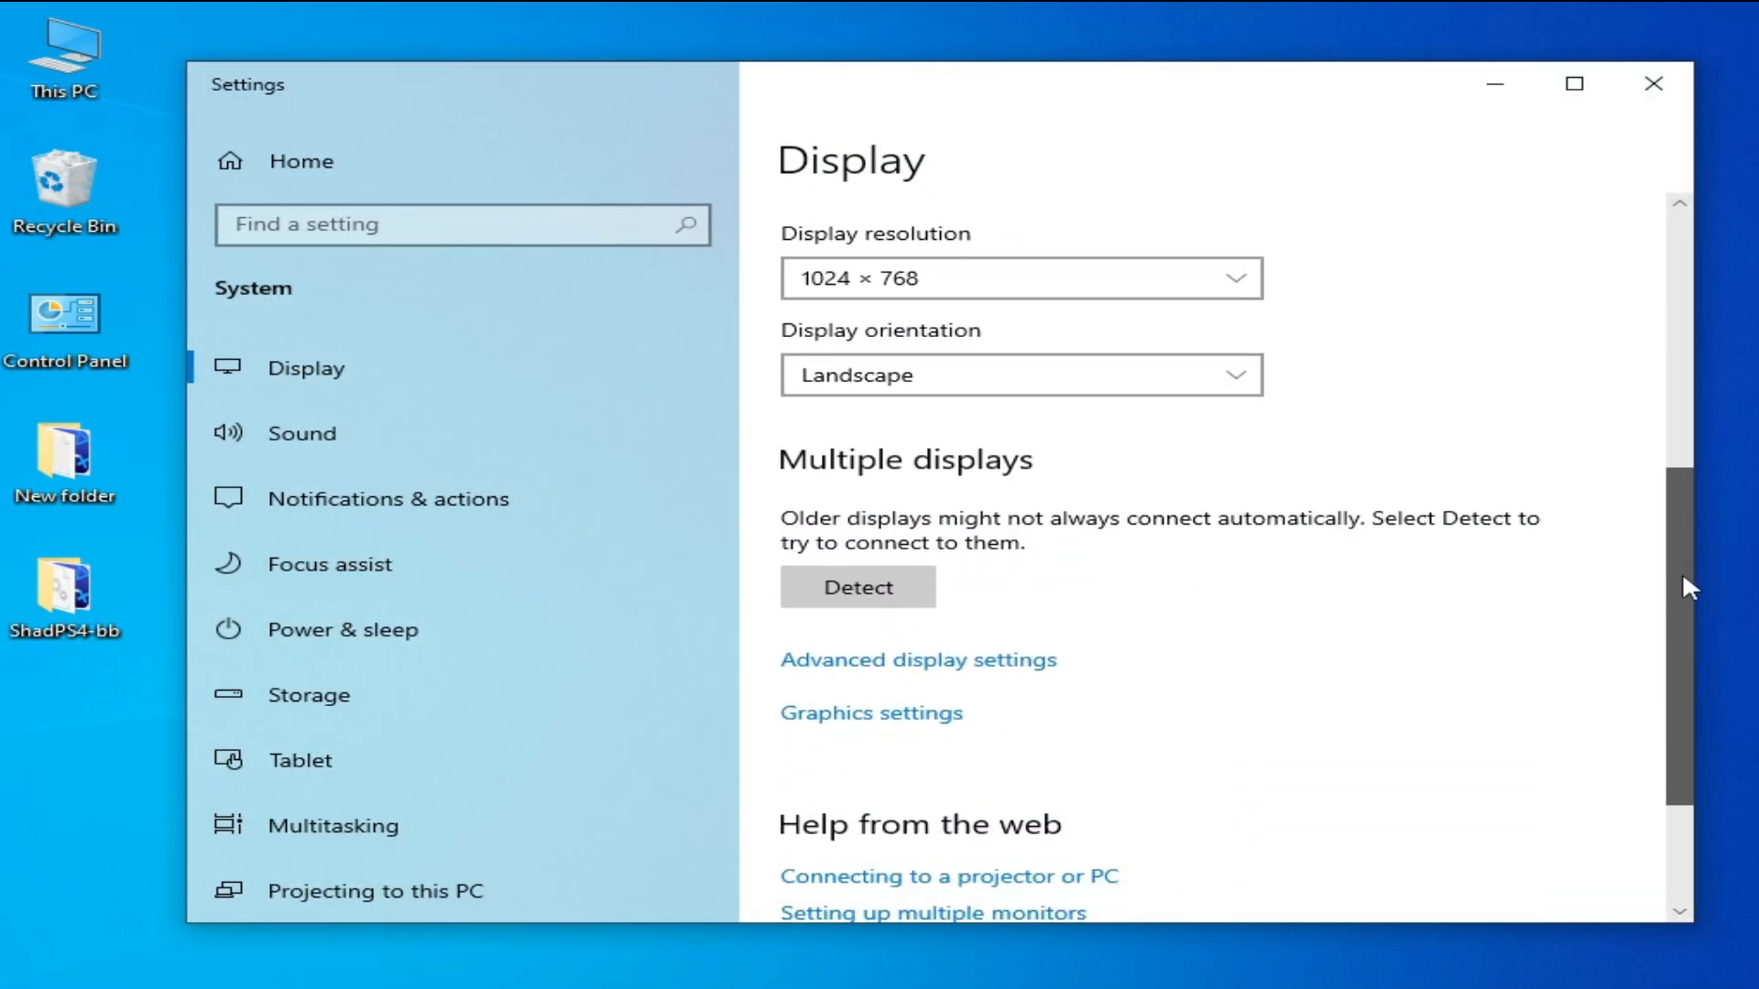
{"action": "left_click", "coordinate": [870, 713]}
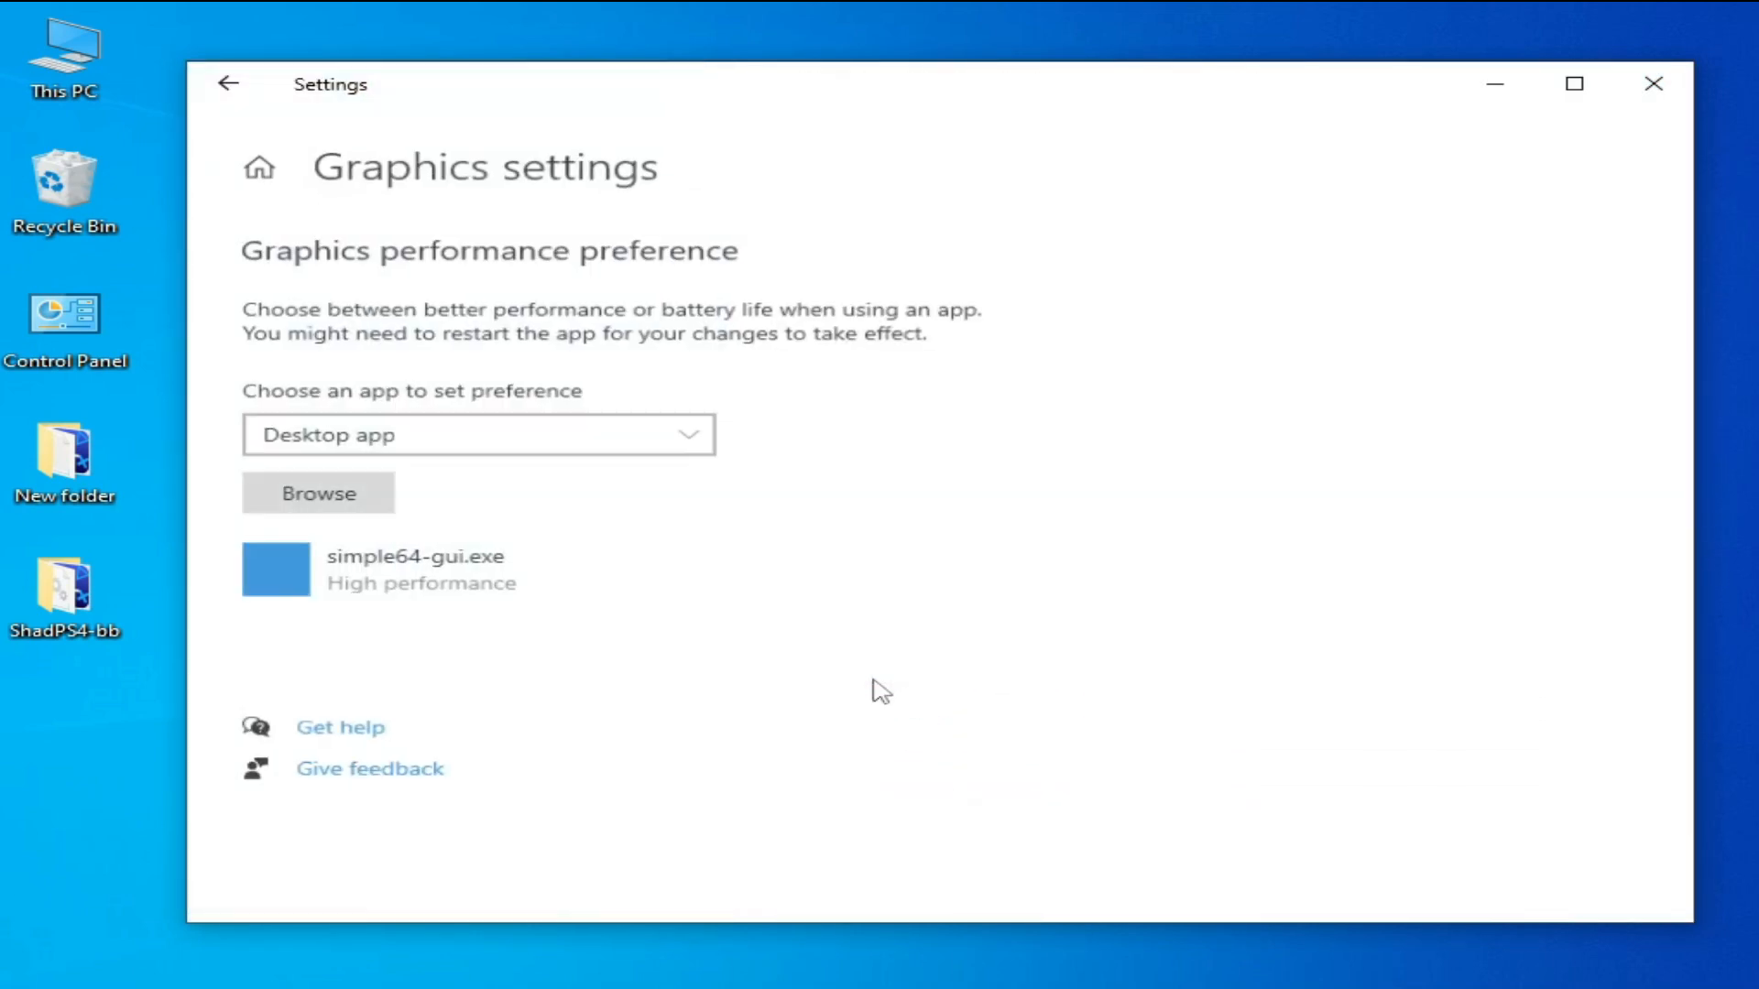
{"action": "left_click", "coordinate": [421, 569]}
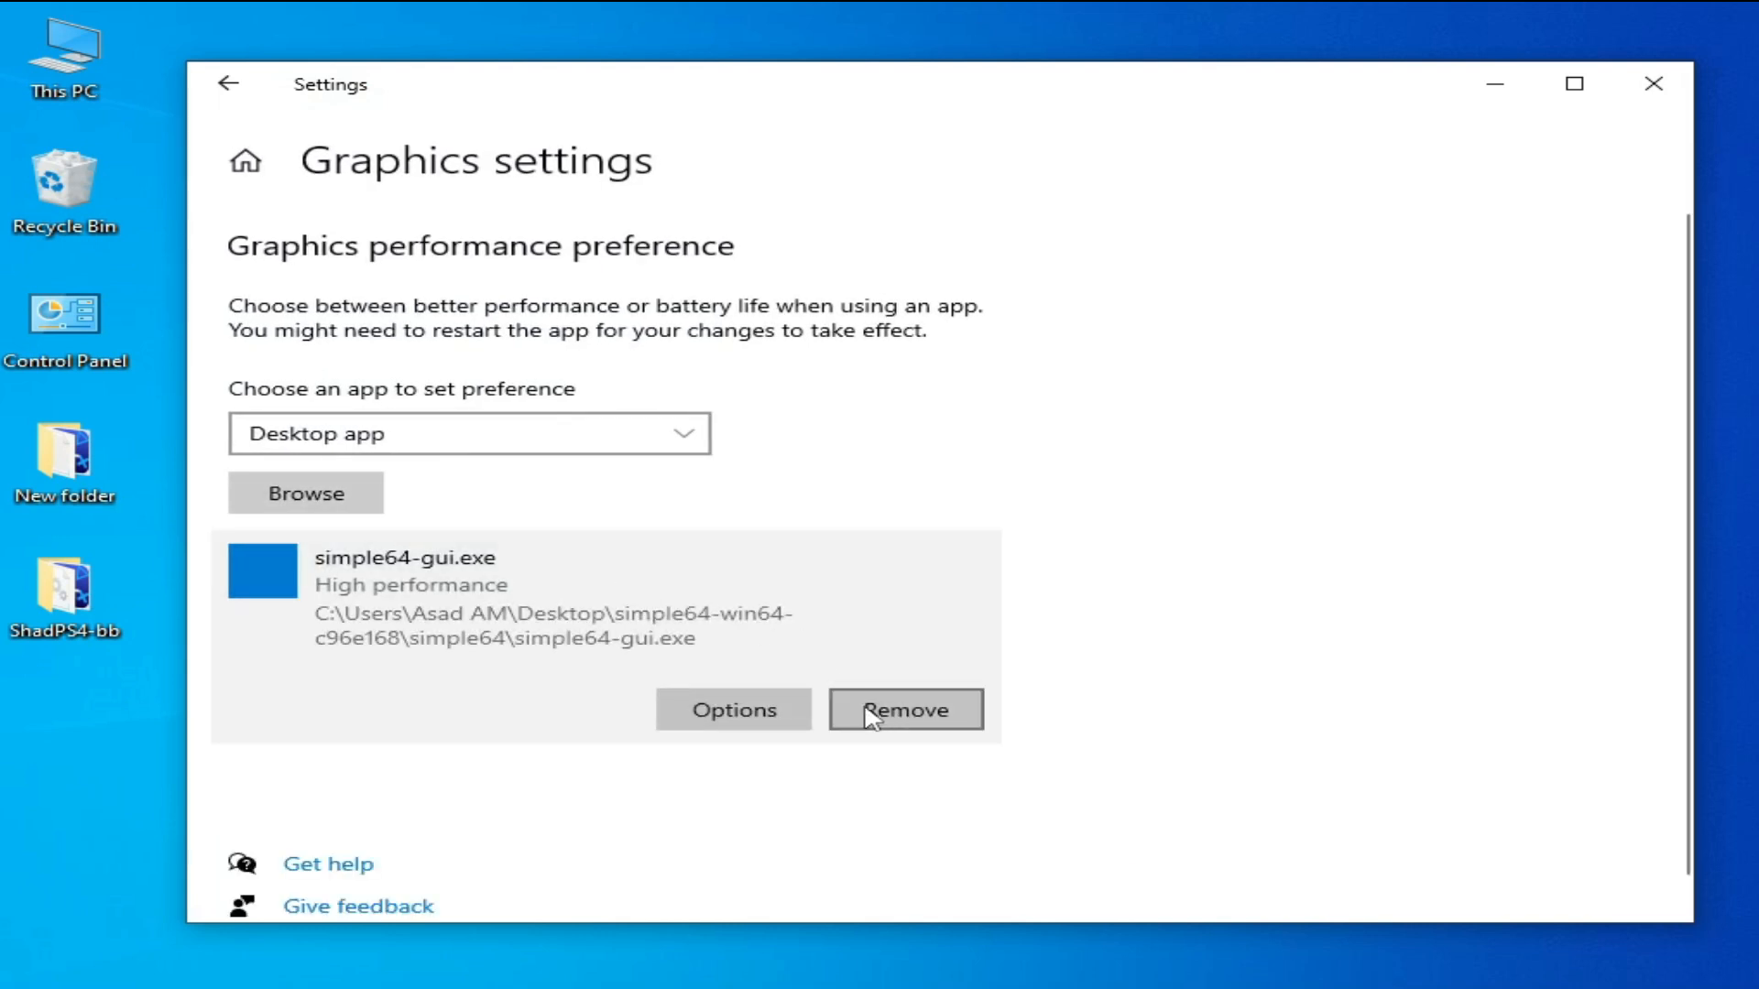
{"action": "left_click", "coordinate": [905, 709]}
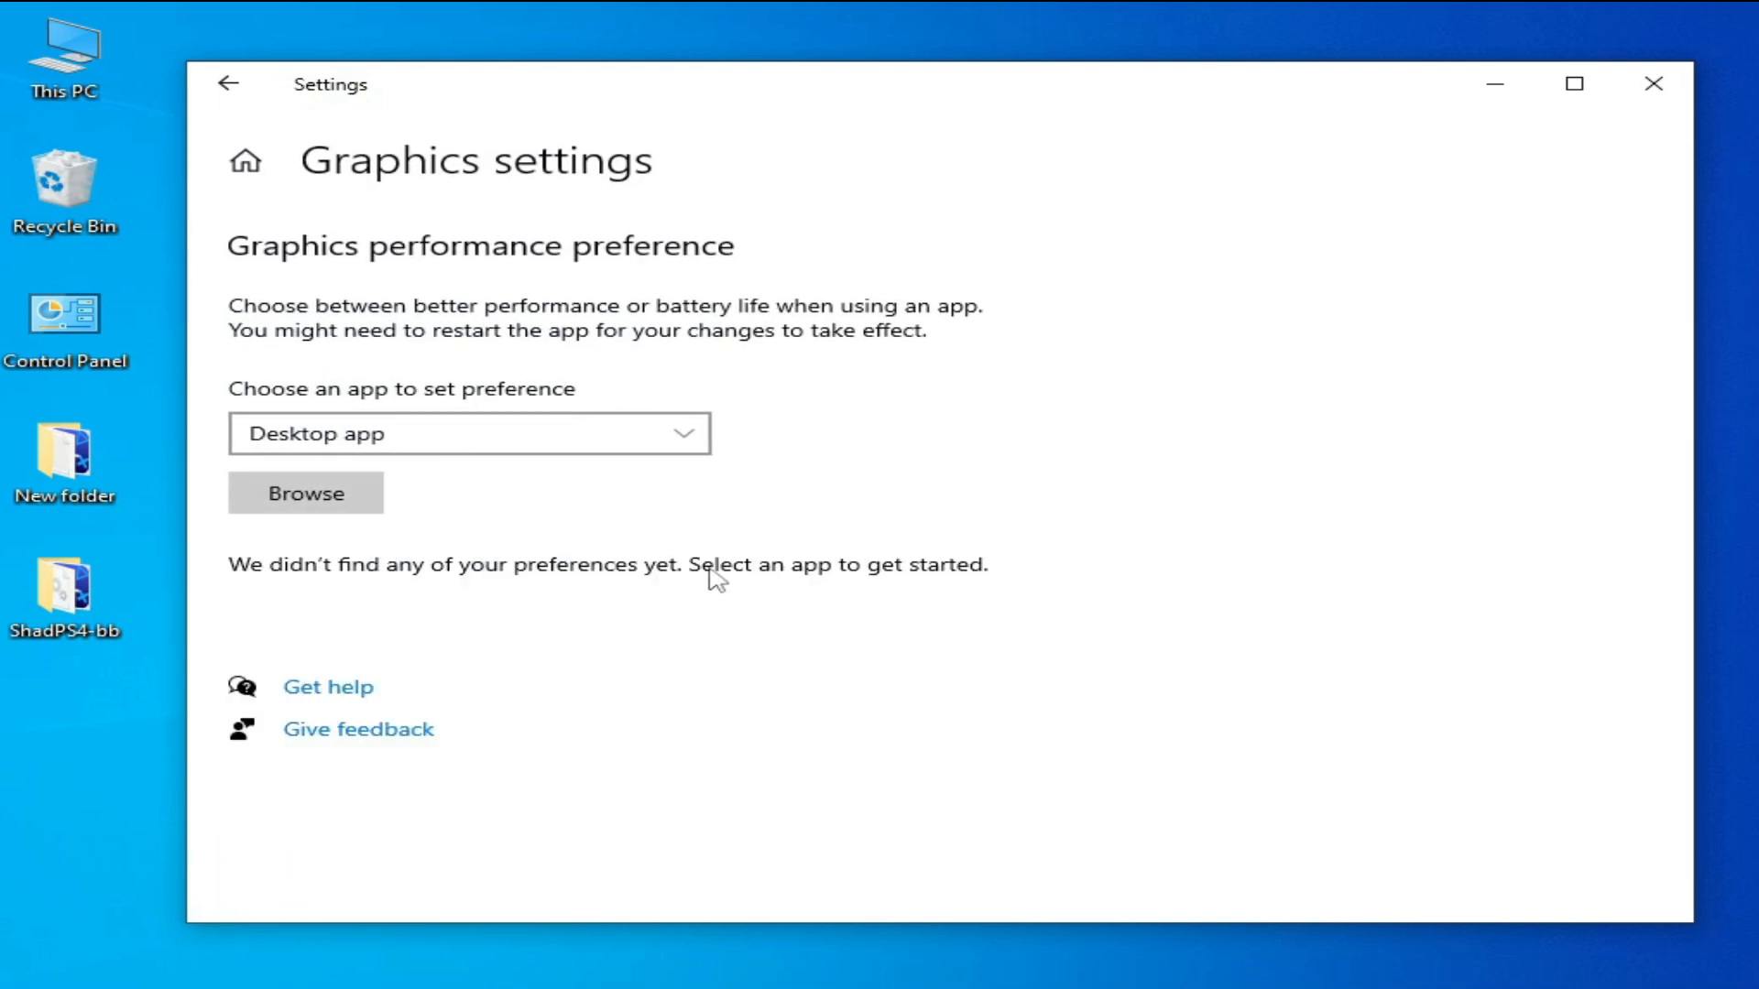
Add shadPS4 from Desktop\ShadPS4-bb, set it to High performance, and save.
{"action": "left_click", "coordinate": [305, 493]}
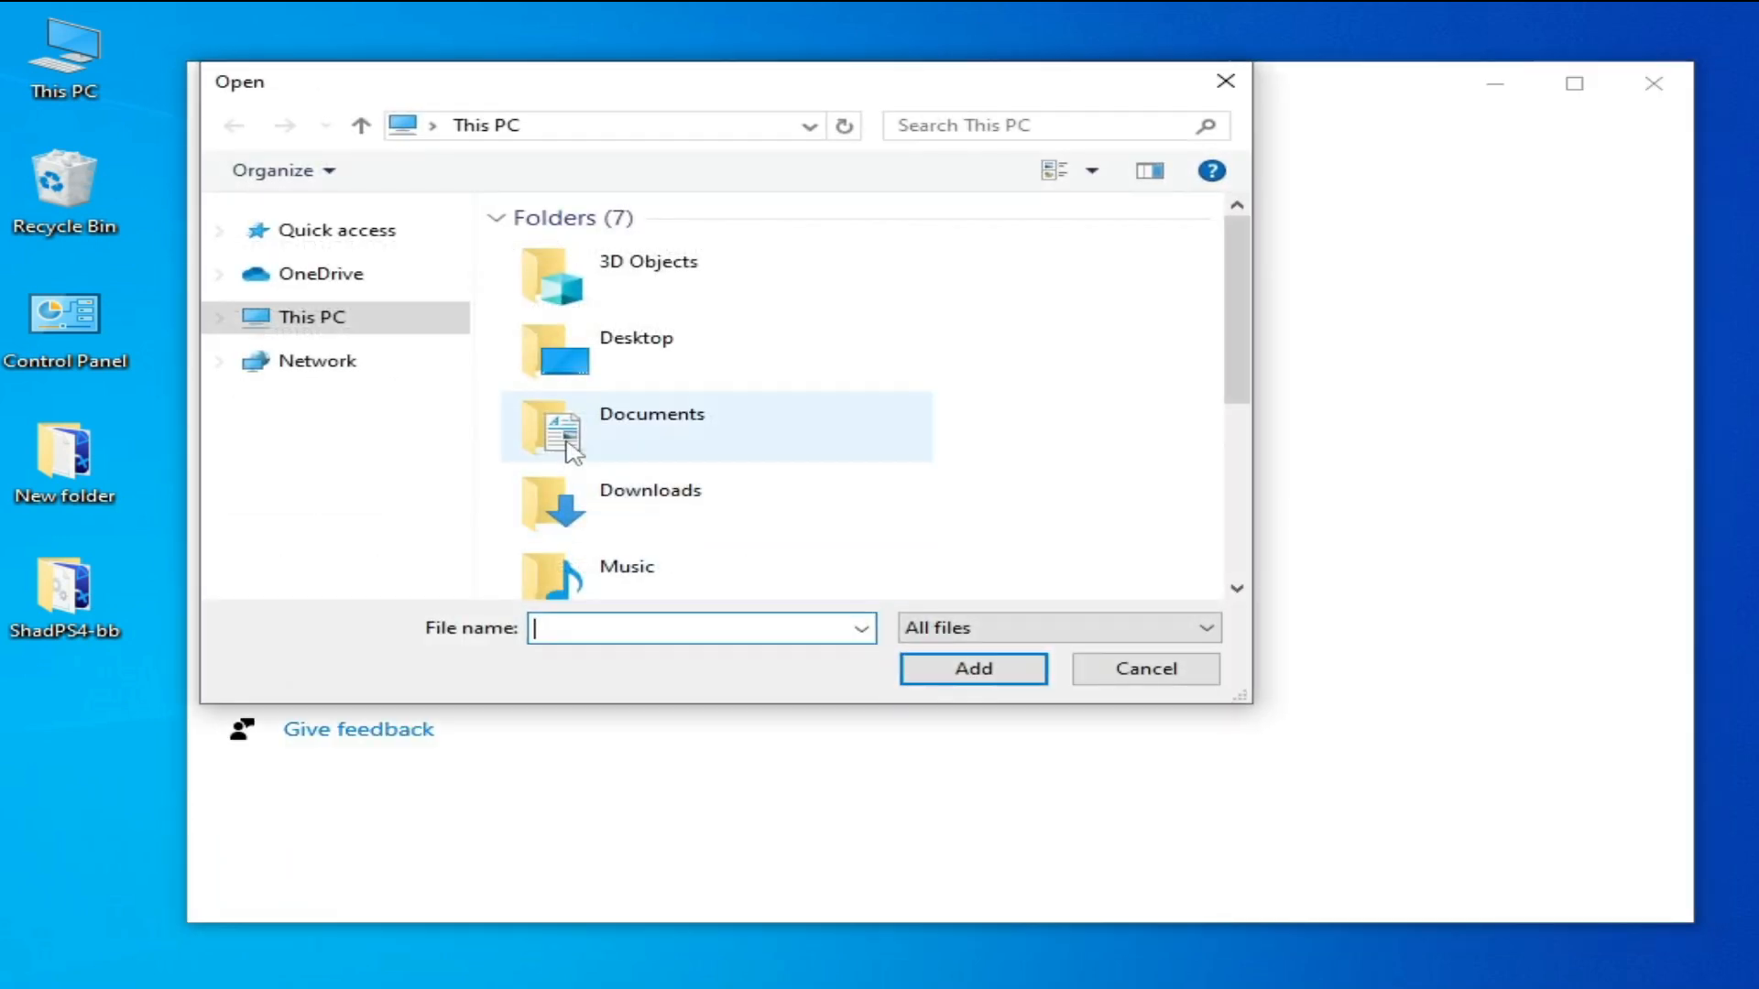
{"action": "mouse_move", "coordinate": [309, 331]}
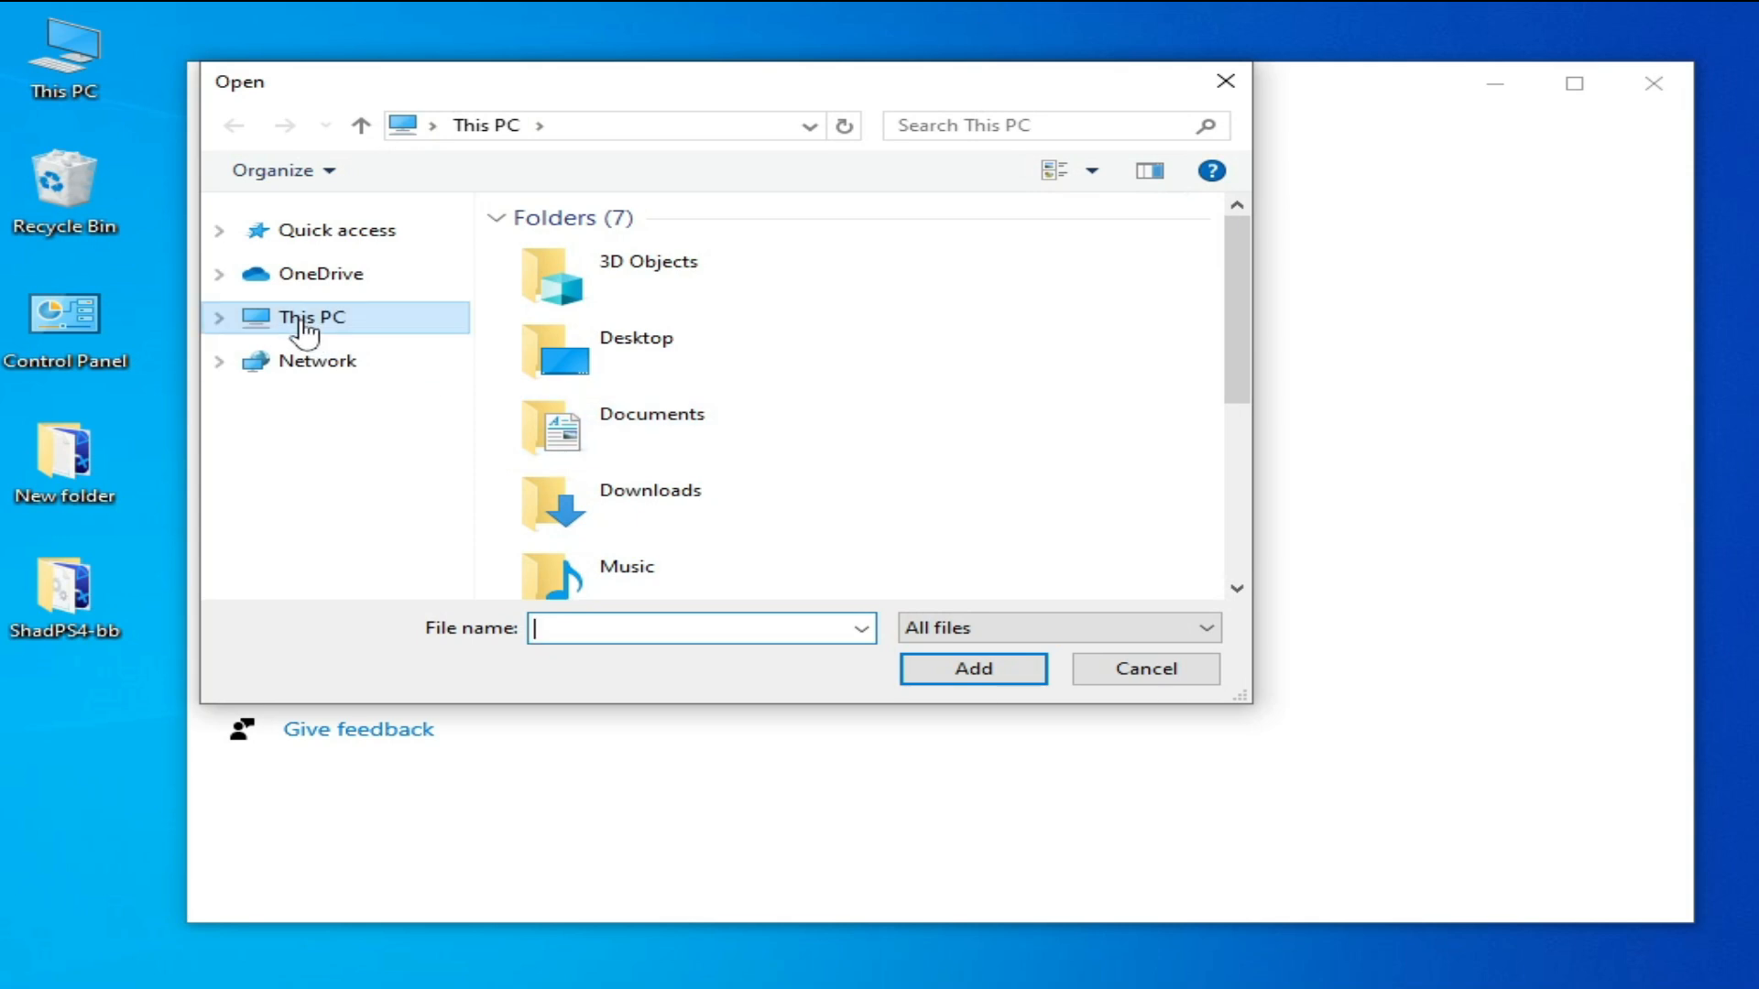
{"action": "double_click", "coordinate": [636, 350]}
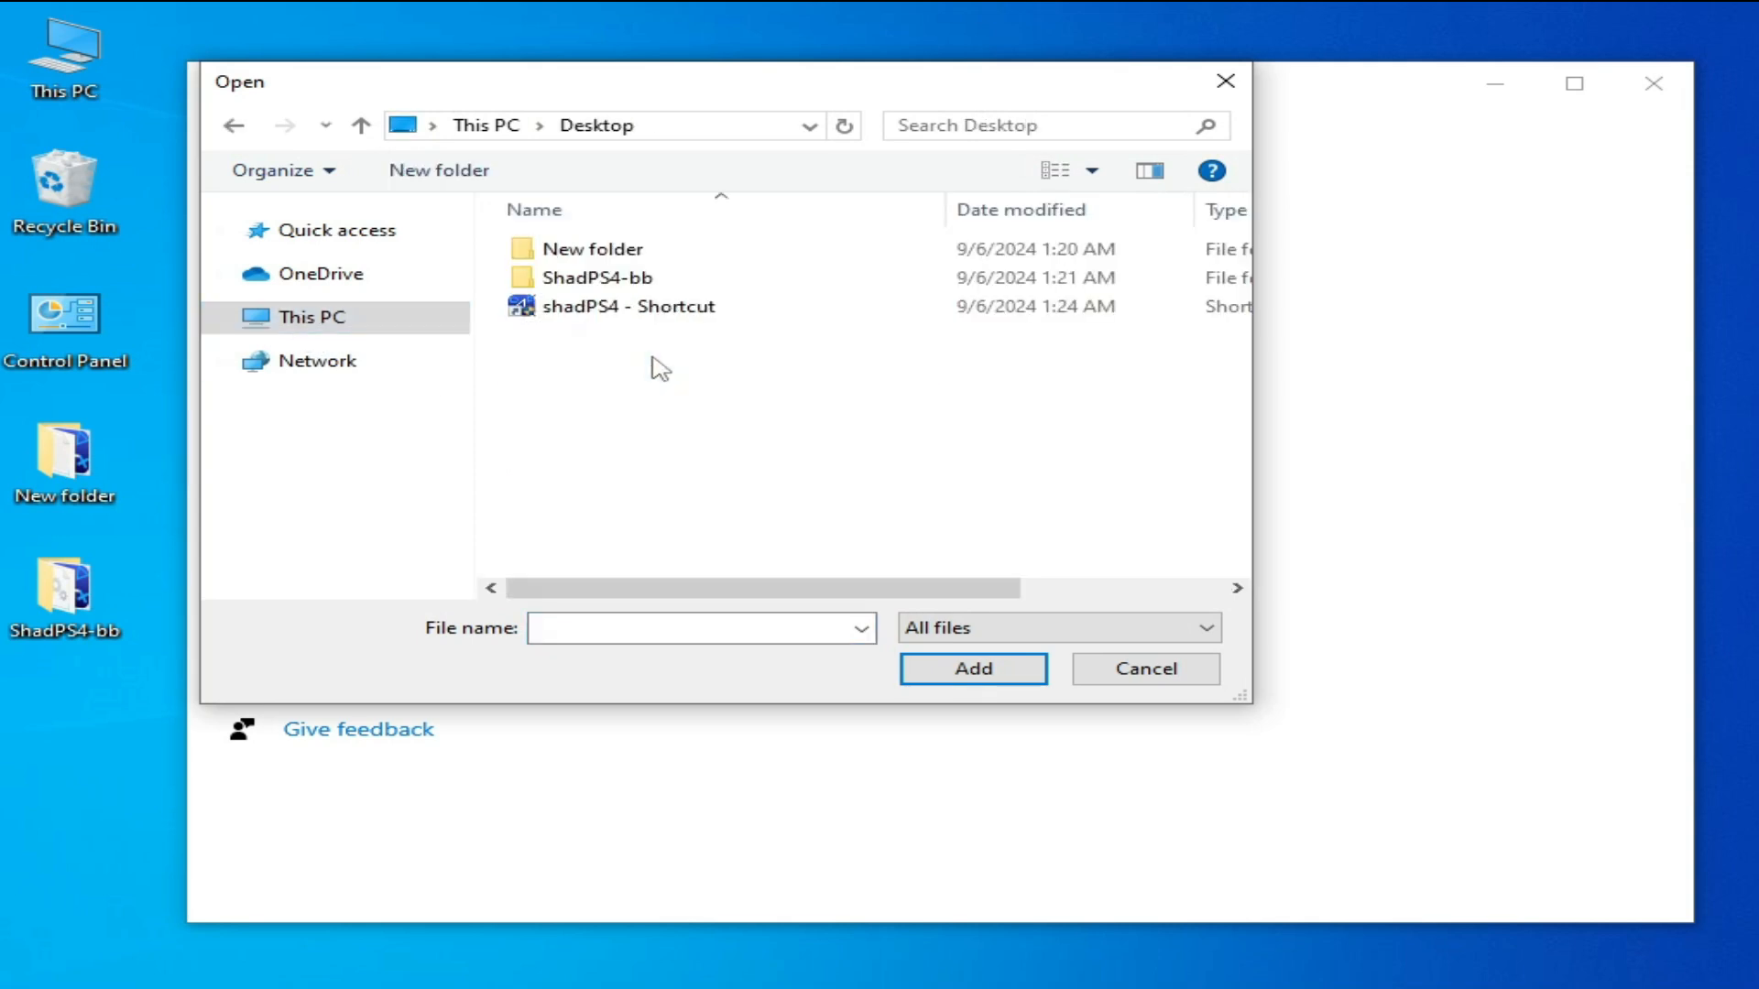
{"action": "left_click", "coordinate": [630, 306]}
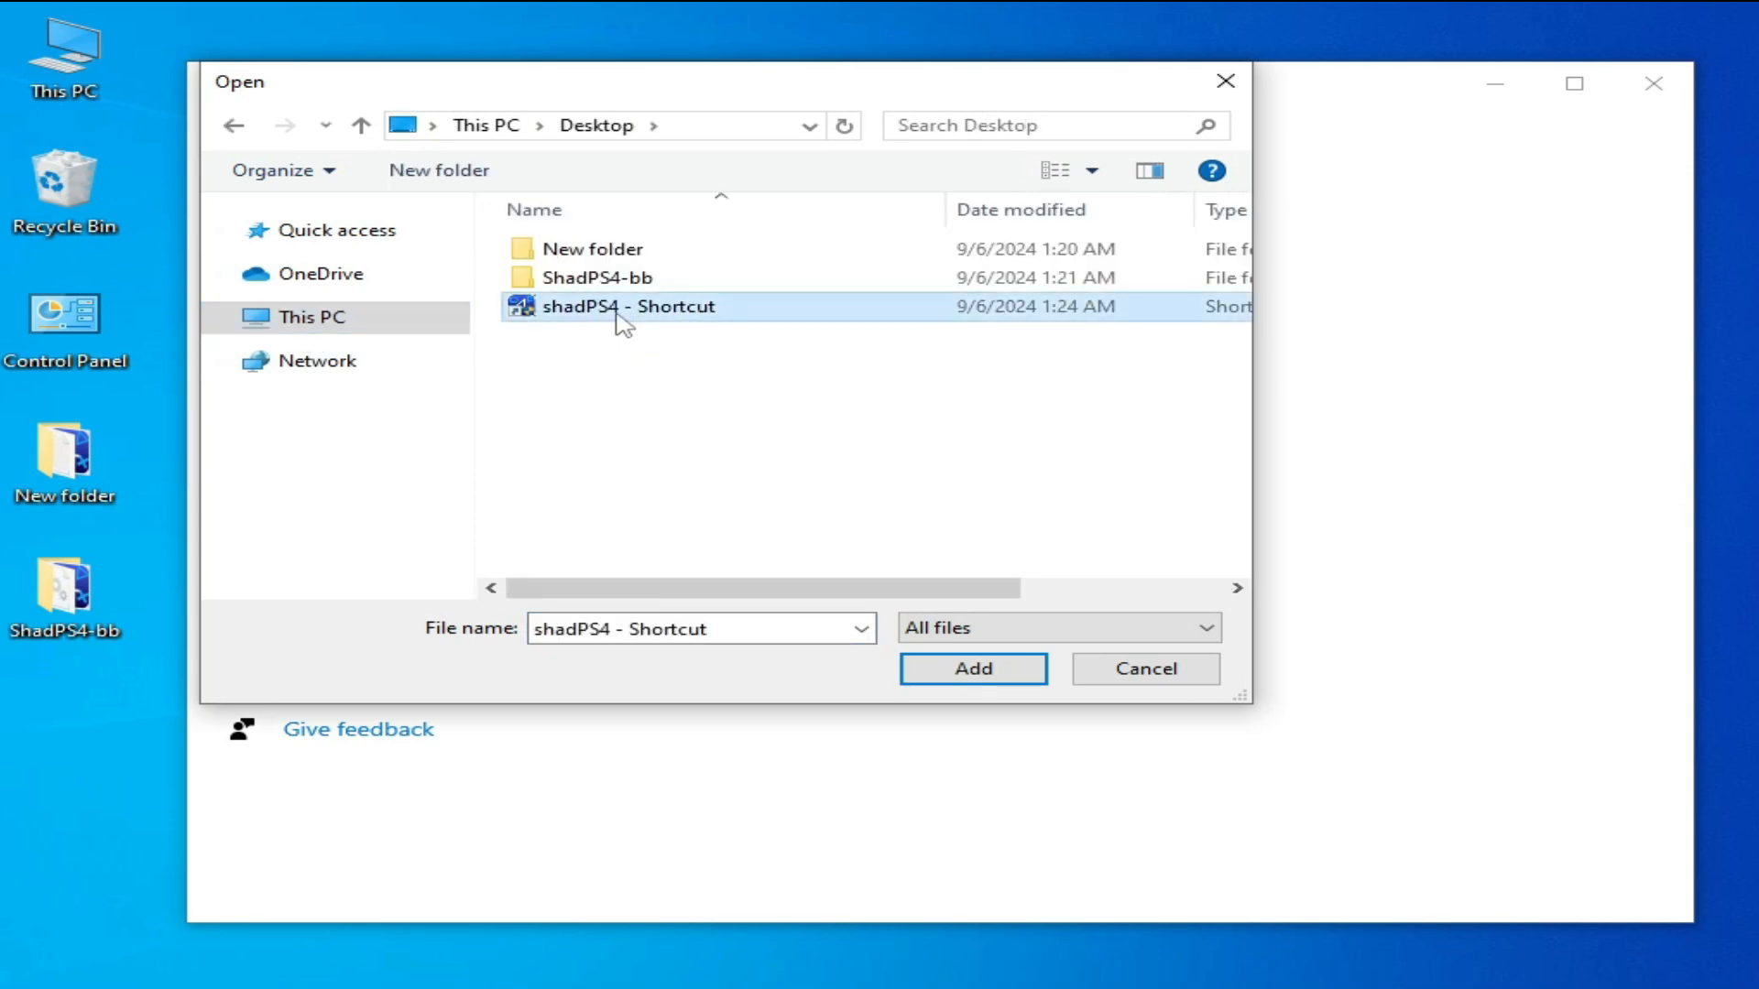
{"action": "double_click", "coordinate": [600, 277]}
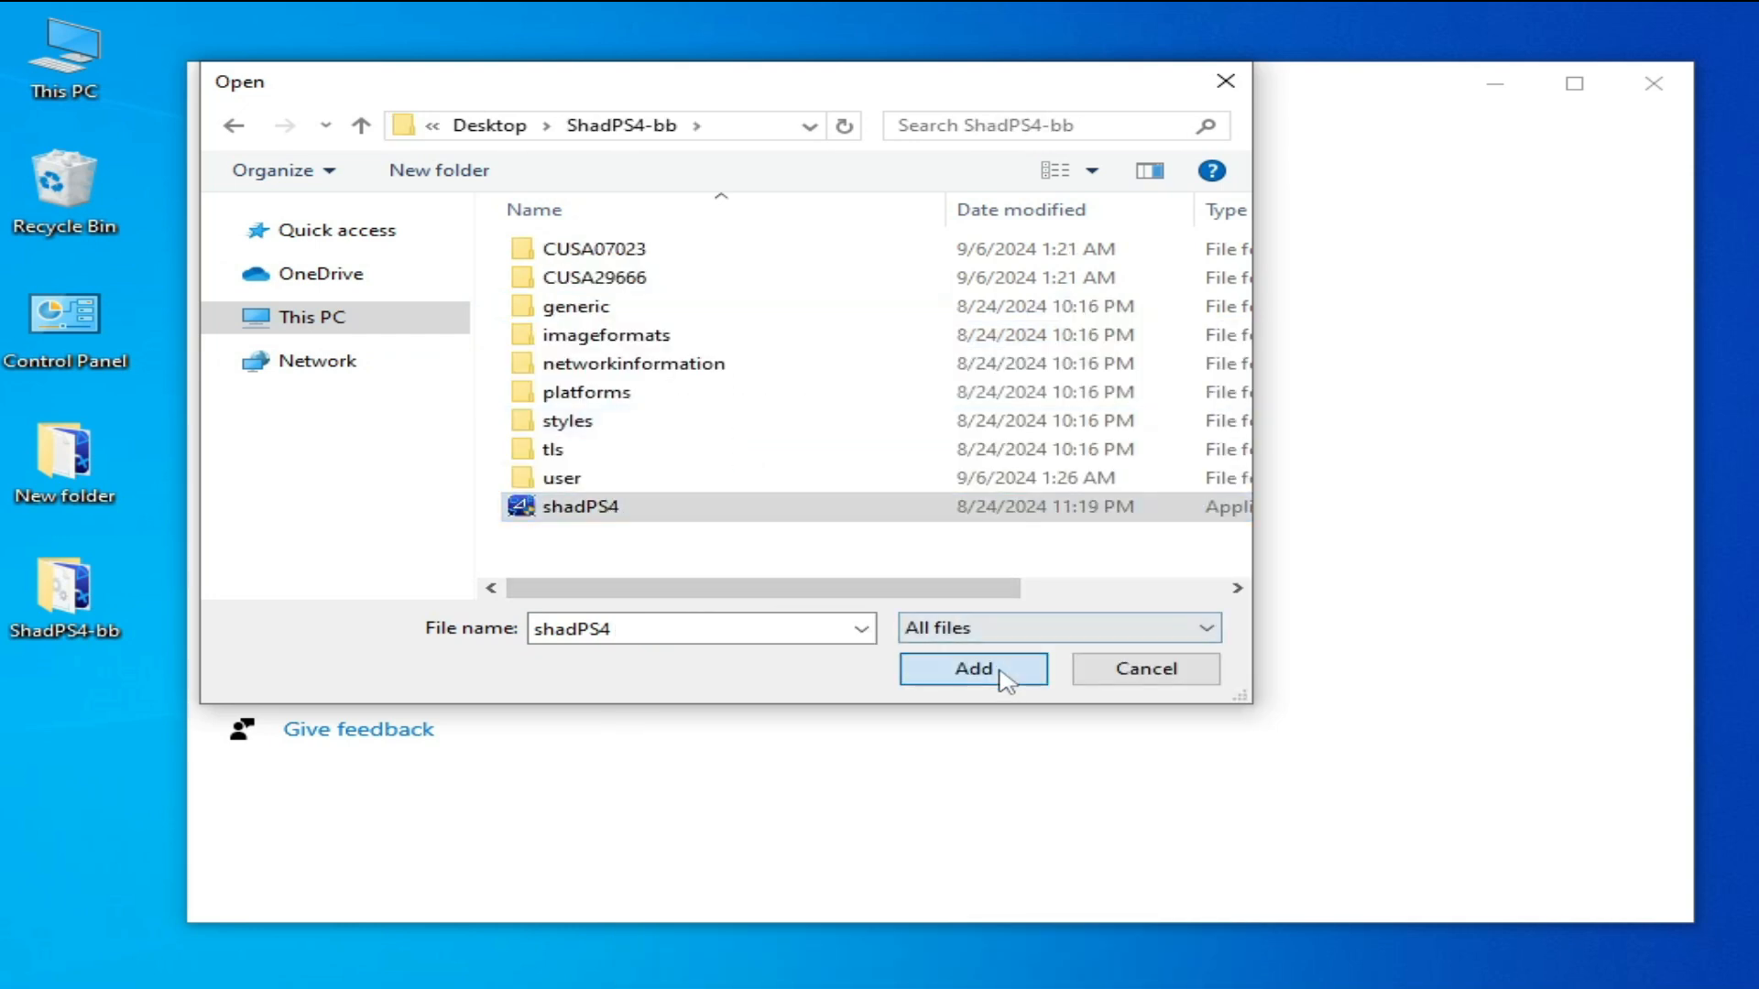
{"action": "left_click", "coordinate": [971, 669]}
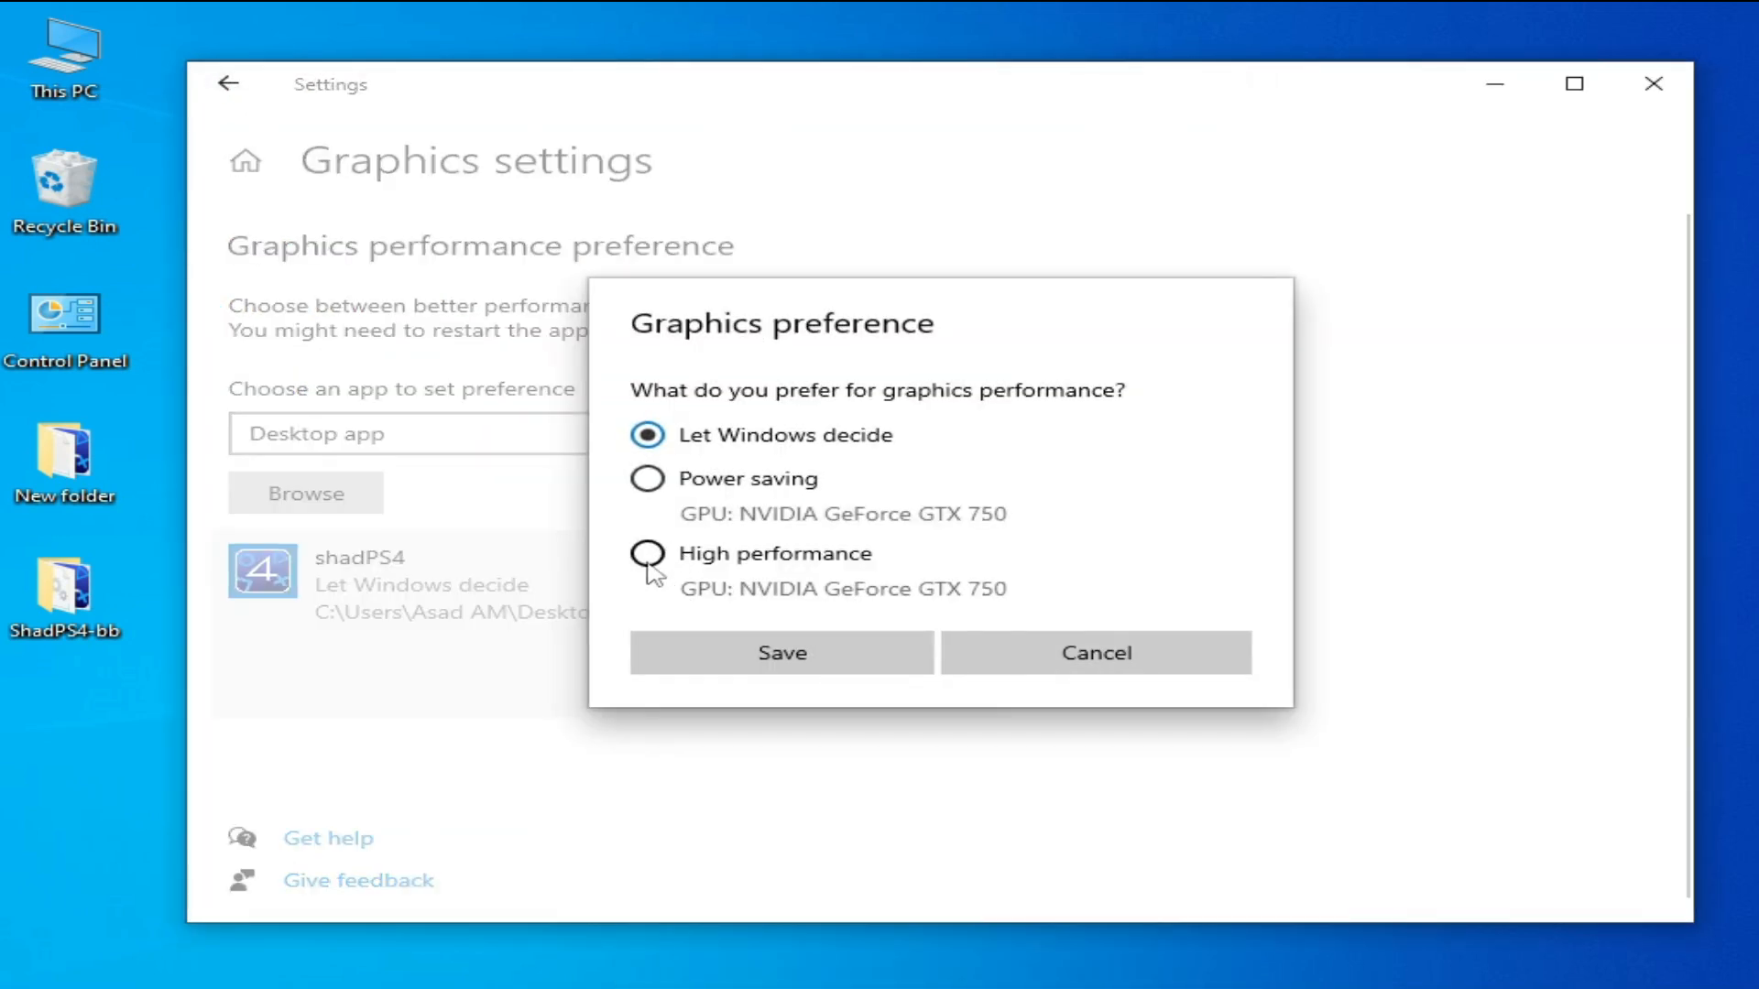
{"action": "left_click", "coordinate": [781, 654]}
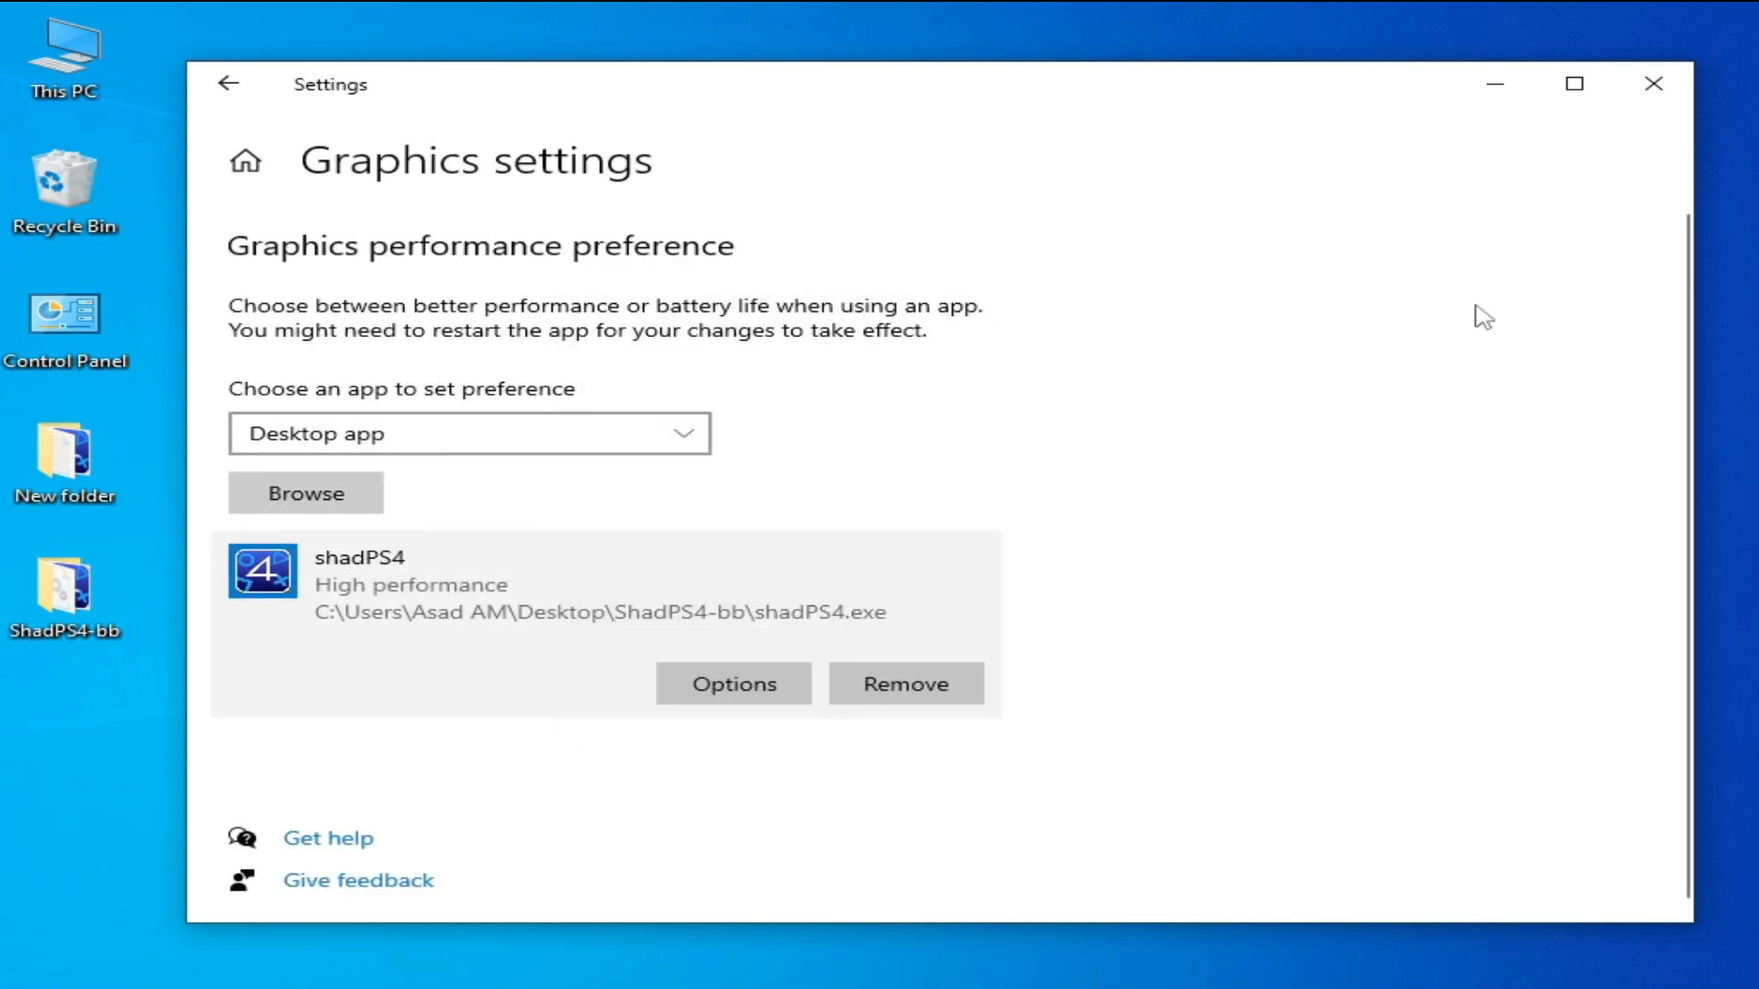
{"action": "left_click", "coordinate": [1650, 84]}
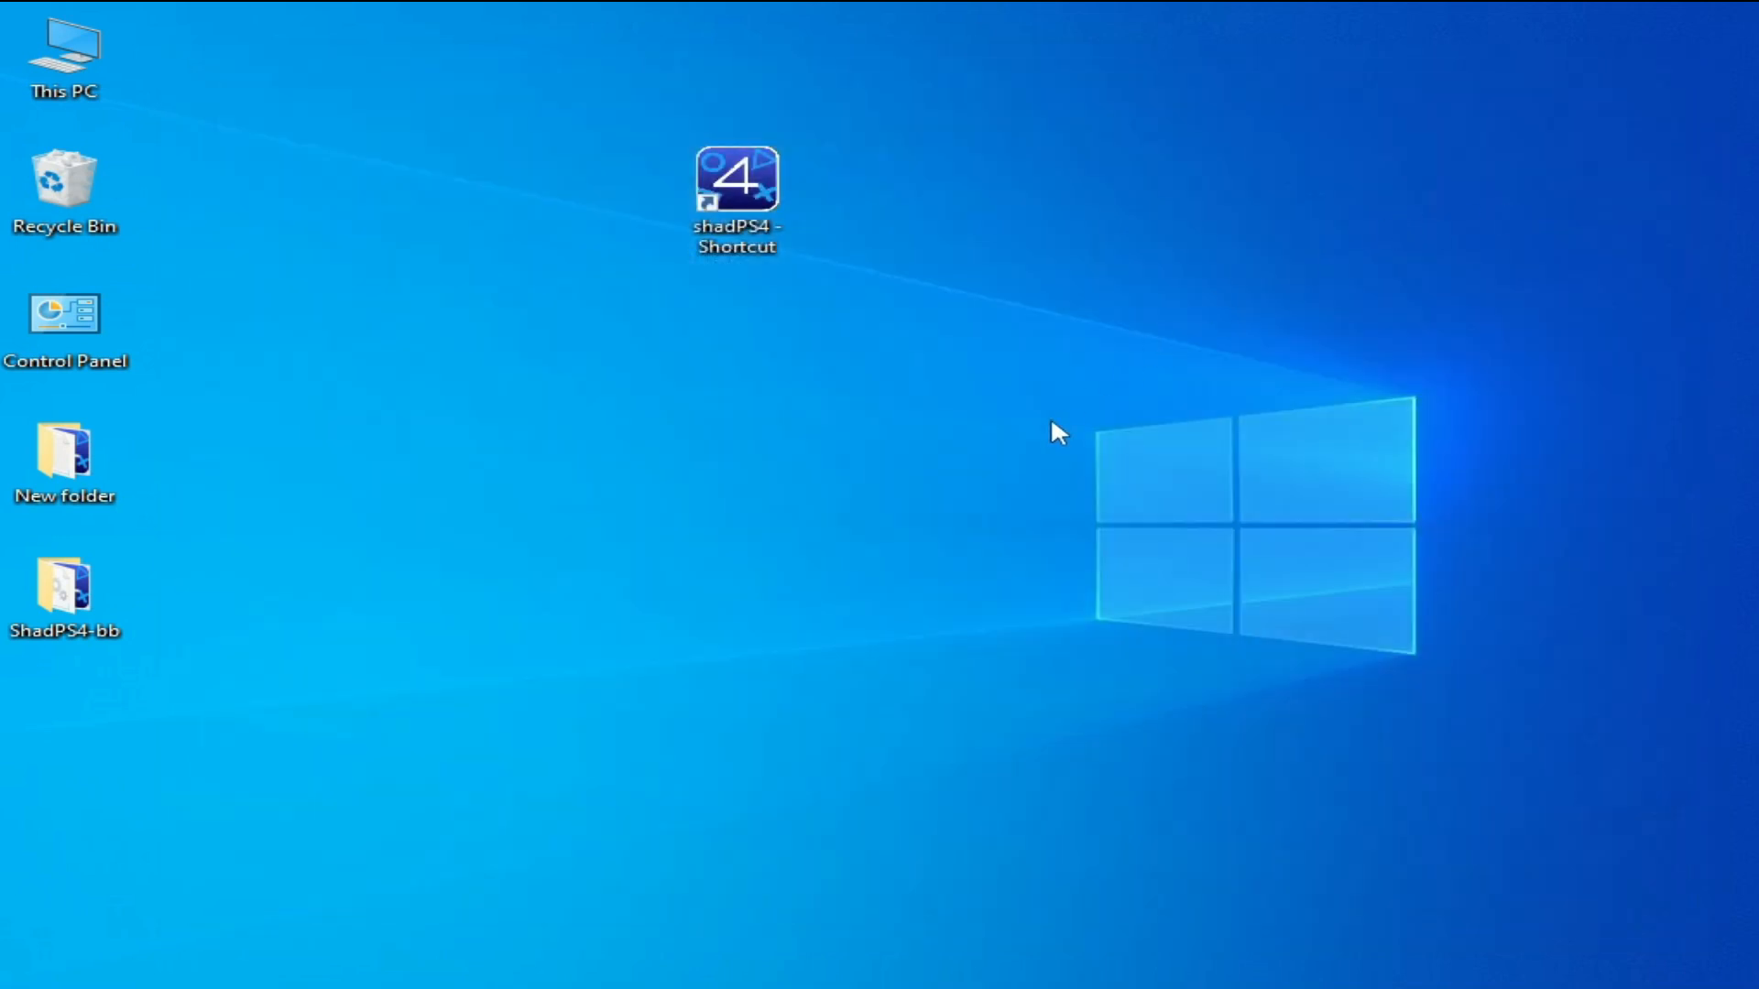
{"action": "mouse_move", "coordinate": [1077, 438]}
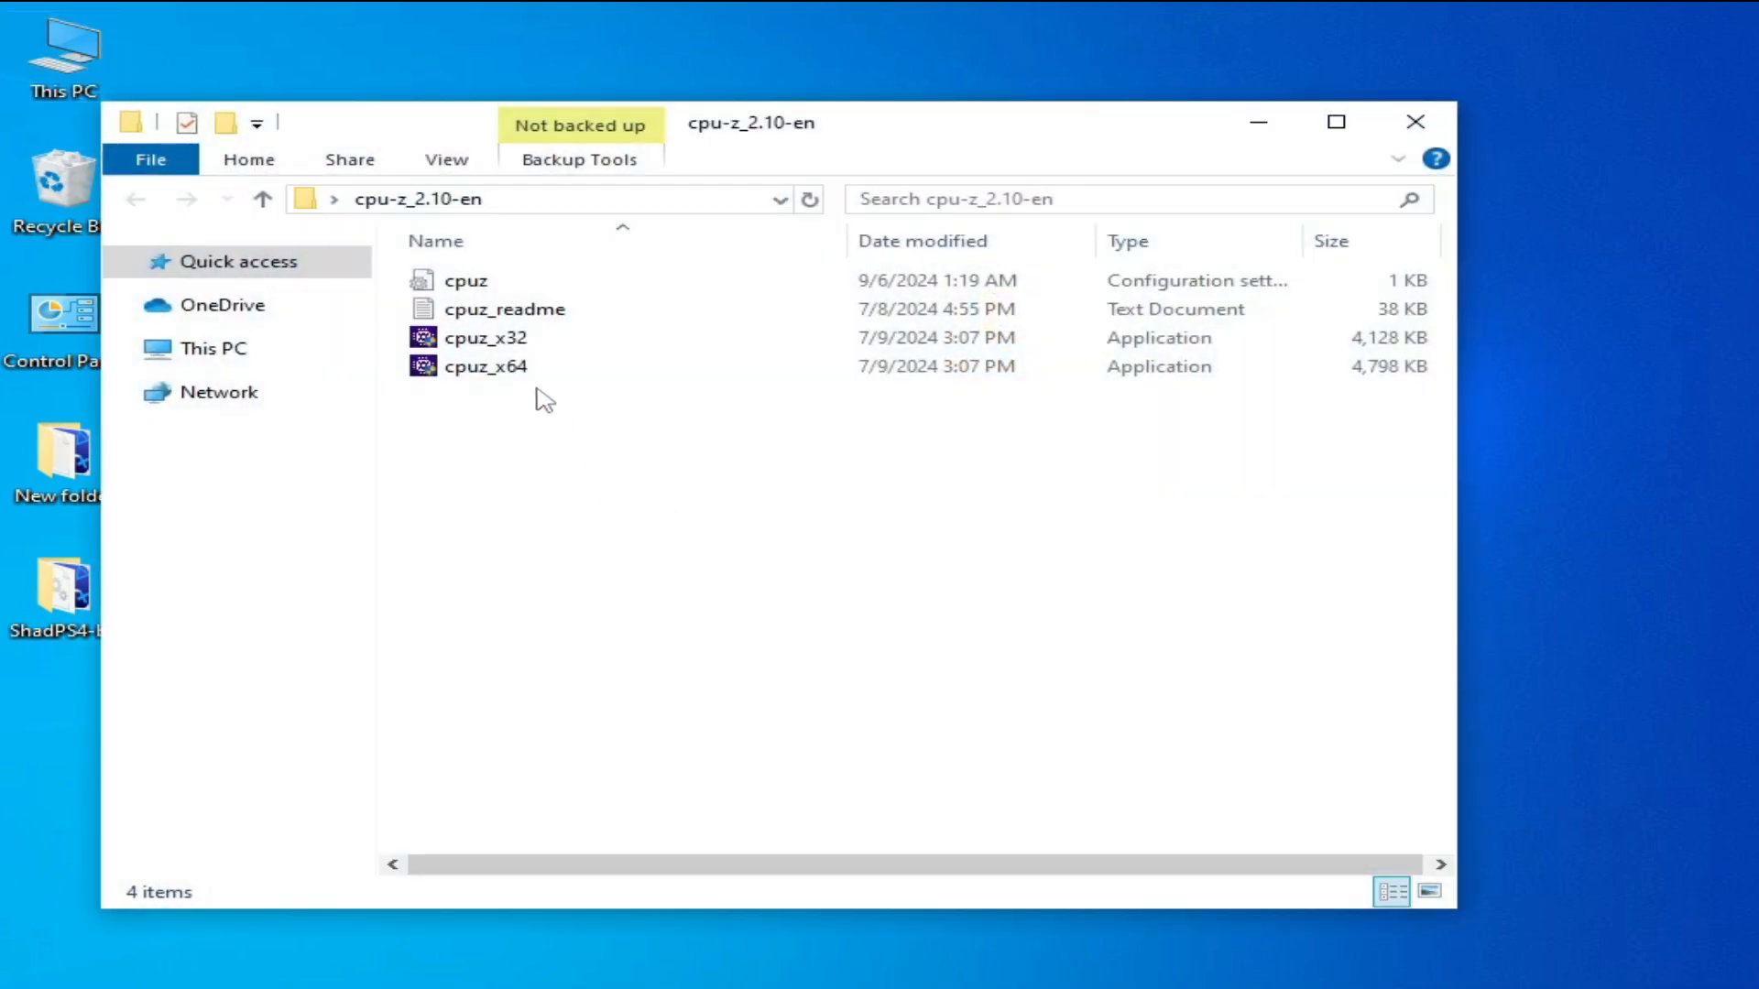
Launch 64-bit CPU-Z to view the Core i5 4690S instruction sets for AVX and AVX2.
{"action": "right_click", "coordinate": [486, 366]}
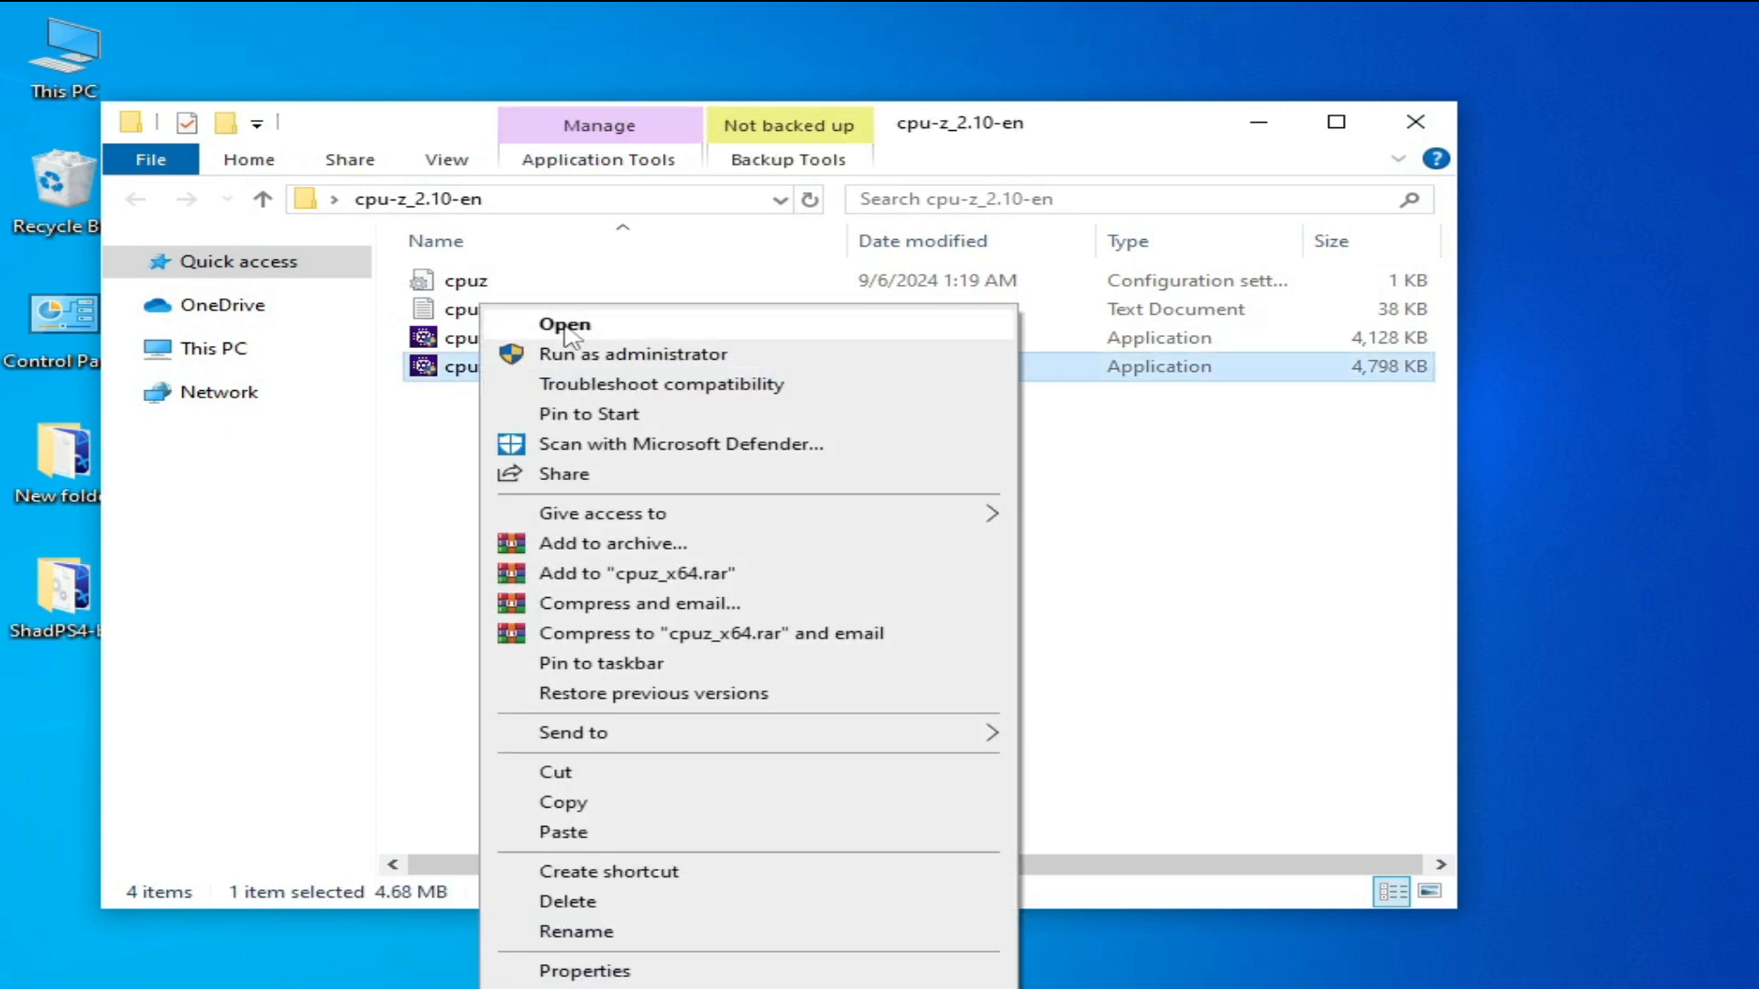
{"action": "left_click", "coordinate": [565, 324]}
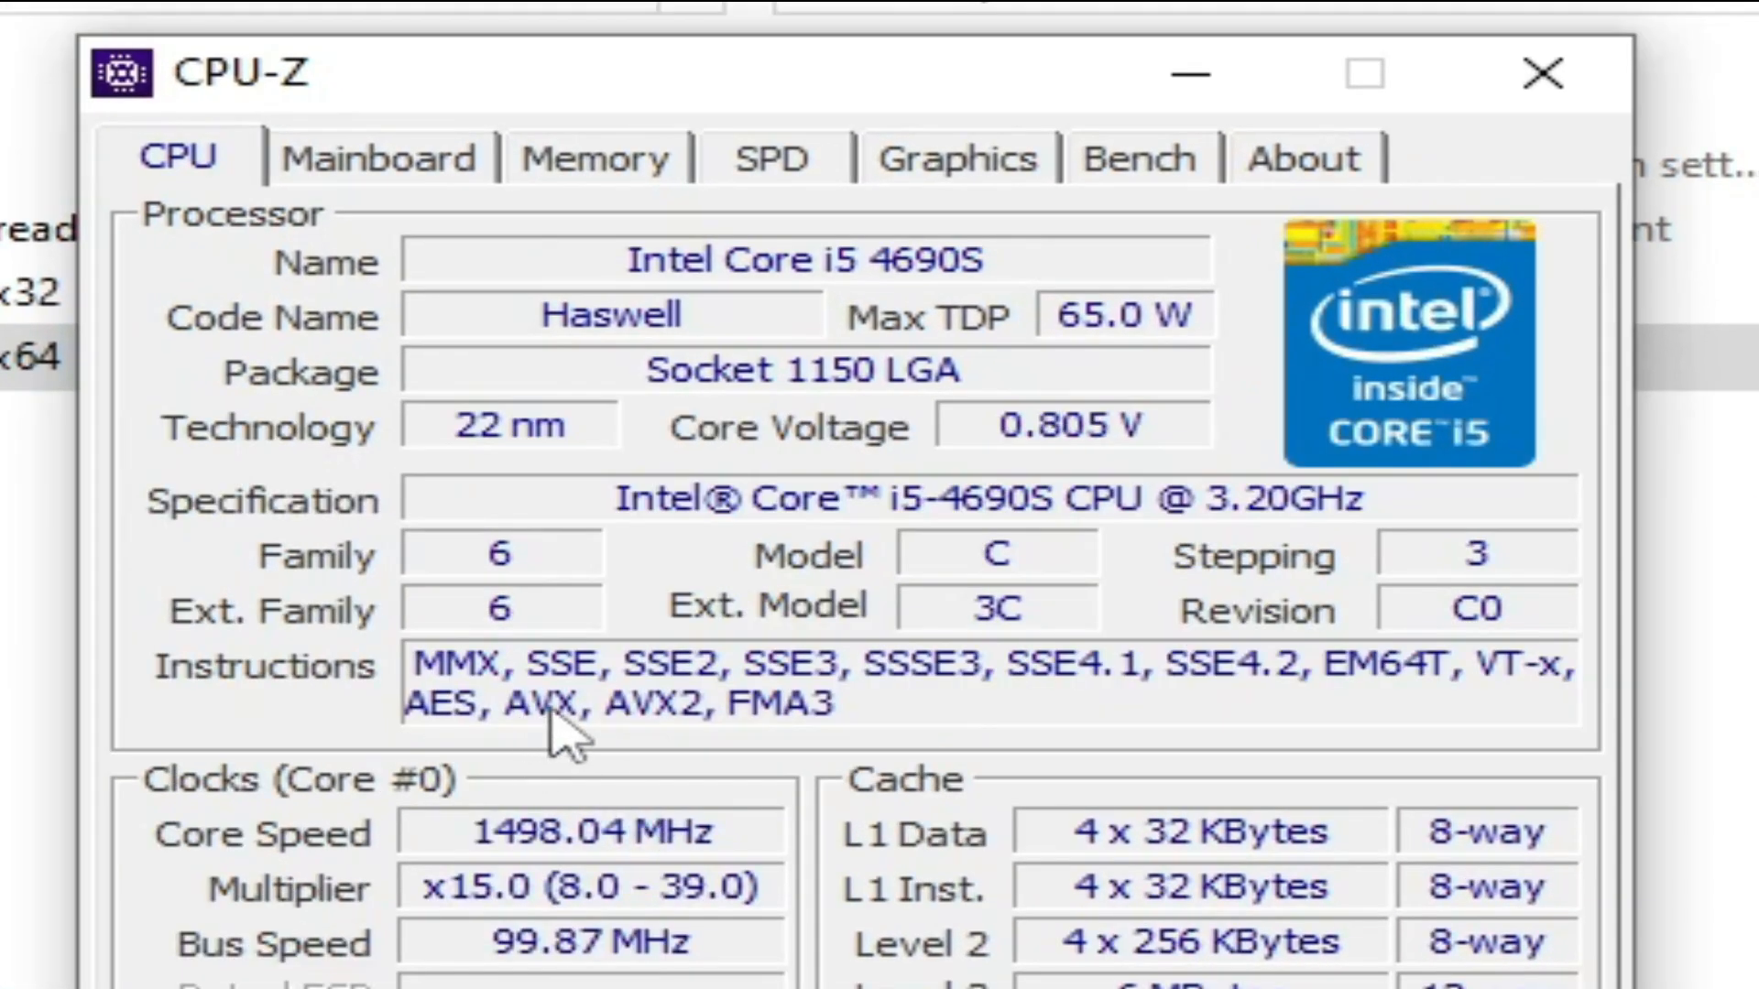
{"action": "mouse_move", "coordinate": [763, 740]}
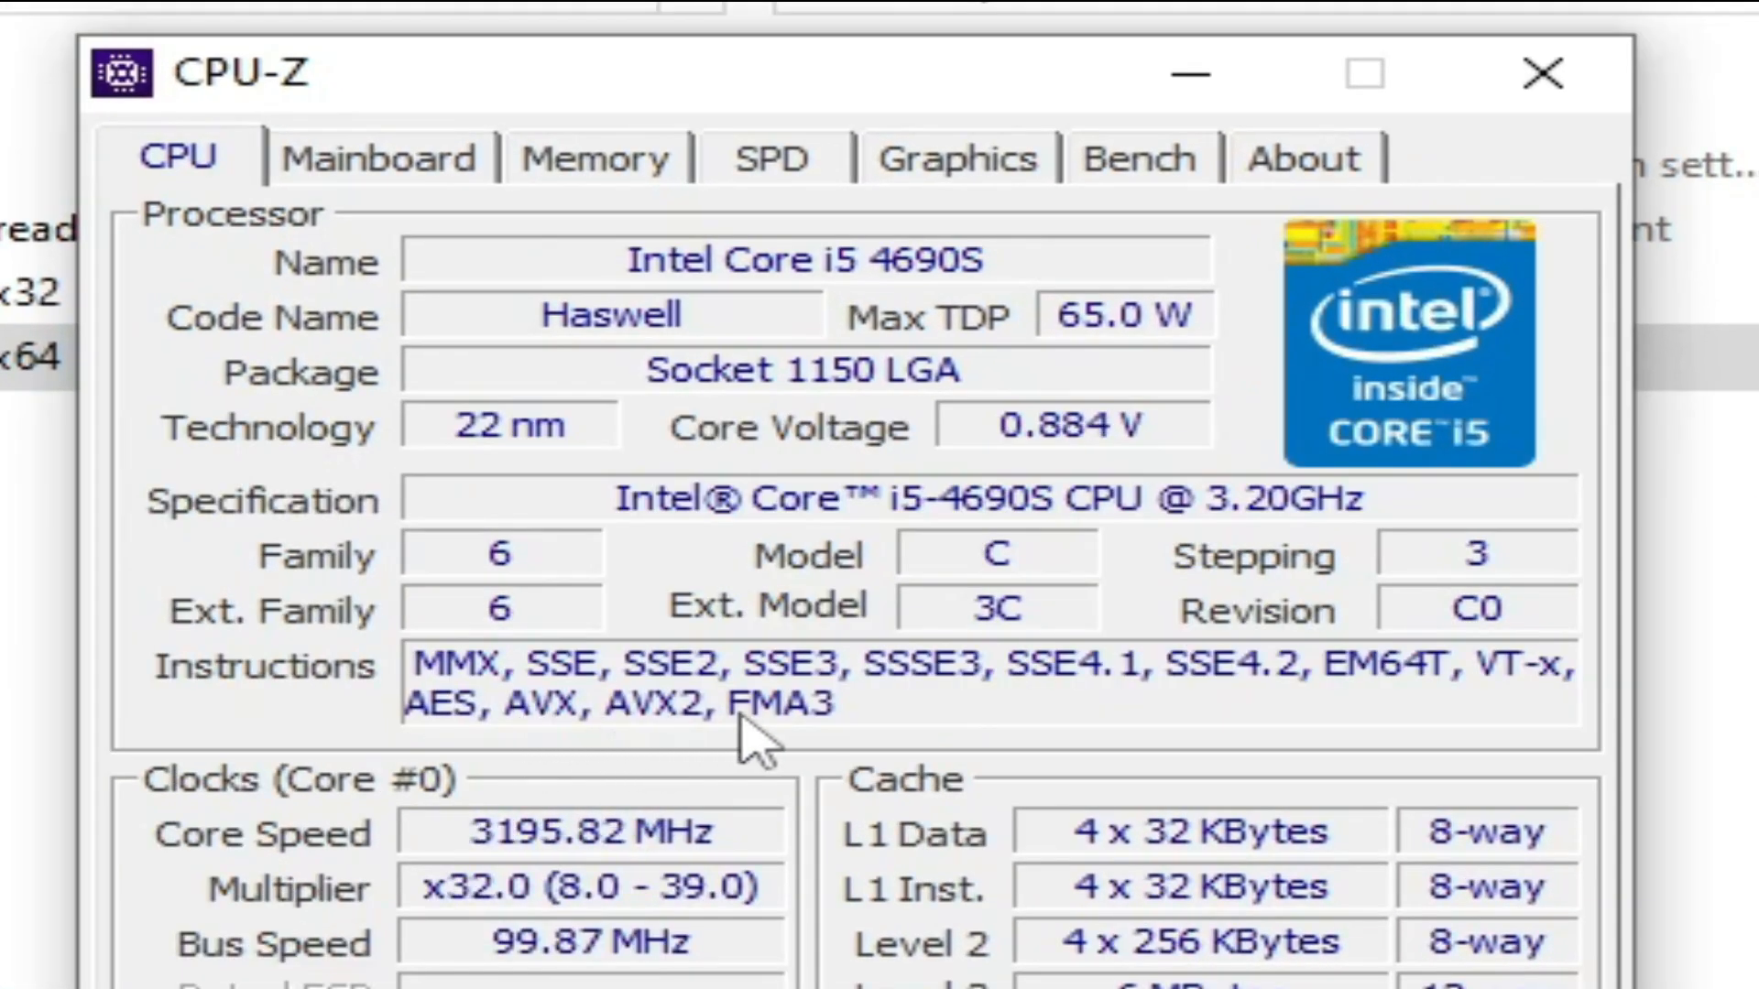